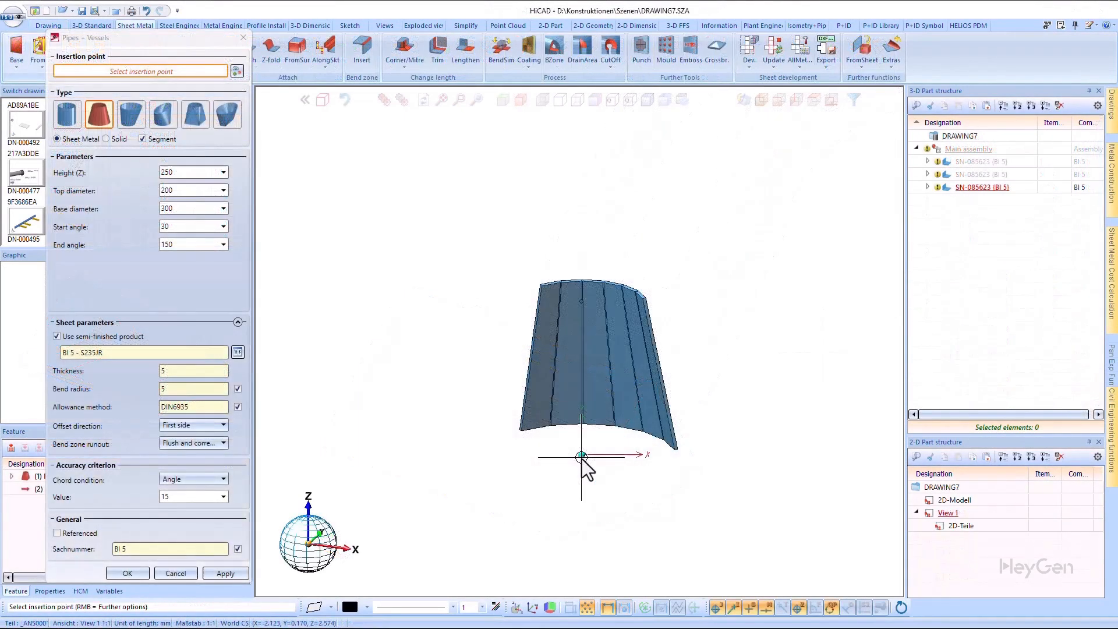
pyautogui.moveTo(582, 456)
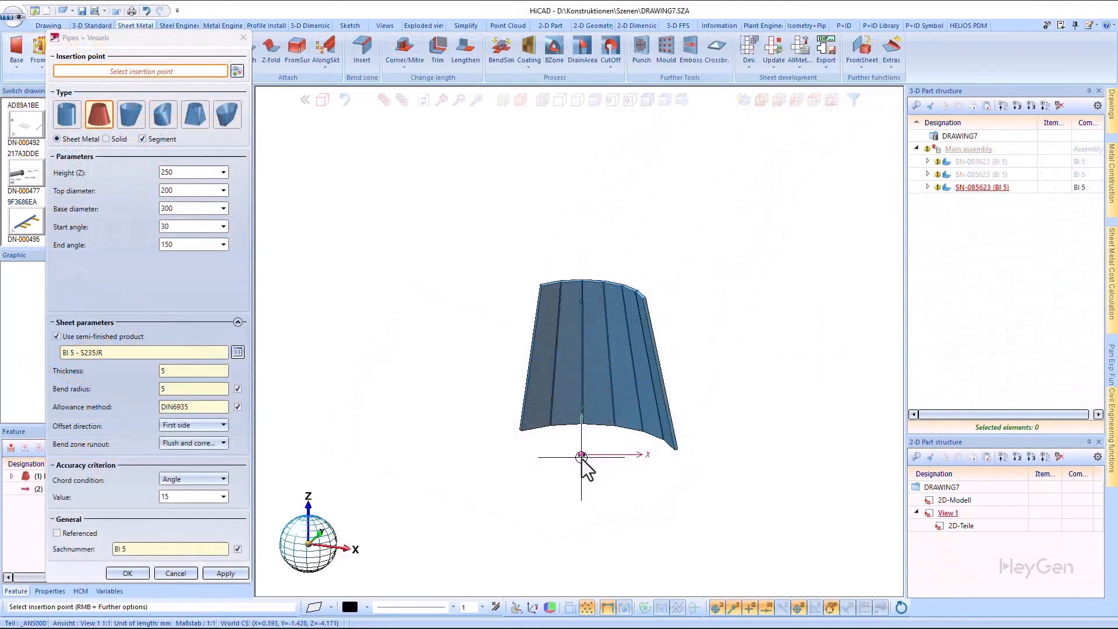
# - Insert the conical vessel segment (height 250, diameters 200/300) at the origin and confirm
pyautogui.click(581, 456)
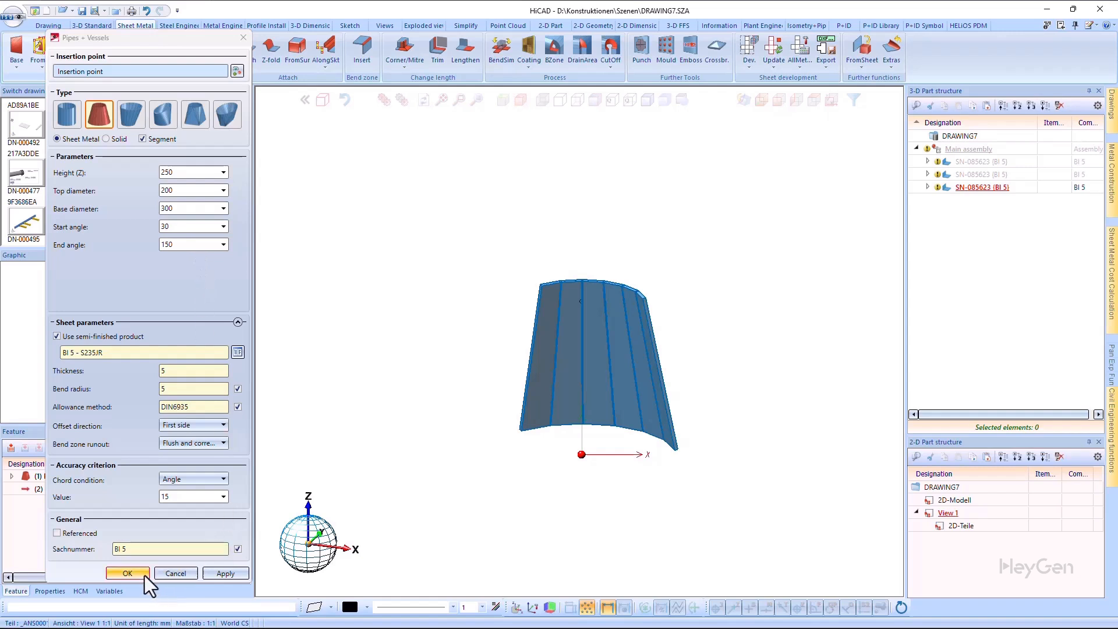
pyautogui.click(127, 573)
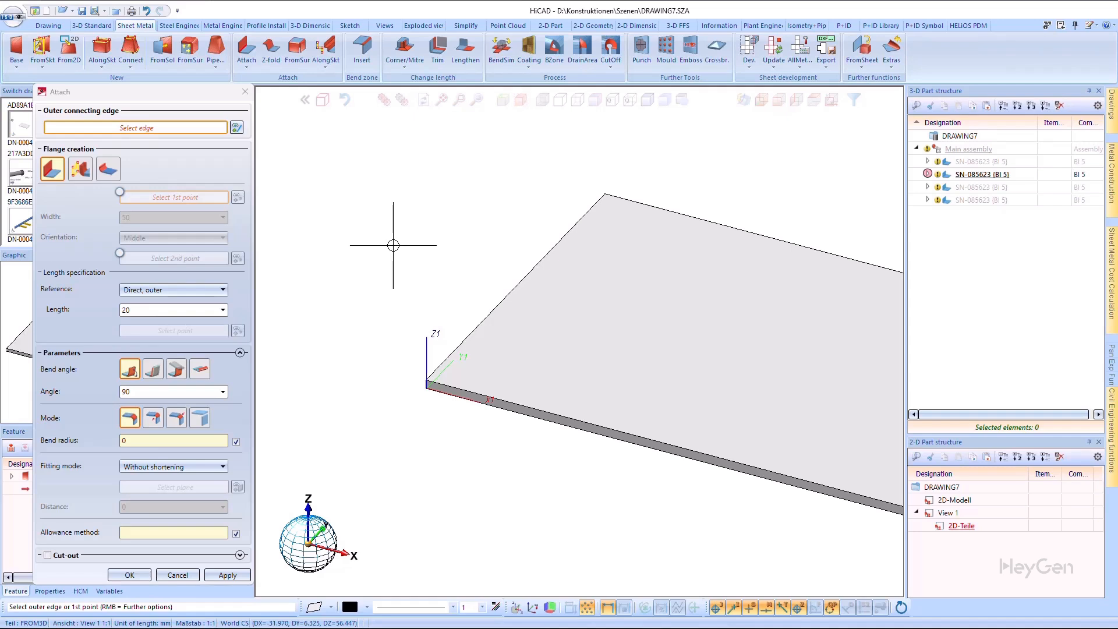
# - Attach a 20 mm flange with 90° bend along the plate's left short outer edge
pyautogui.click(107, 168)
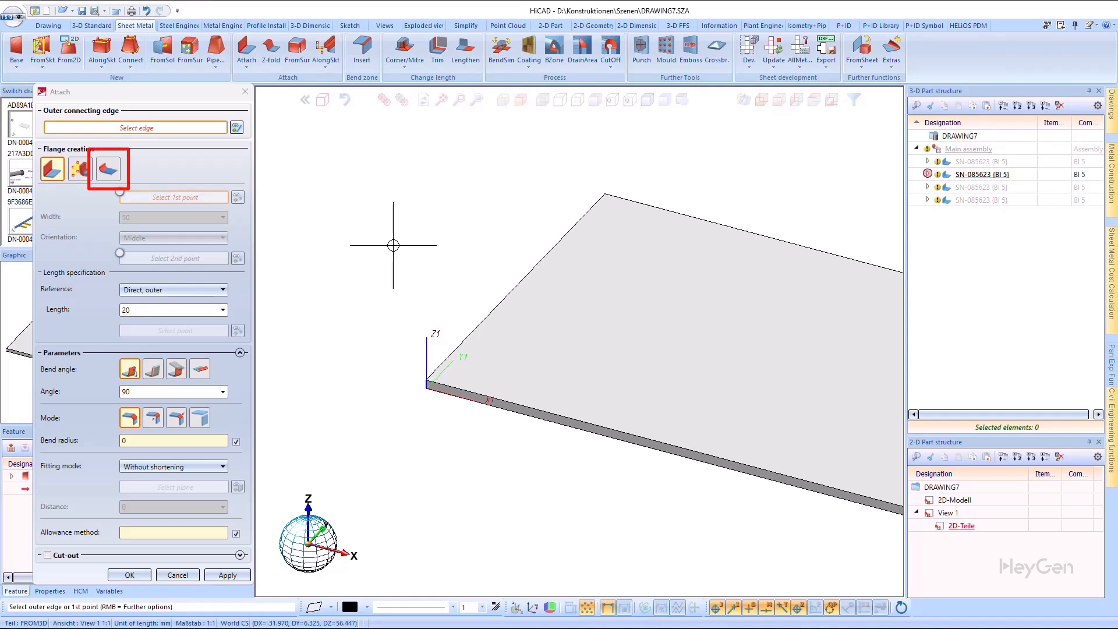
pyautogui.click(199, 370)
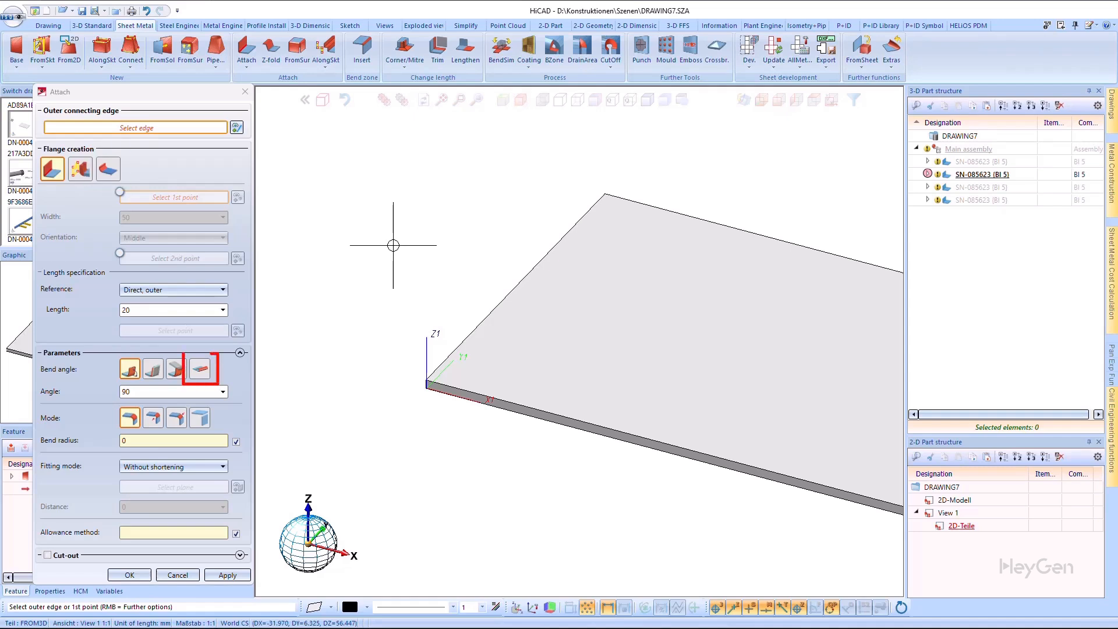
pyautogui.click(130, 369)
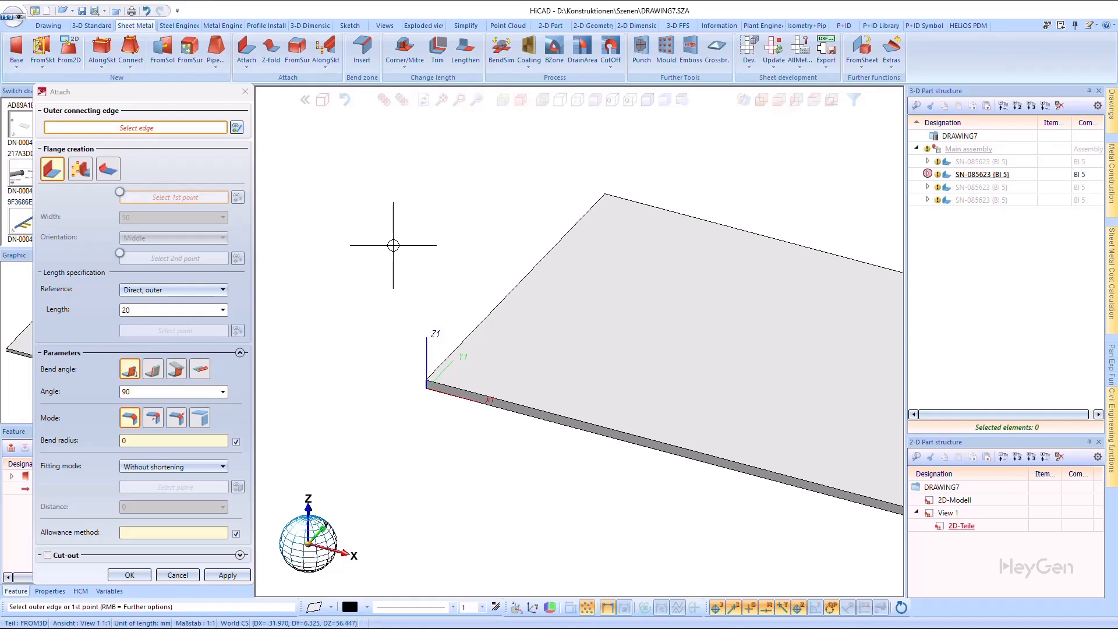
pyautogui.moveTo(445, 322)
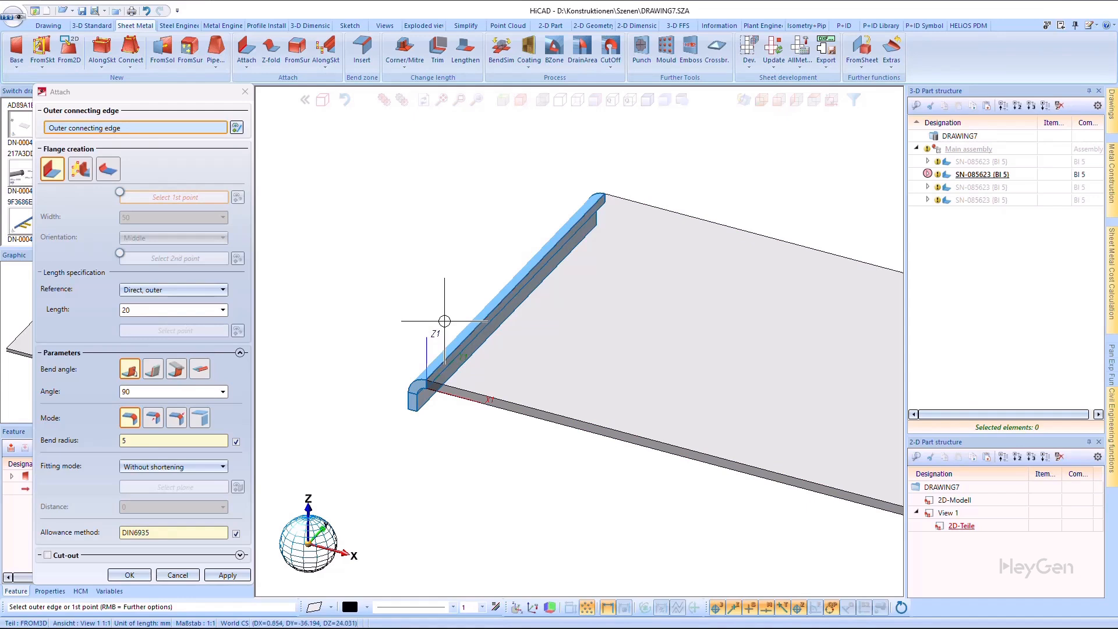
pyautogui.click(199, 370)
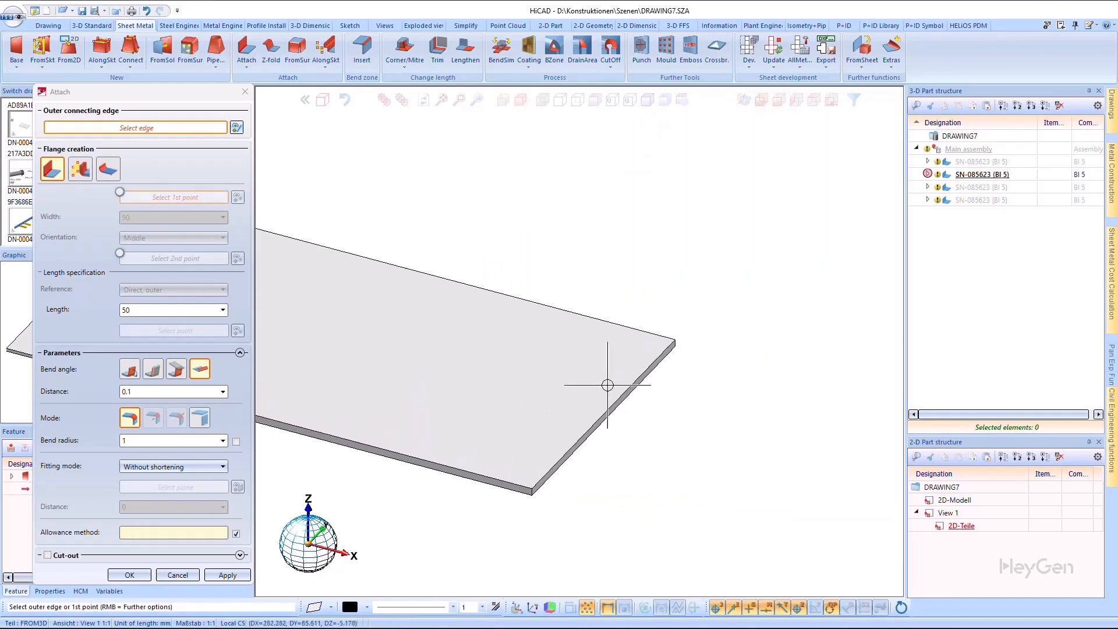
# - Attach a 90° flange on the right short edge, separated from the plate by clearance 2
pyautogui.click(605, 385)
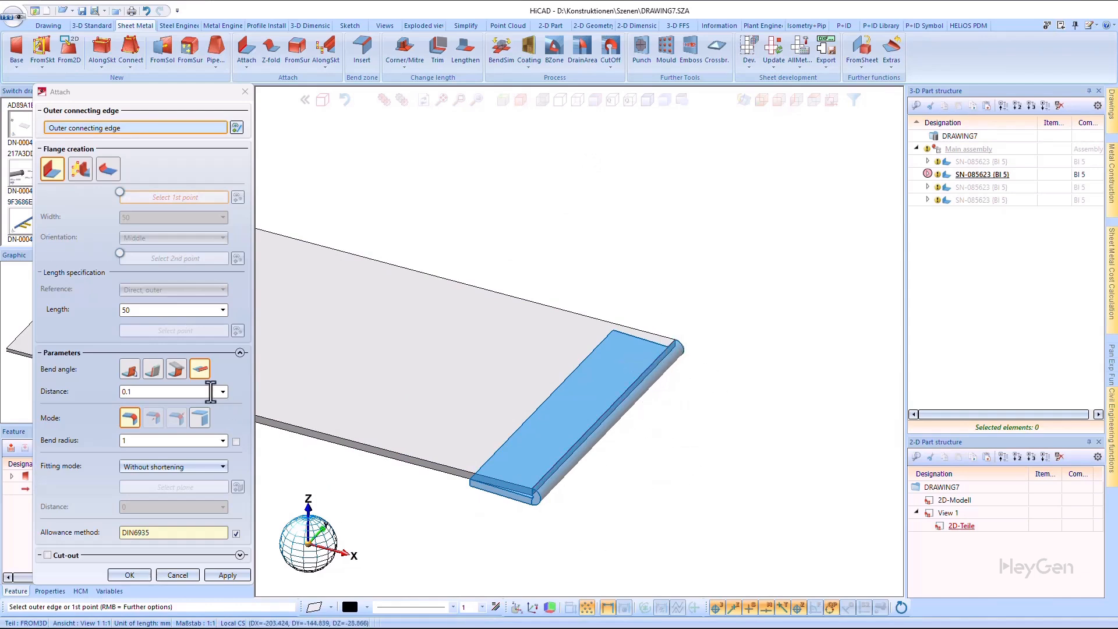
pyautogui.click(129, 369)
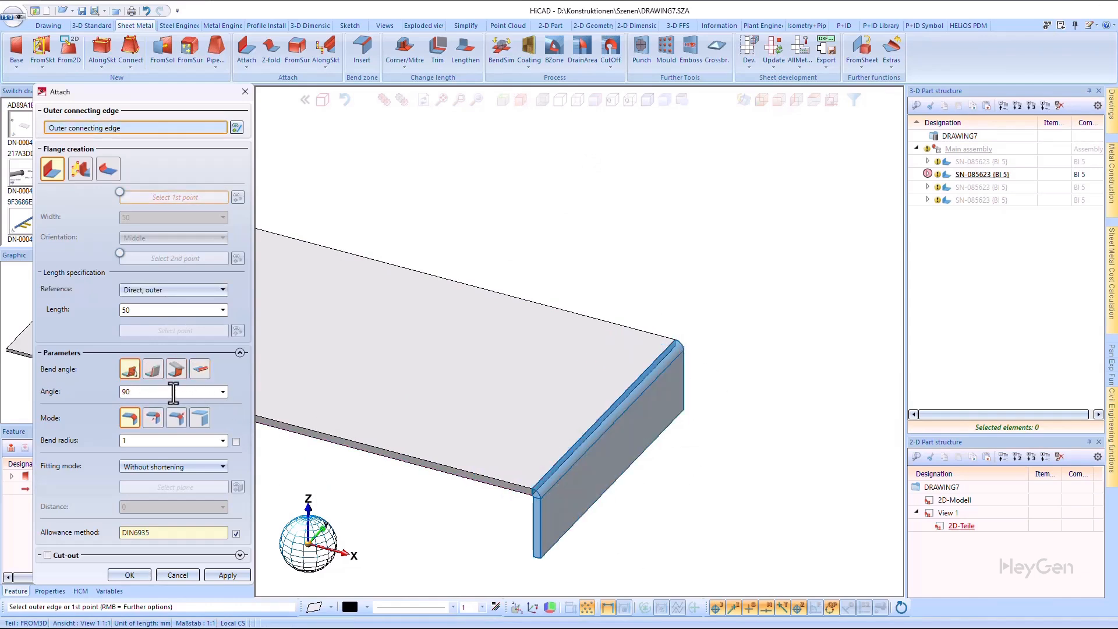
pyautogui.click(199, 418)
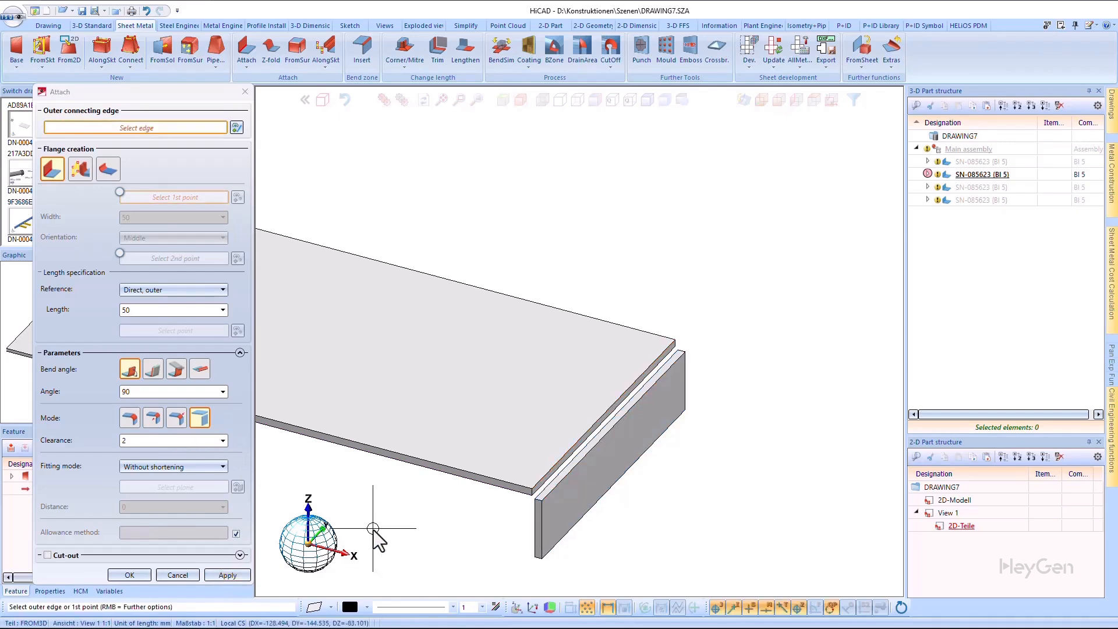
# - Give the back long edge a rolled hem with bend radius 10 and distance 2
pyautogui.click(591, 289)
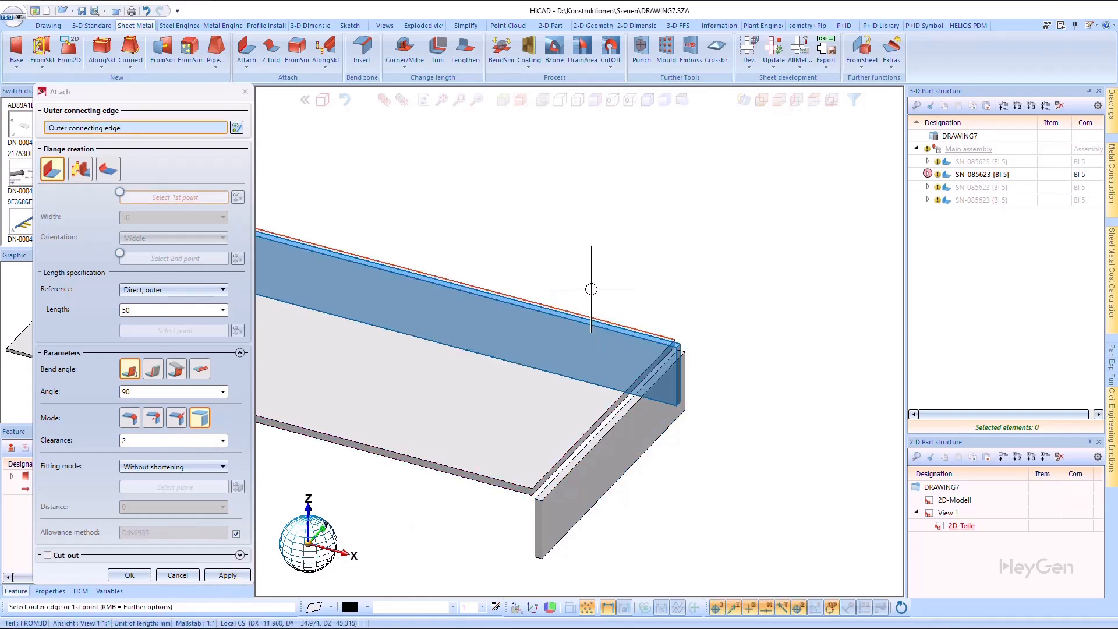
pyautogui.click(107, 167)
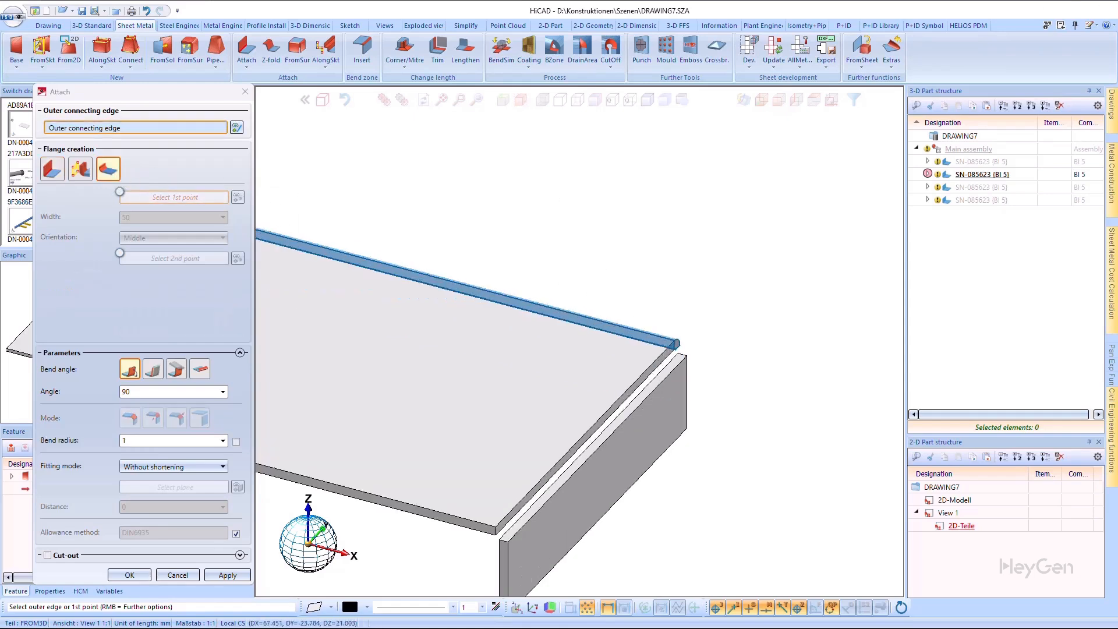
pyautogui.click(199, 369)
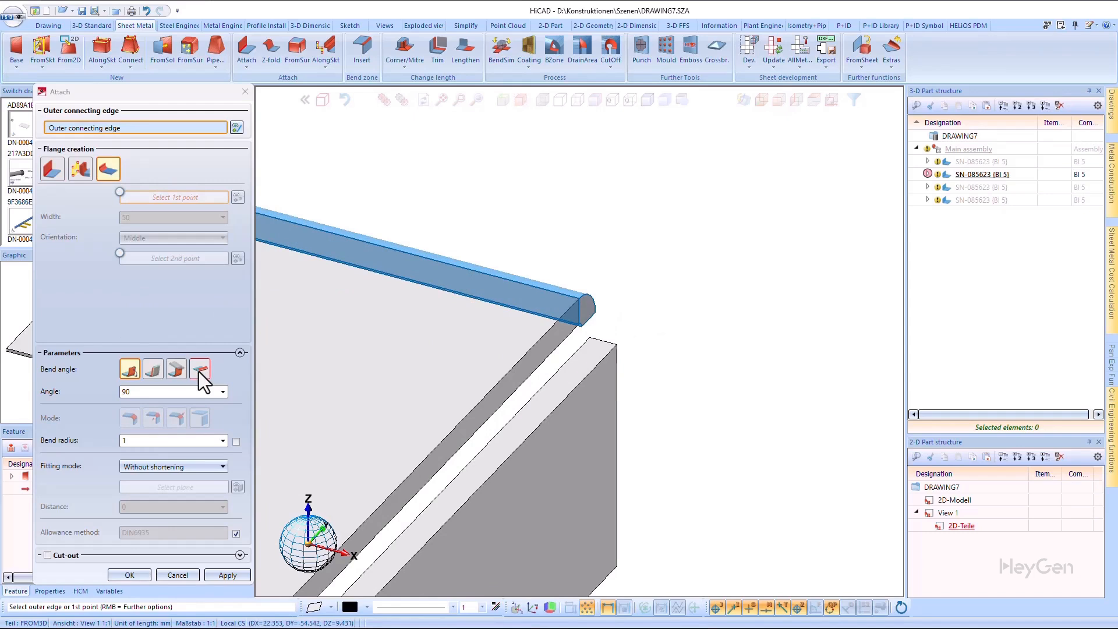
pyautogui.click(176, 368)
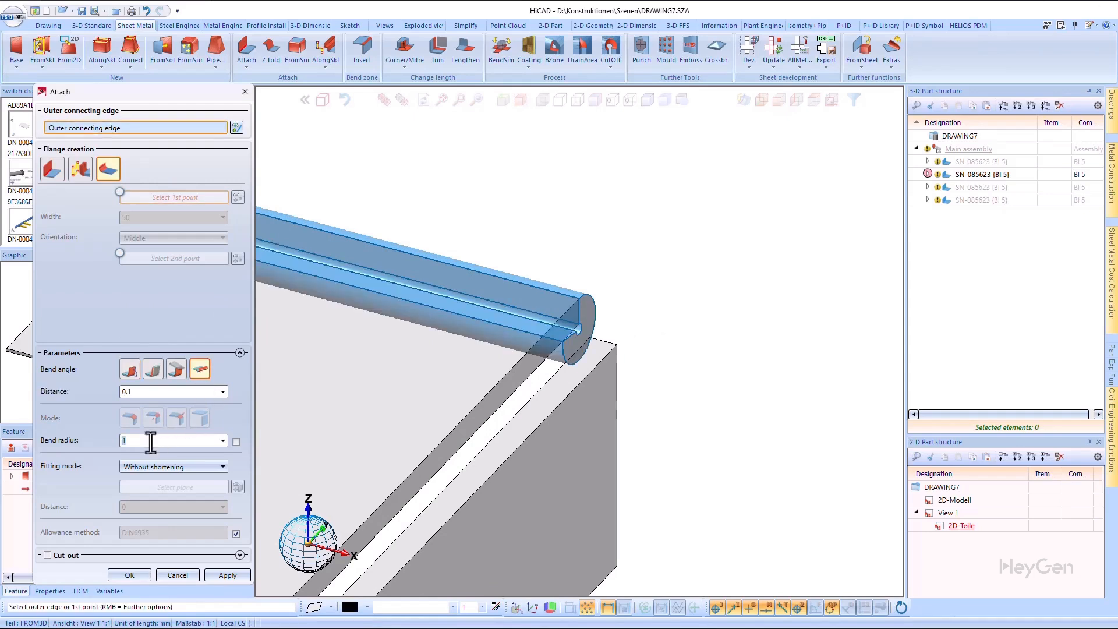
pyautogui.write('0')
pyautogui.click(174, 391)
pyautogui.write('2')
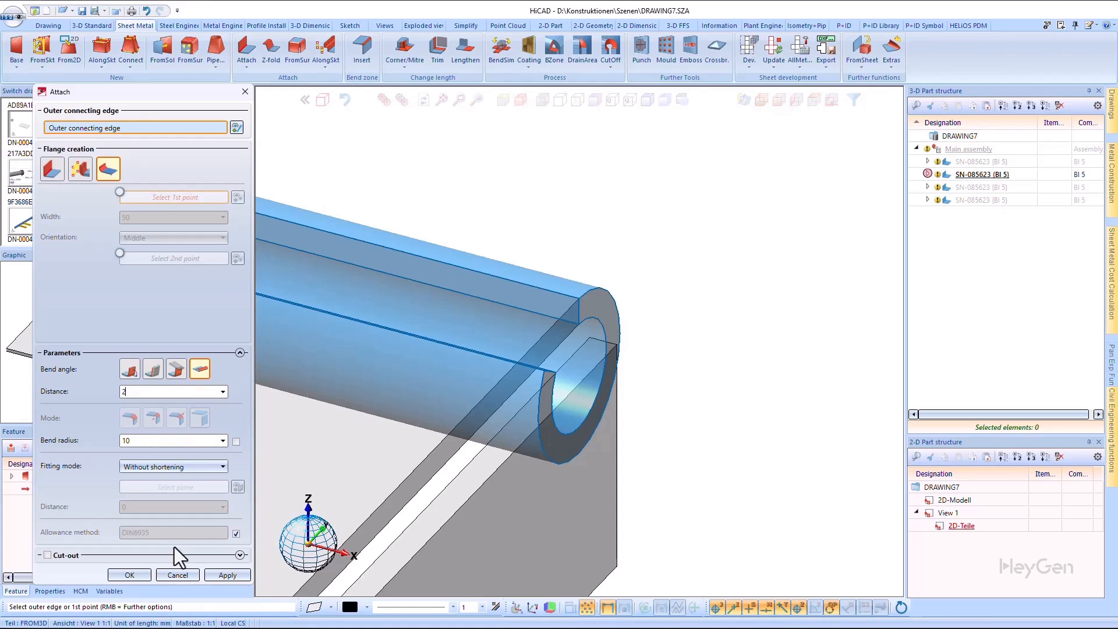
pyautogui.click(227, 574)
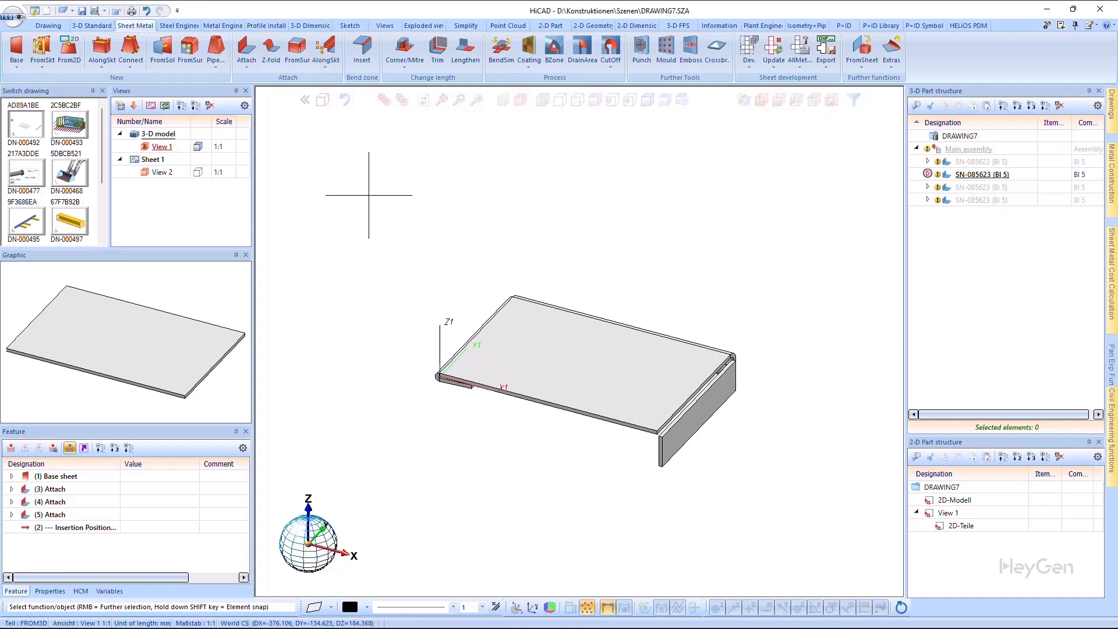
# - Attach a flange from the notched sketch's top line on the front long edge, positioned in the middle
pyautogui.click(246, 50)
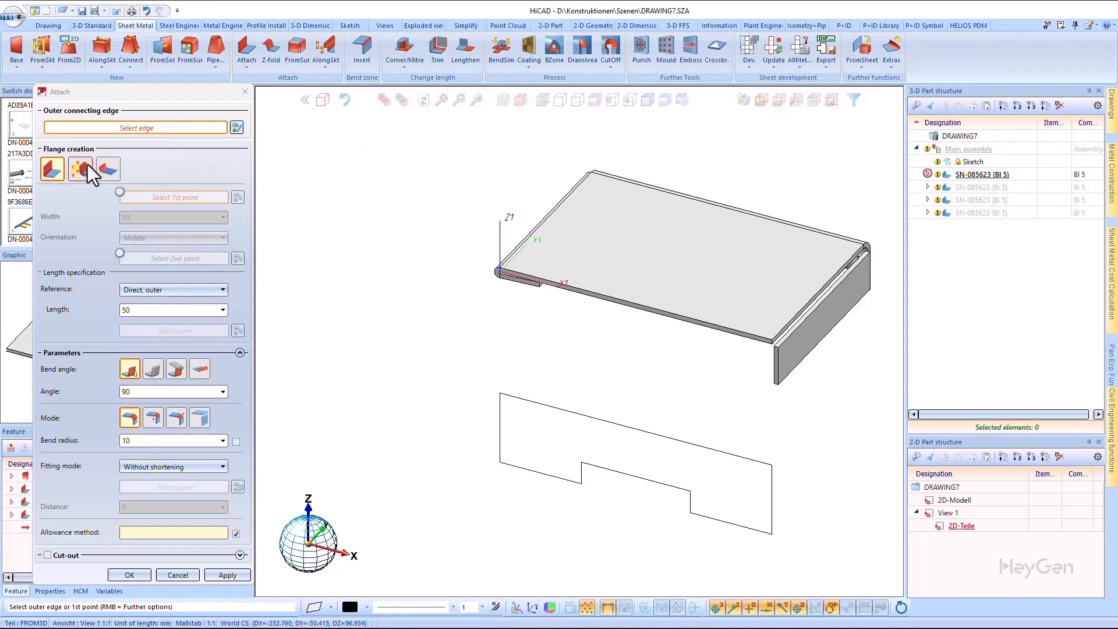
pyautogui.click(81, 169)
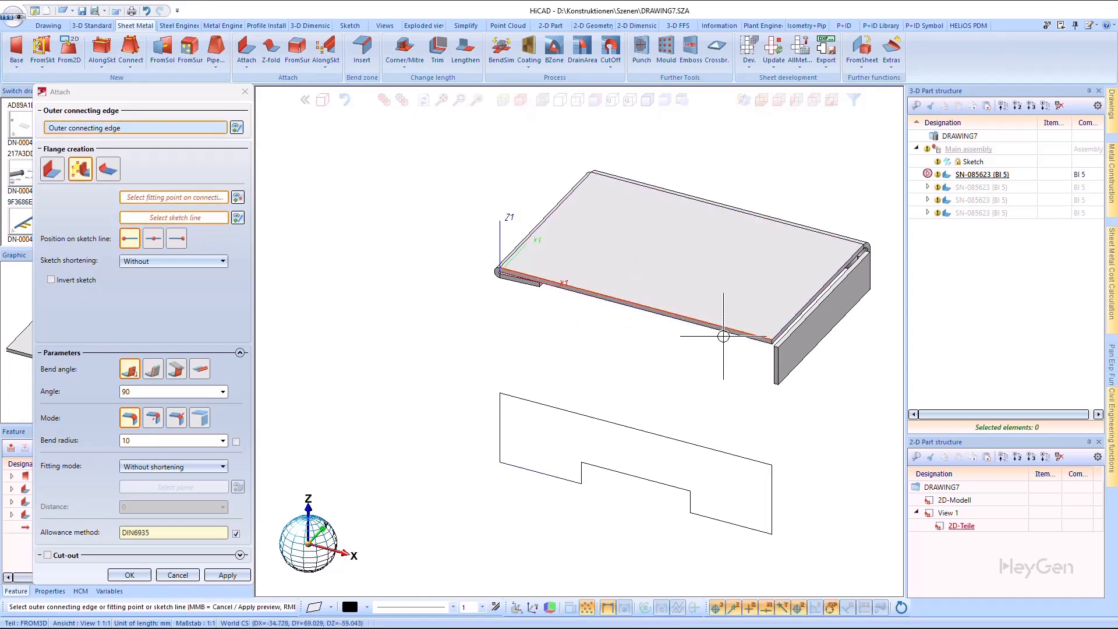
pyautogui.moveTo(699, 440)
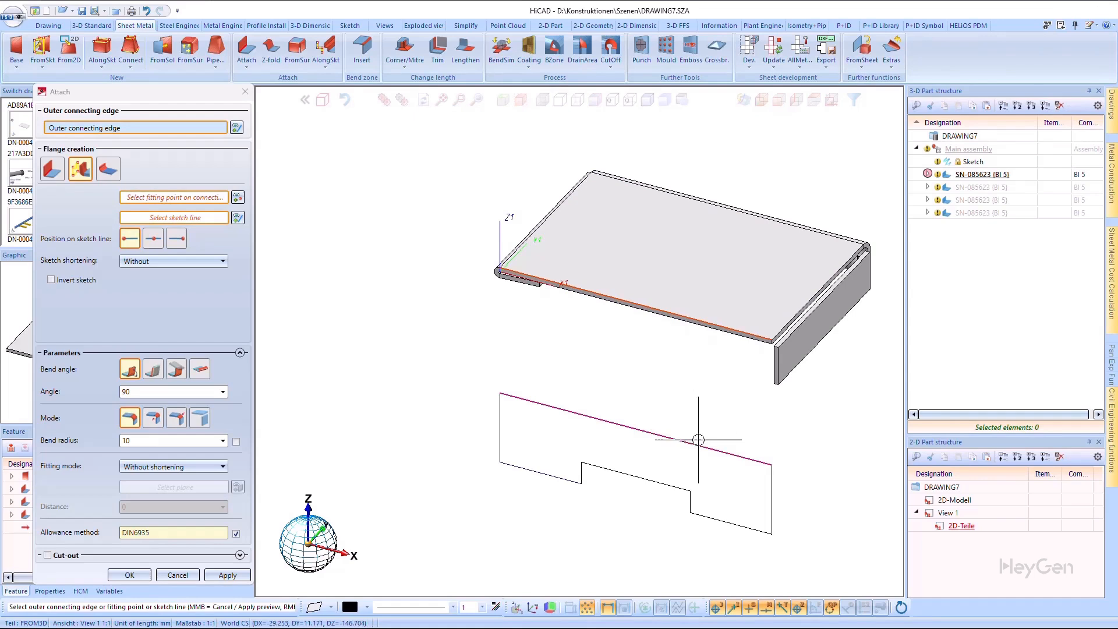
pyautogui.moveTo(752, 464)
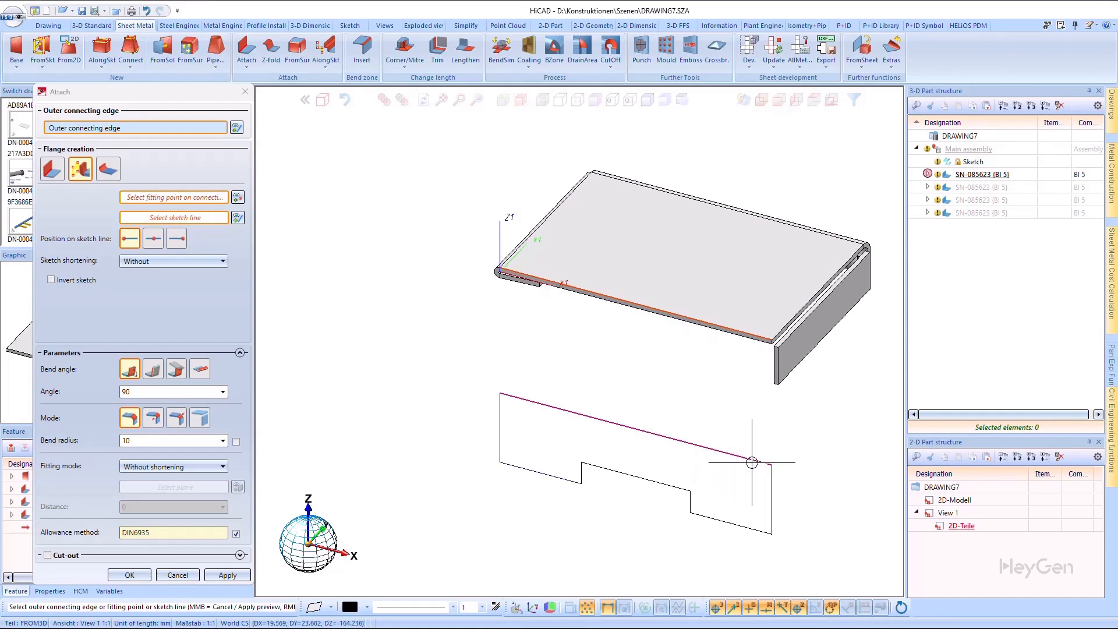
pyautogui.click(674, 309)
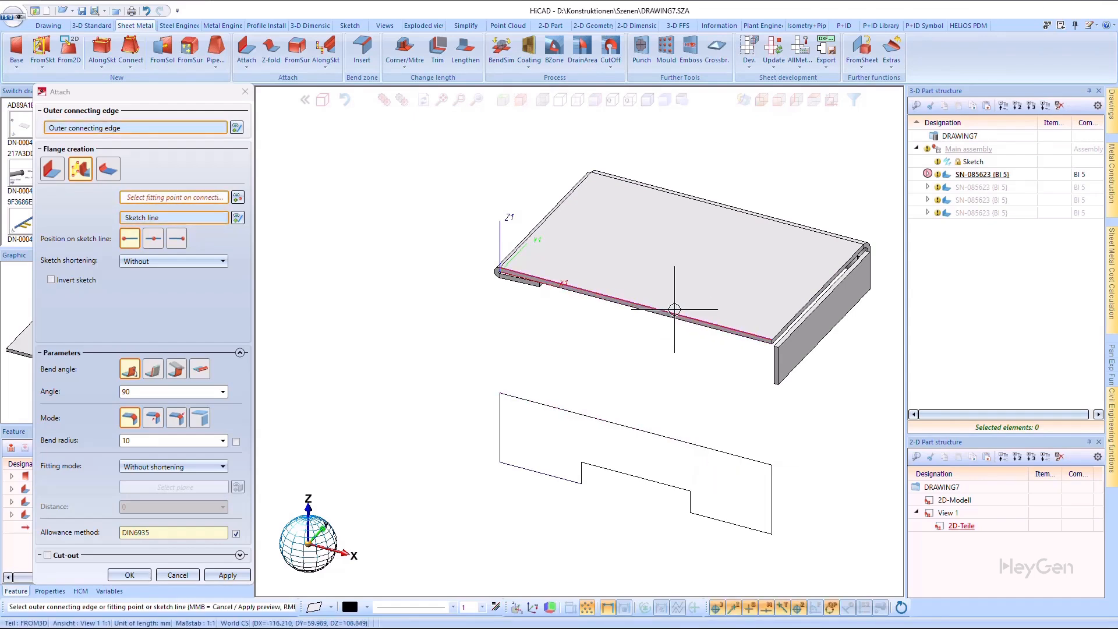
pyautogui.moveTo(666, 376)
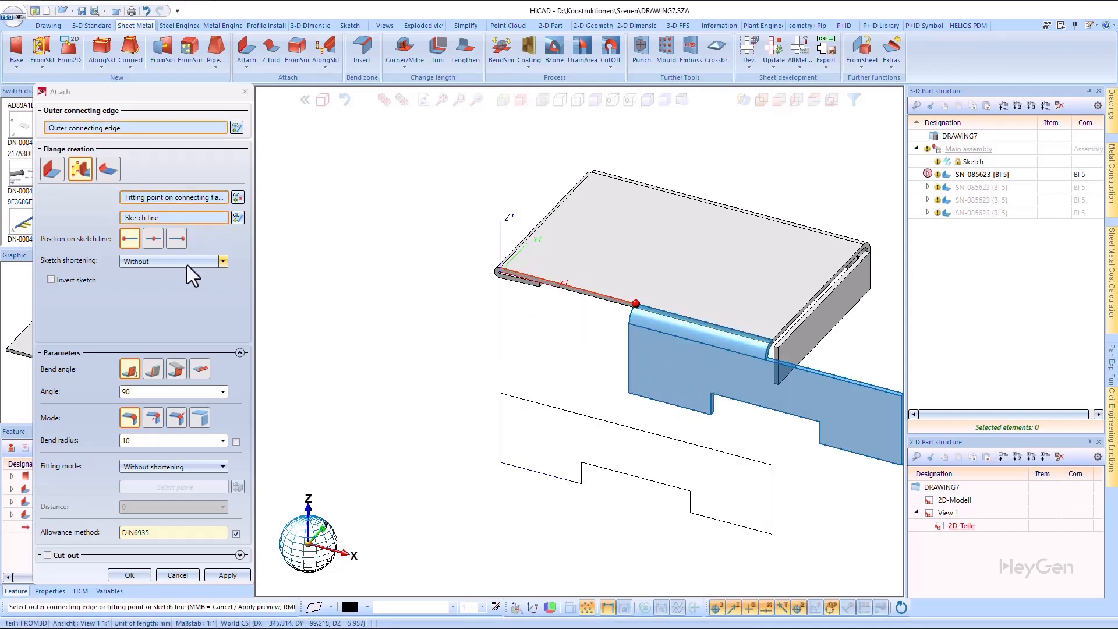
pyautogui.click(151, 237)
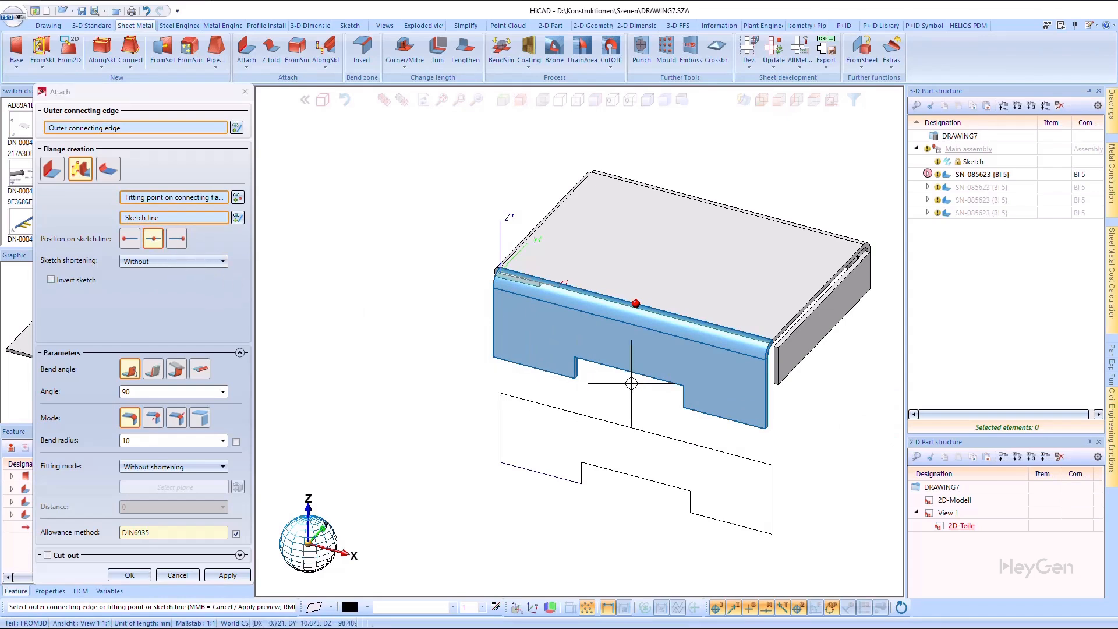
pyautogui.moveTo(755, 325)
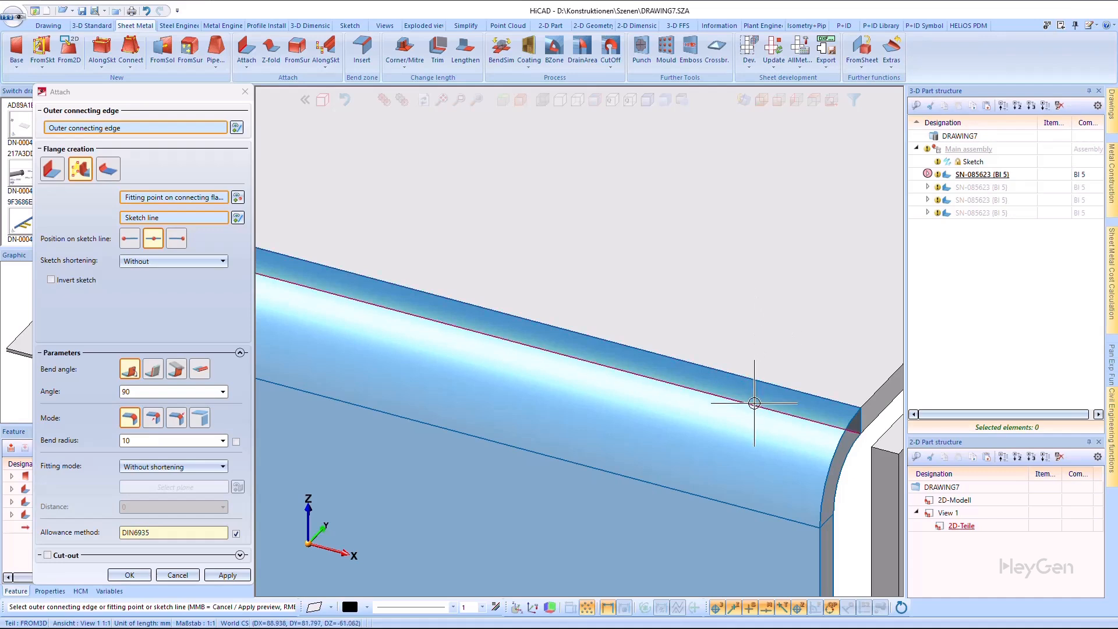
pyautogui.moveTo(762, 402)
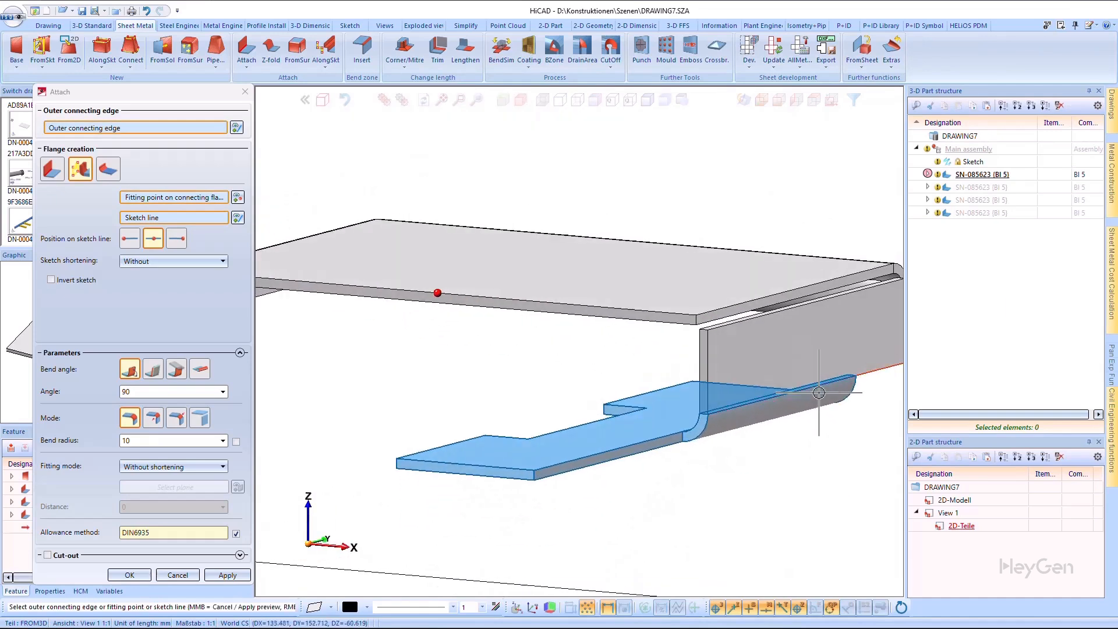
pyautogui.moveTo(819, 391)
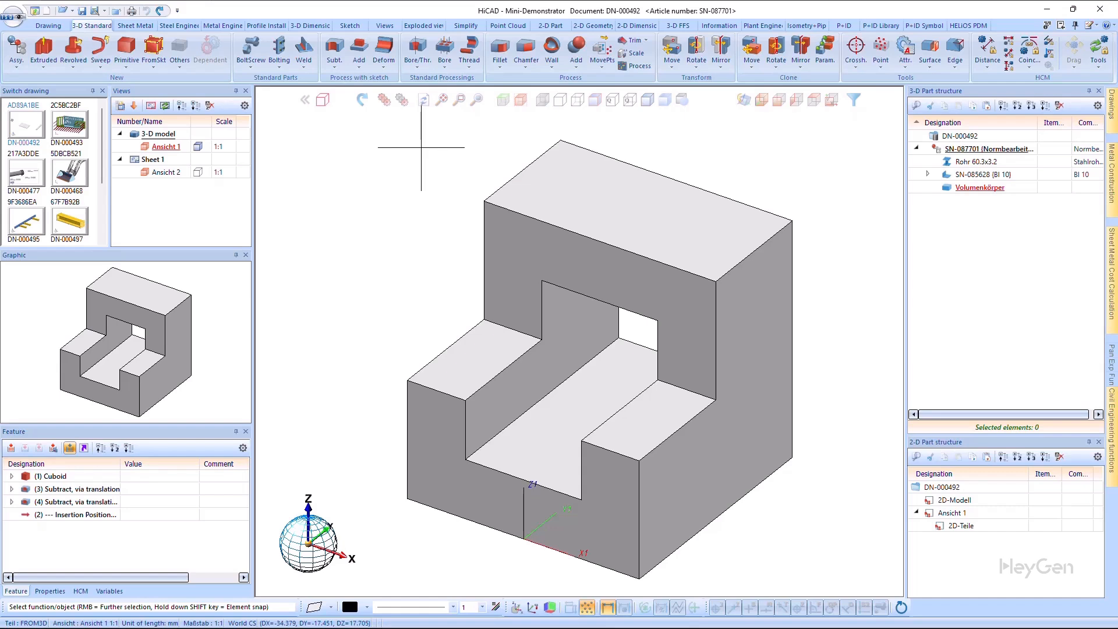
# - Select the block solid as the part to process and bring up the Standard Processings settings
pyautogui.click(417, 51)
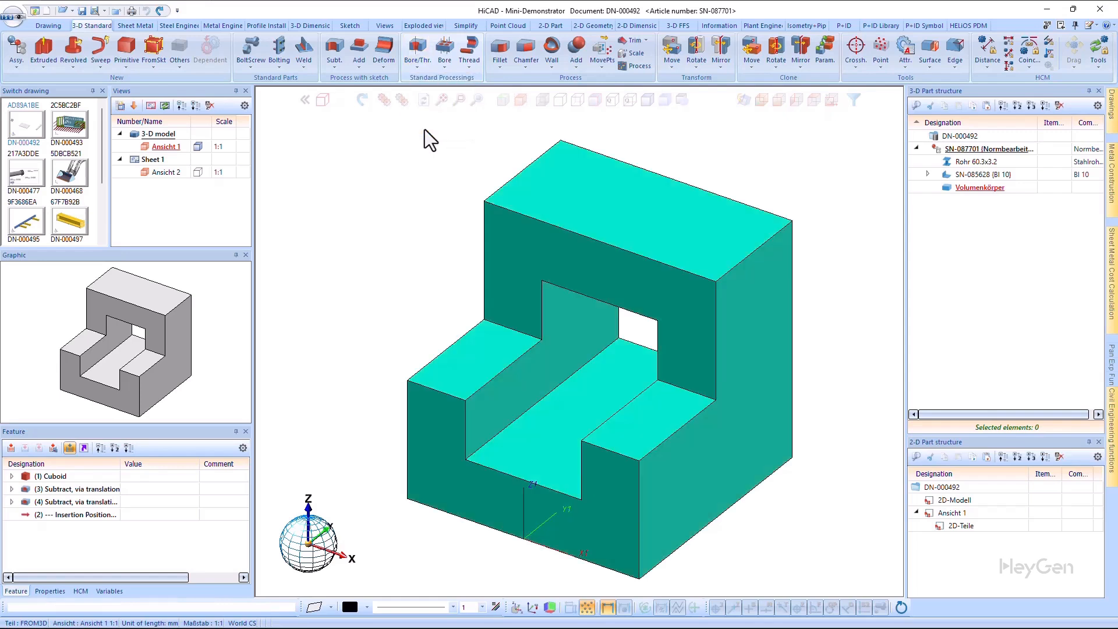
pyautogui.click(444, 50)
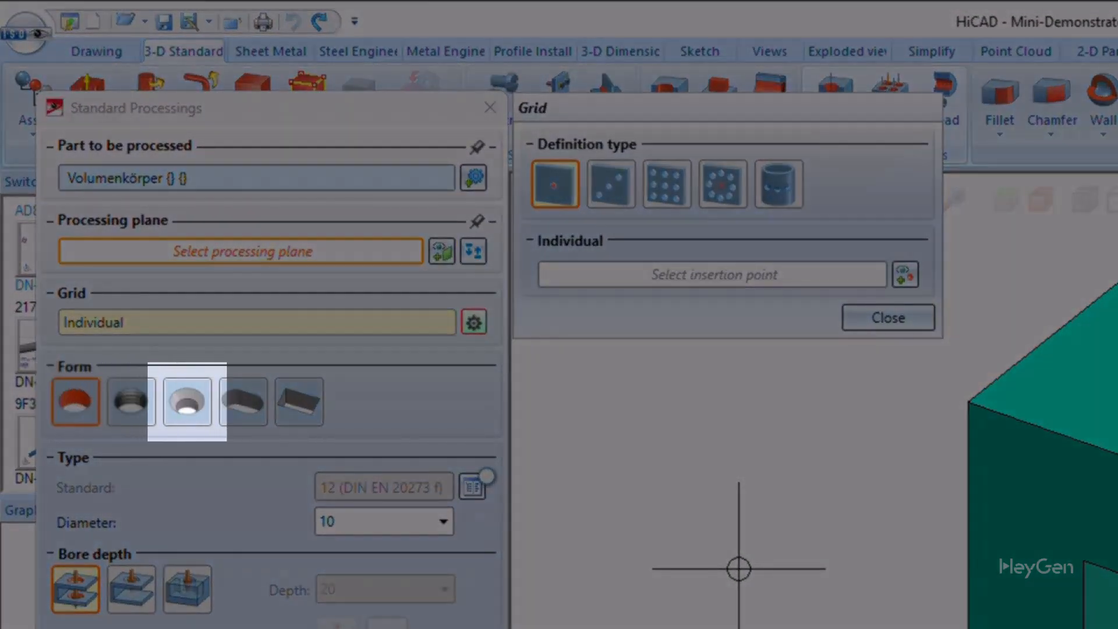
pyautogui.click(299, 402)
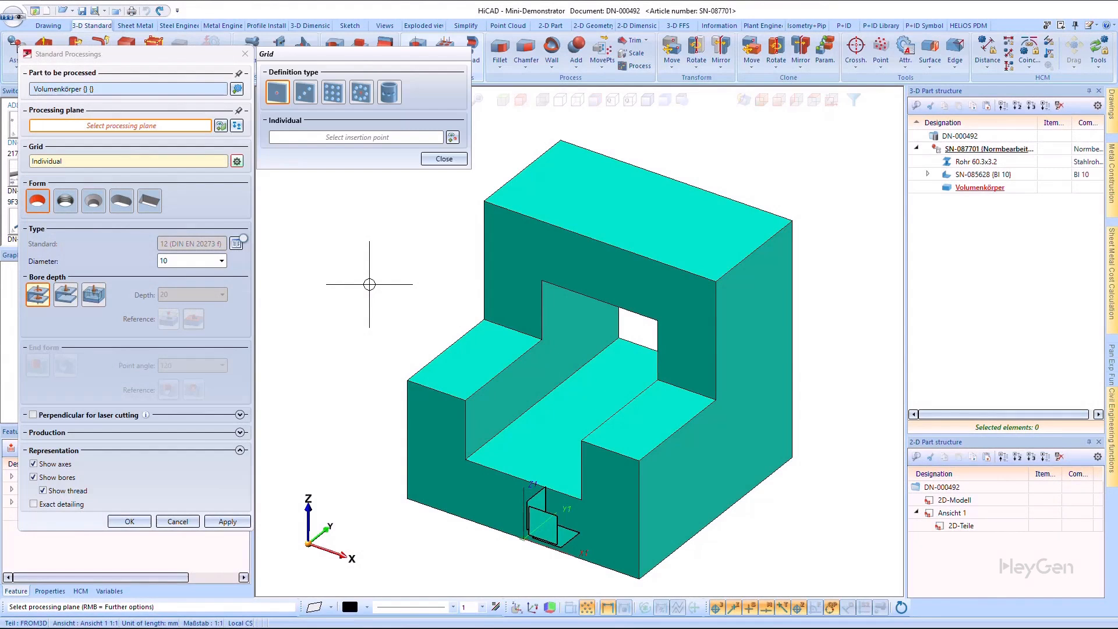
pyautogui.moveTo(369, 285)
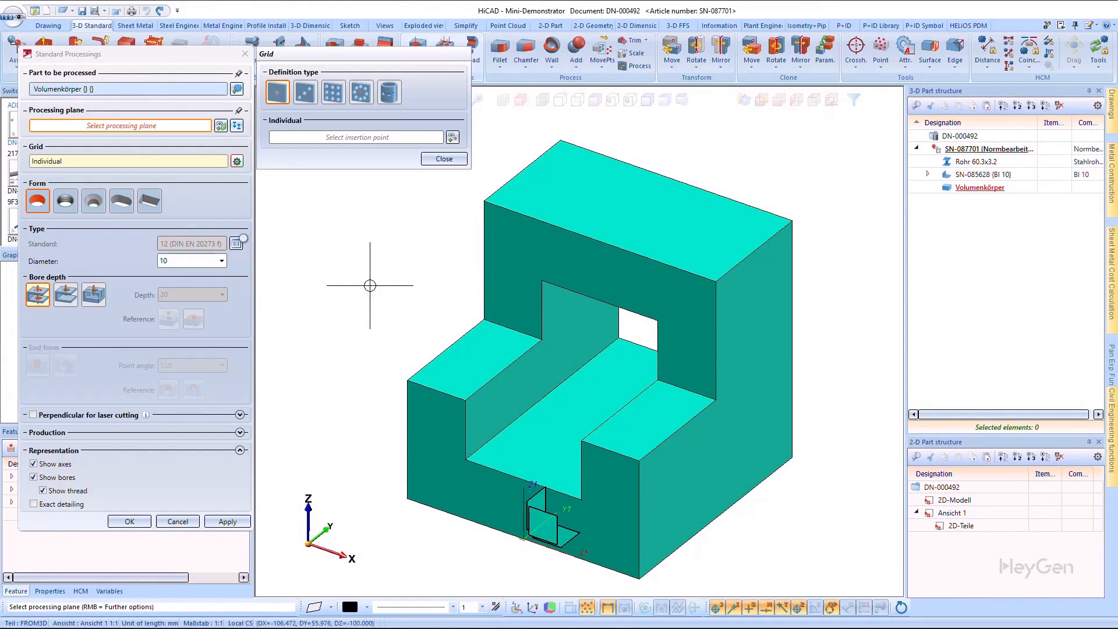
pyautogui.moveTo(336, 198)
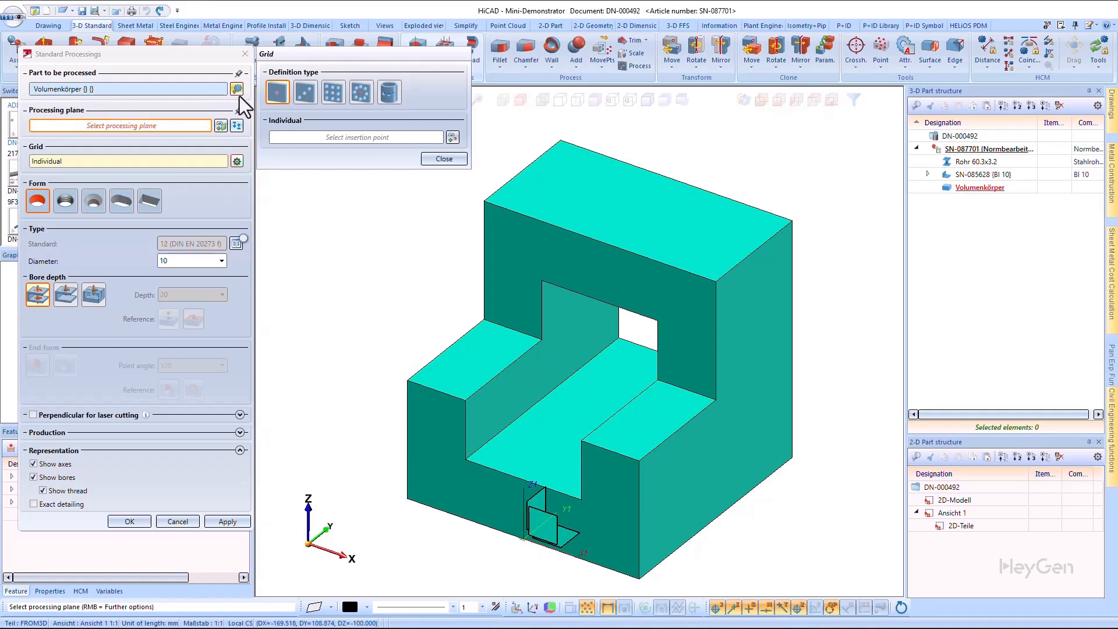
pyautogui.moveTo(242, 93)
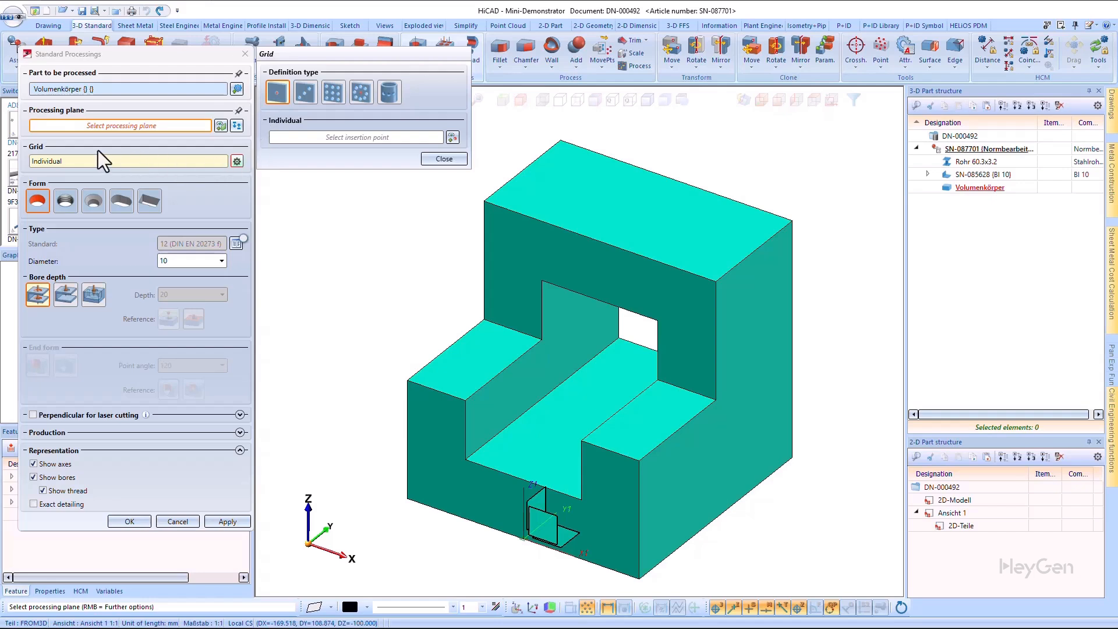
pyautogui.moveTo(127, 150)
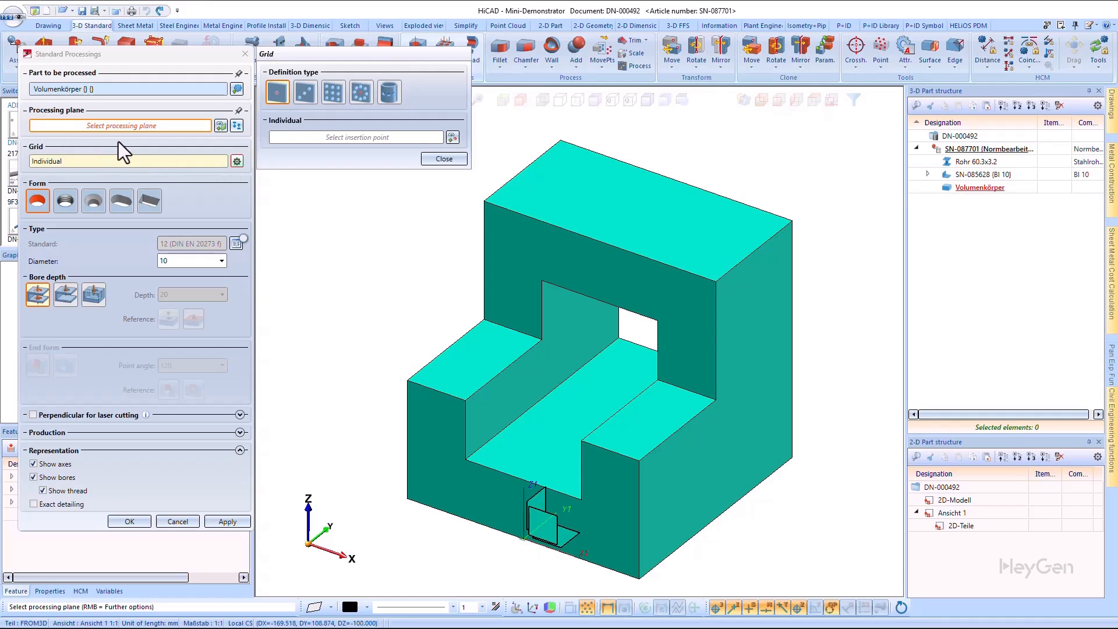
pyautogui.moveTo(239, 150)
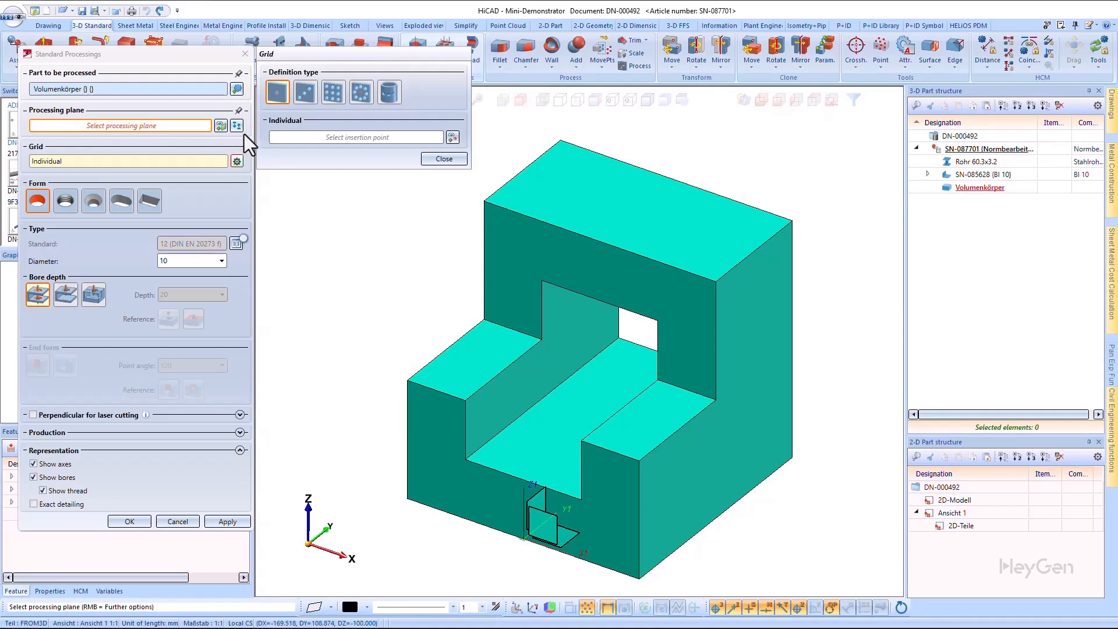
pyautogui.moveTo(246, 120)
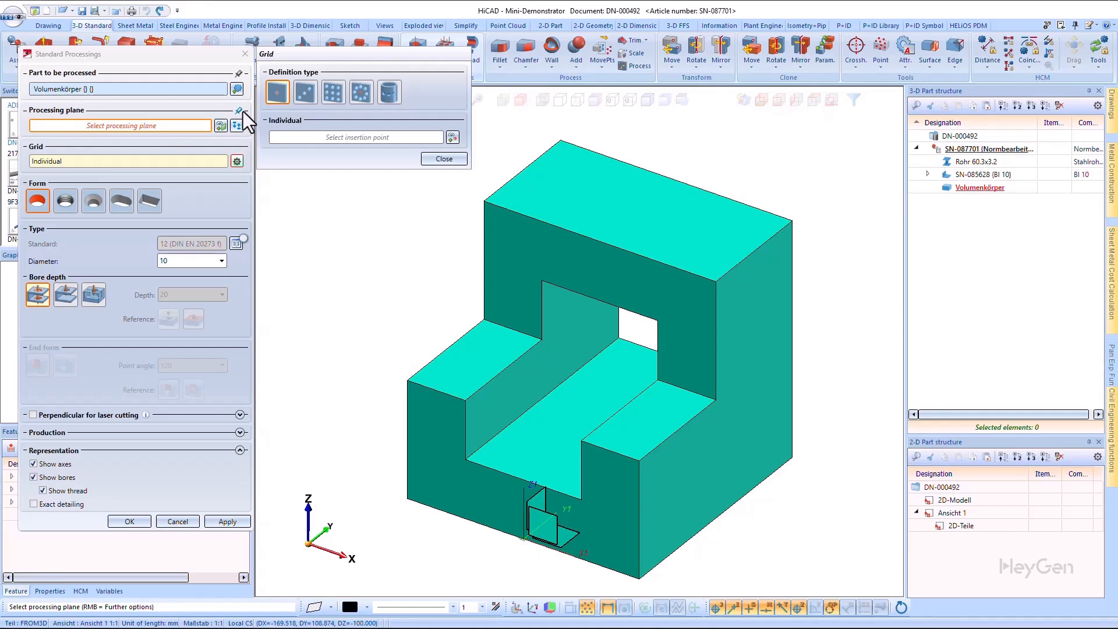
pyautogui.moveTo(246, 128)
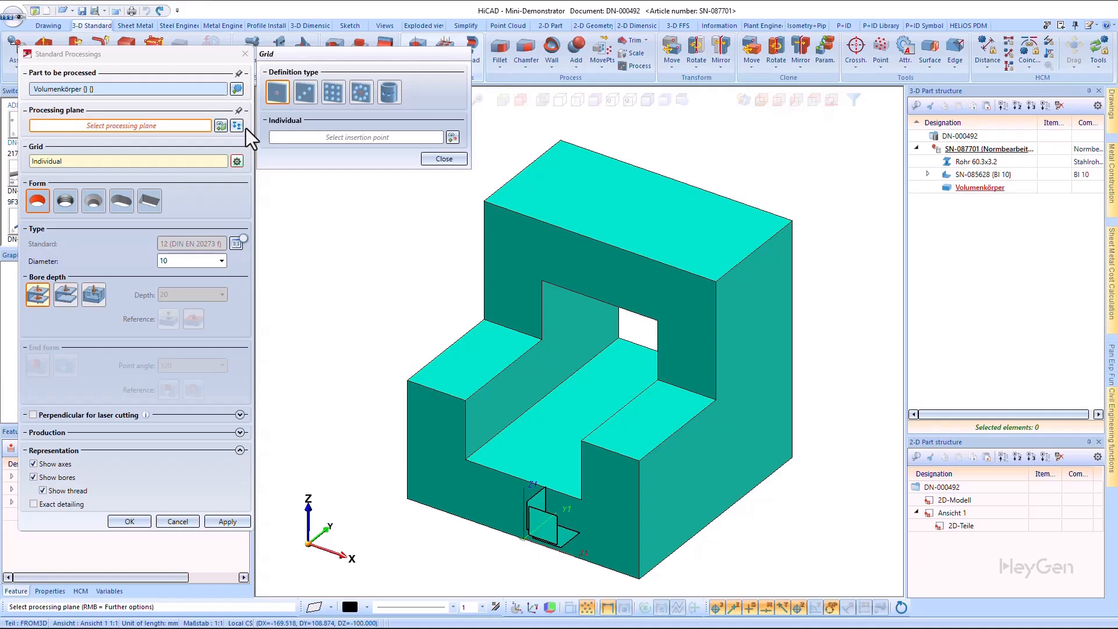
pyautogui.moveTo(255, 174)
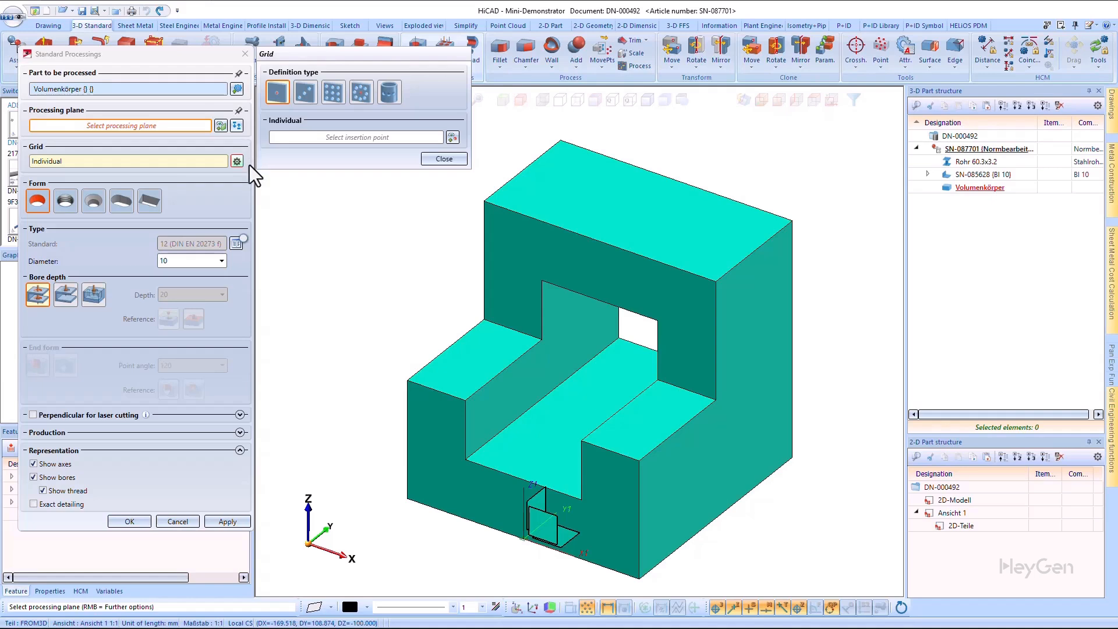
pyautogui.moveTo(512, 202)
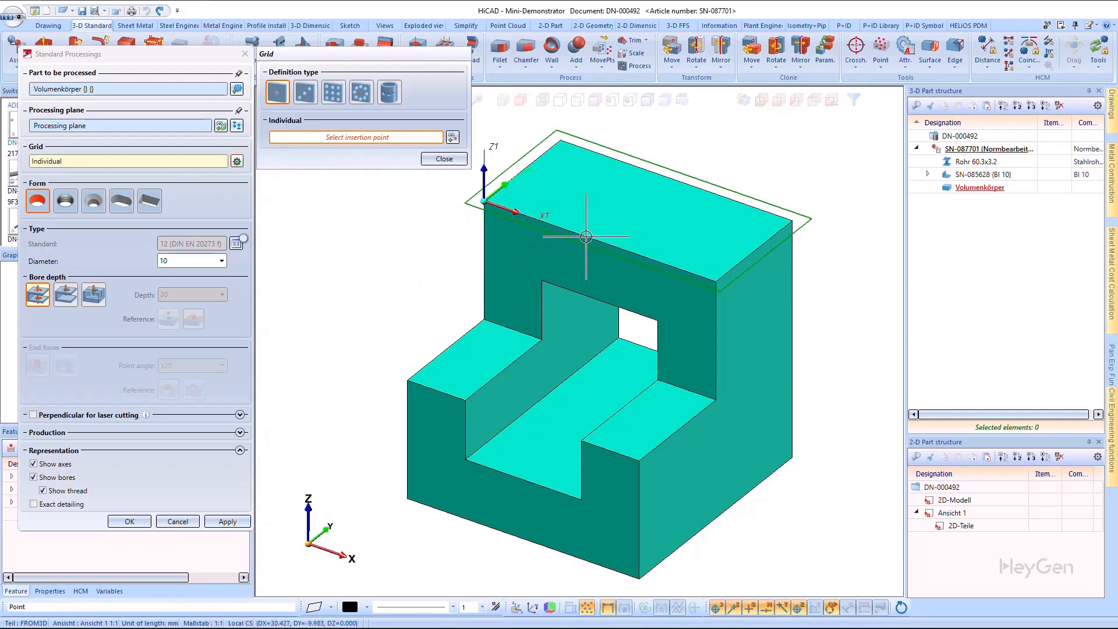
# - Place the 10 mm bore at a point on the top face and make it a depth-limited blind hole
pyautogui.click(598, 243)
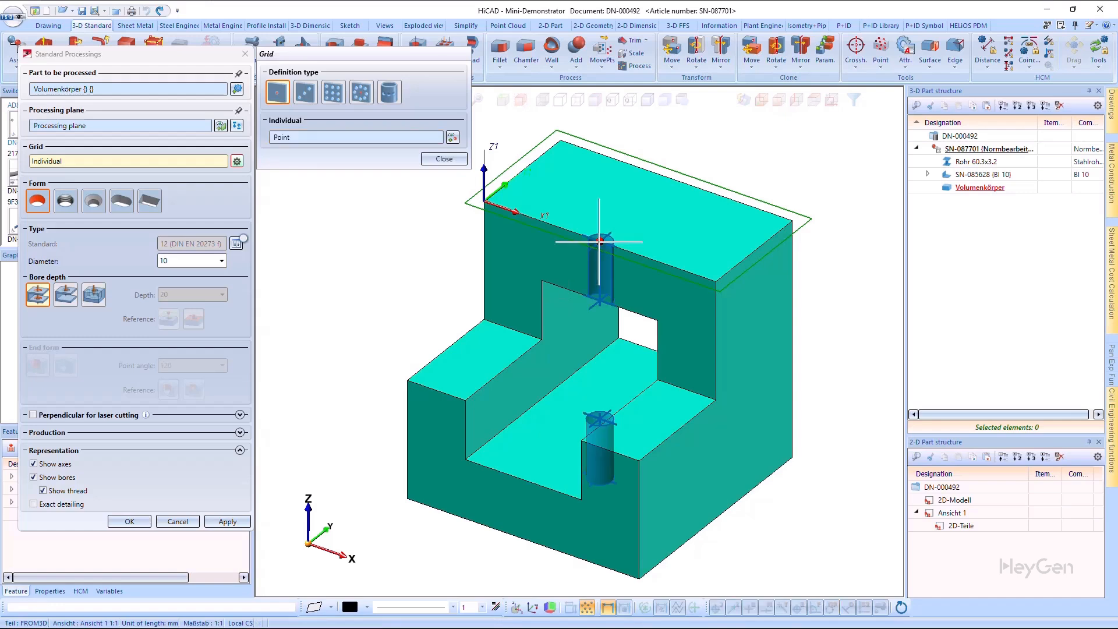
pyautogui.moveTo(666, 235)
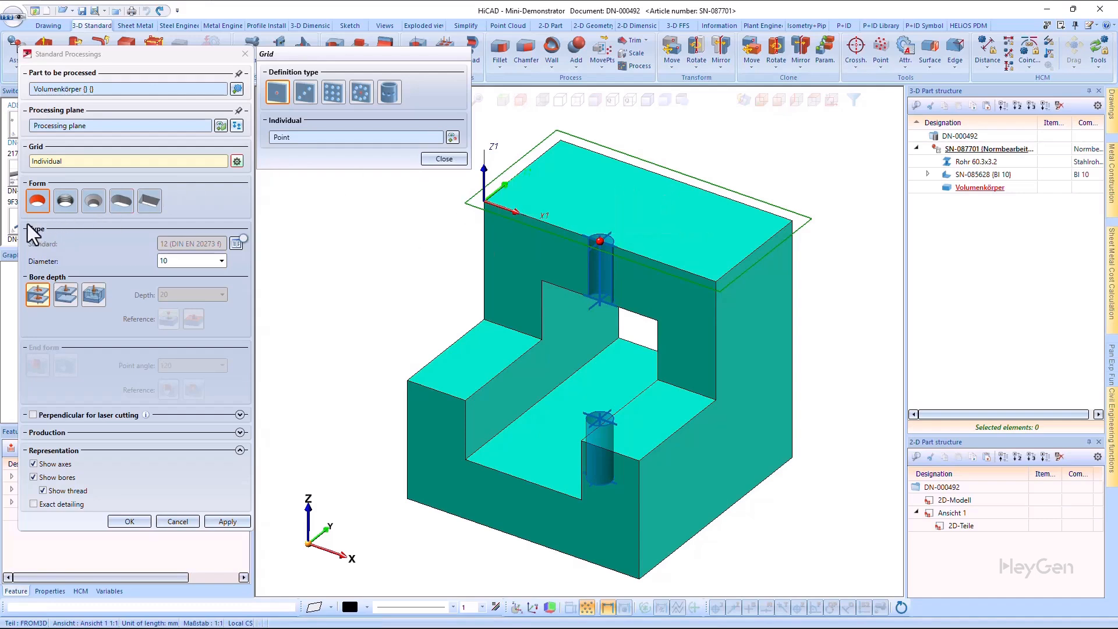
pyautogui.moveTo(152, 227)
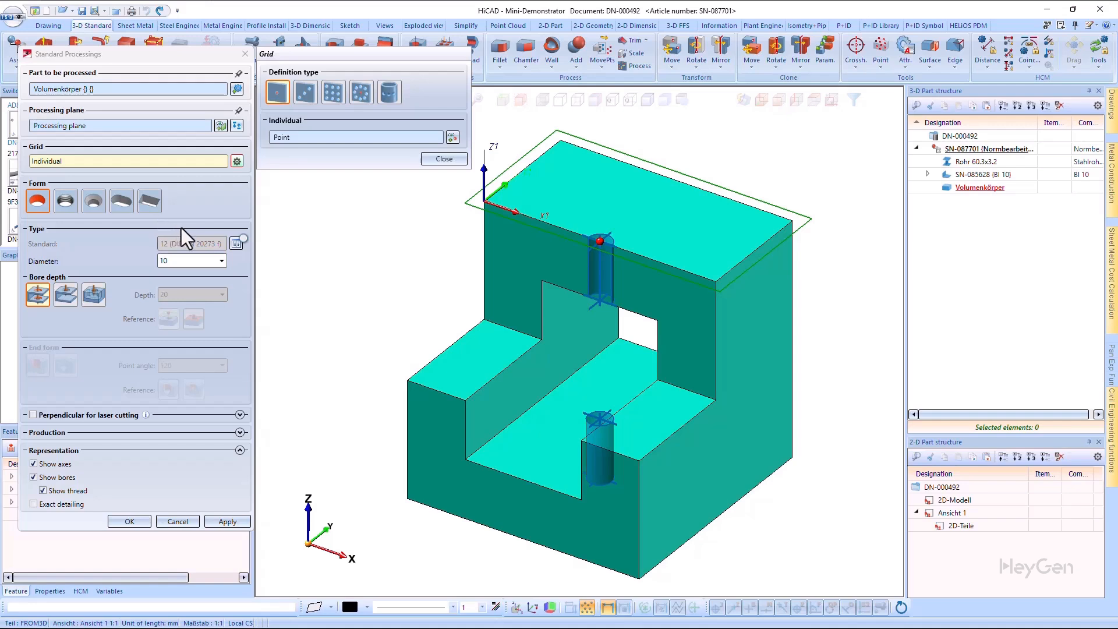
pyautogui.moveTo(264, 236)
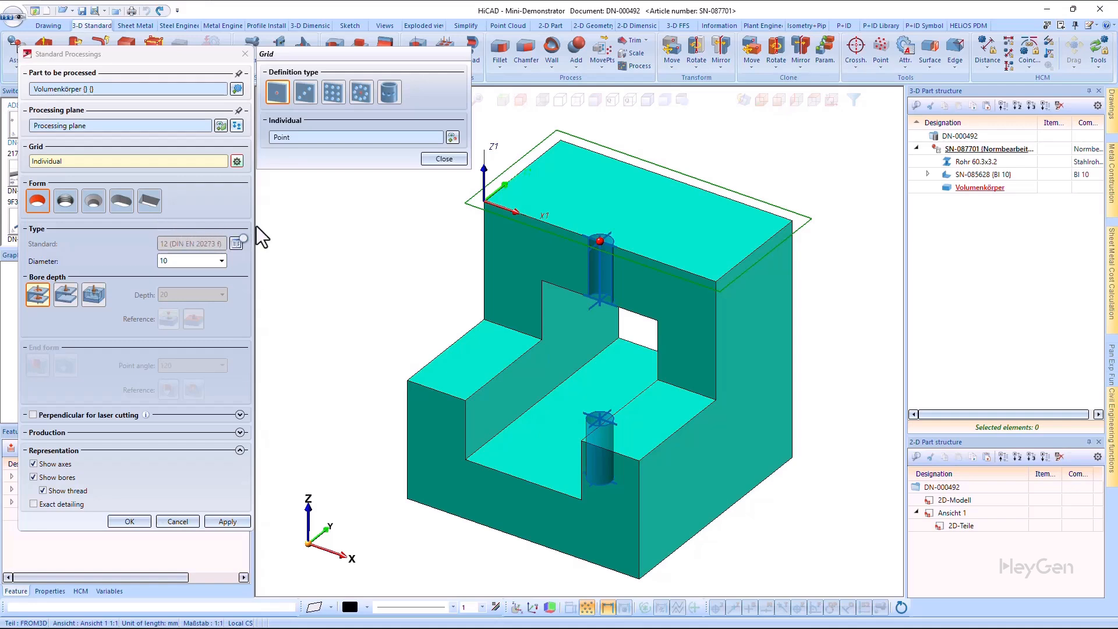
pyautogui.moveTo(256, 284)
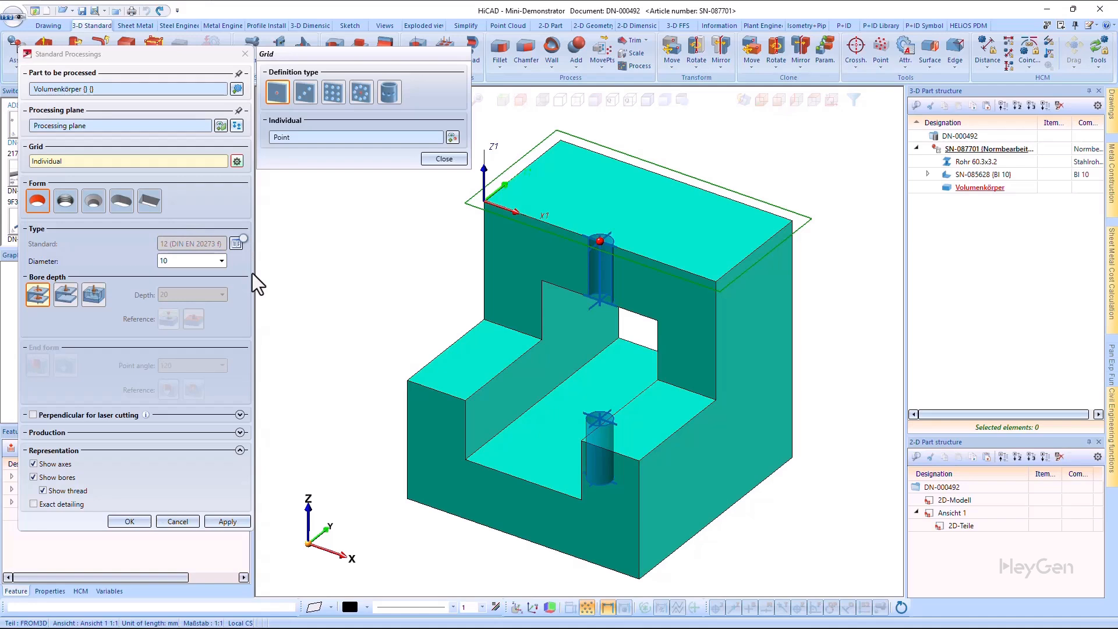
pyautogui.moveTo(258, 289)
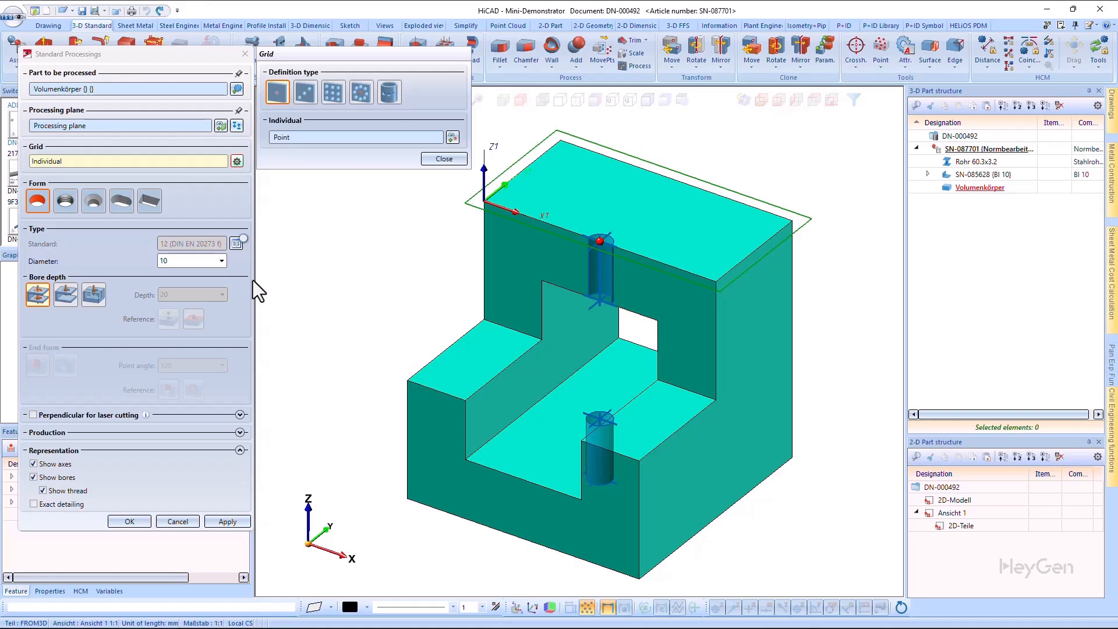
pyautogui.moveTo(173, 323)
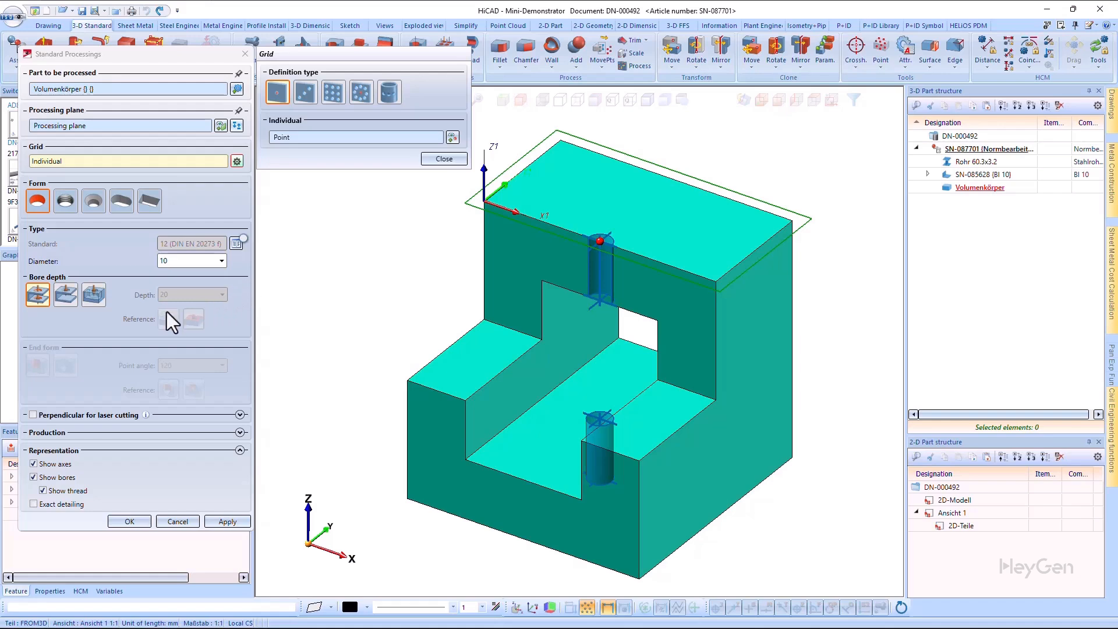
pyautogui.moveTo(65, 328)
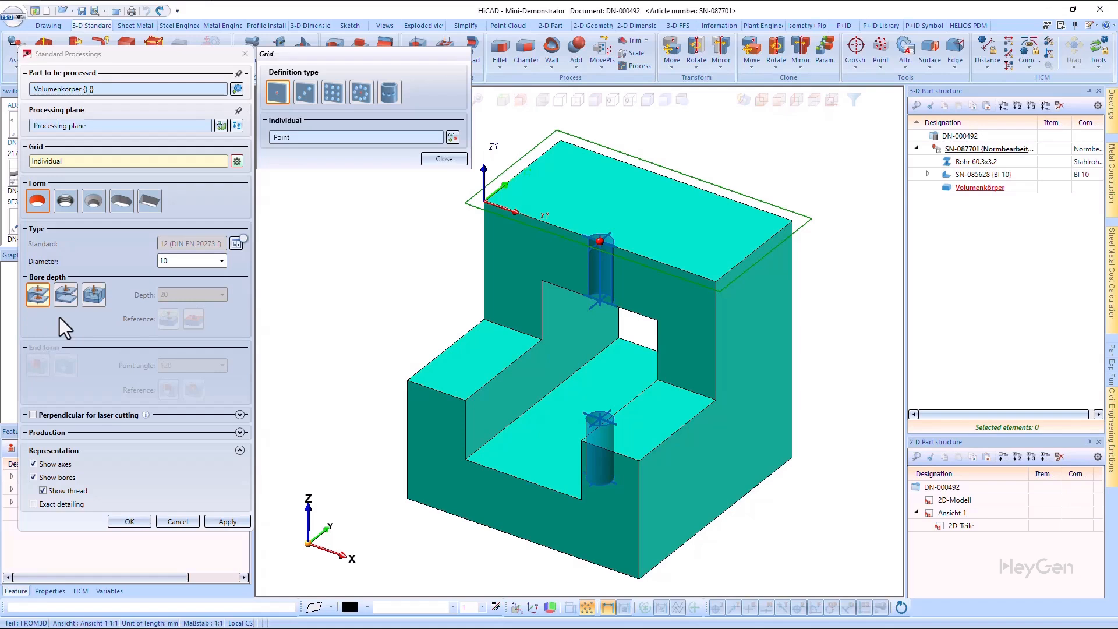
pyautogui.moveTo(104, 323)
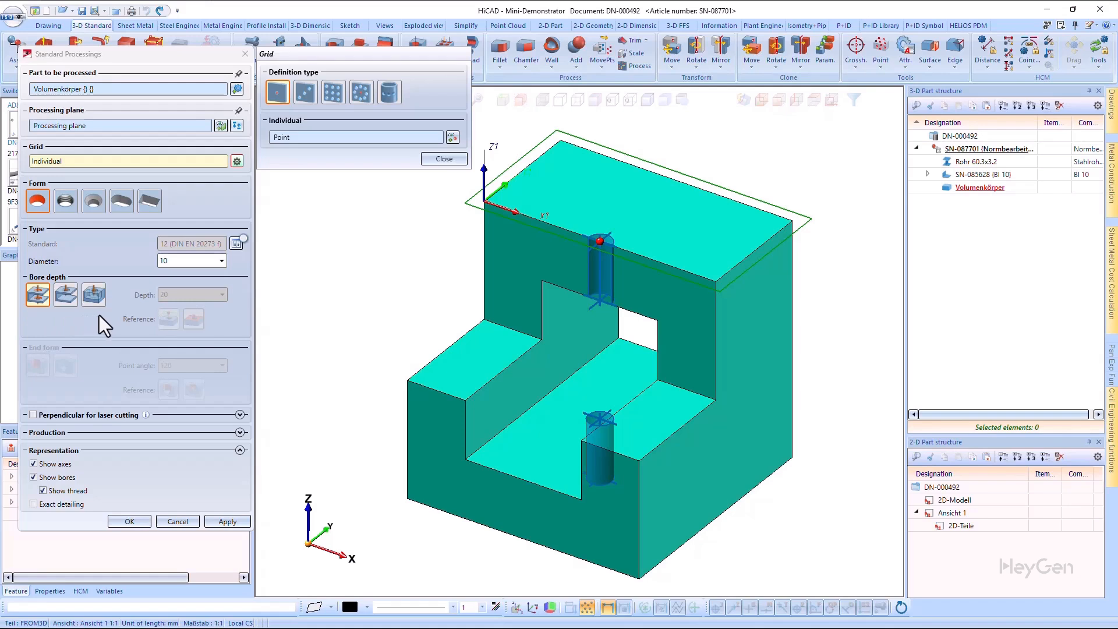
pyautogui.click(93, 294)
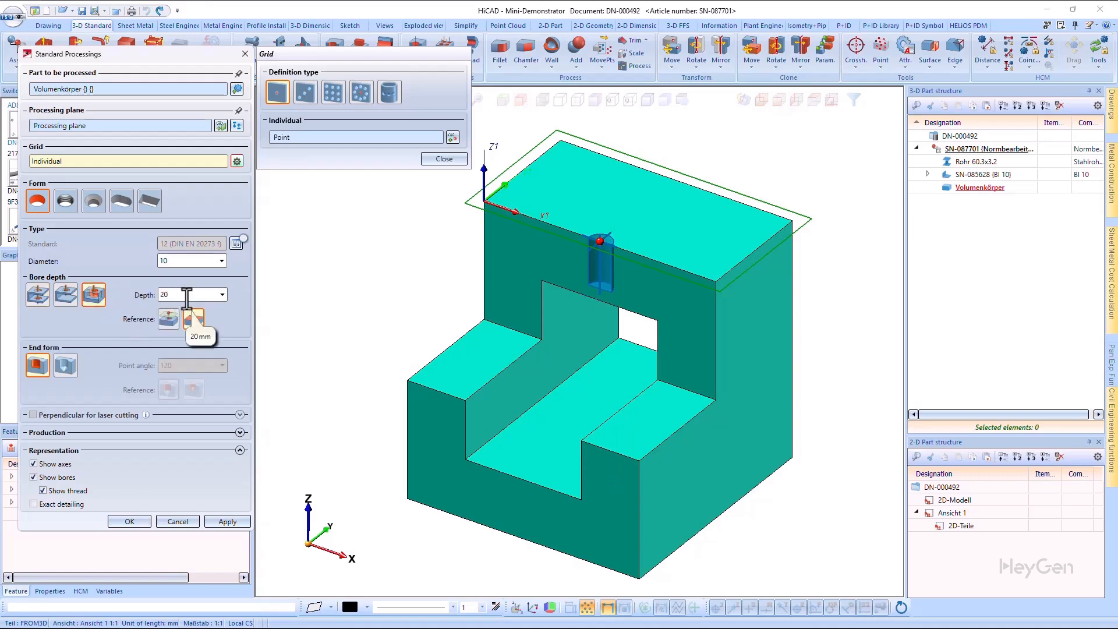
pyautogui.moveTo(260, 307)
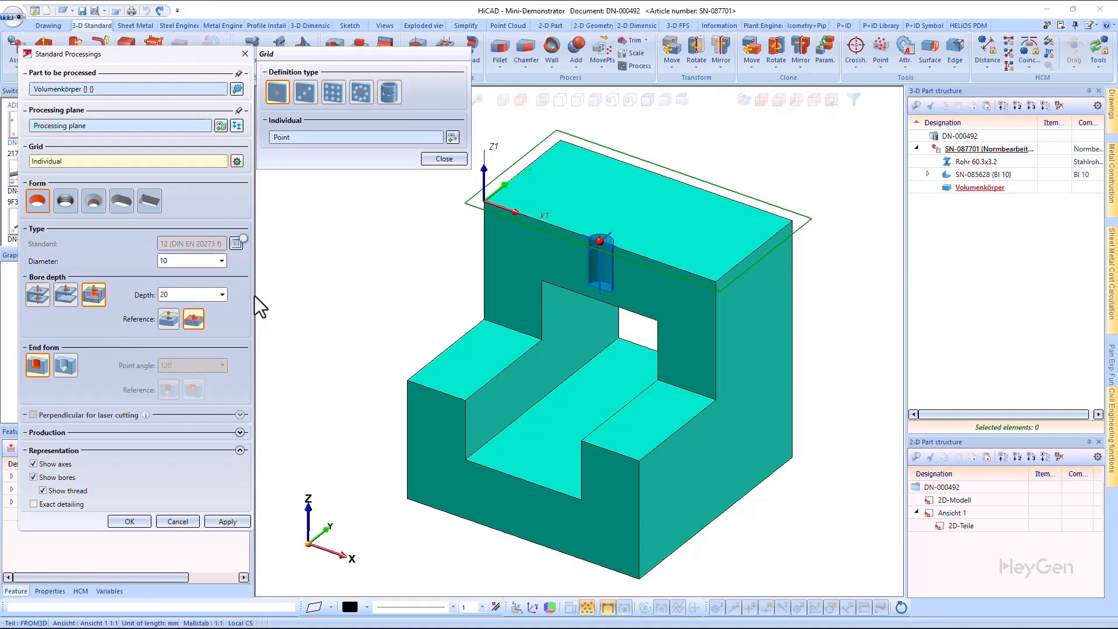
pyautogui.moveTo(237, 304)
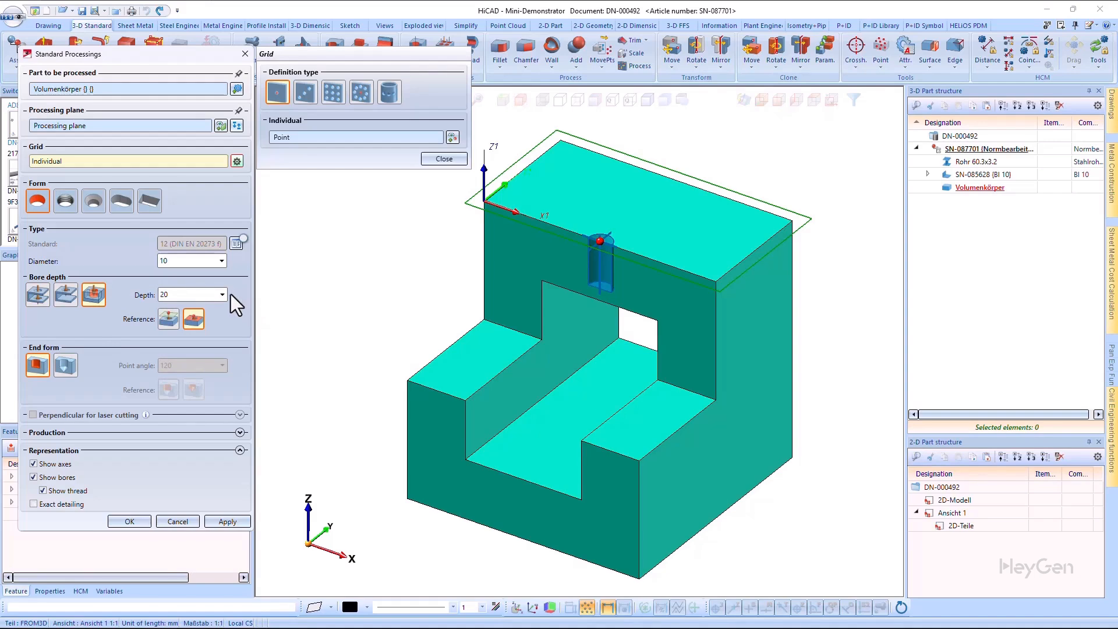
pyautogui.moveTo(190, 347)
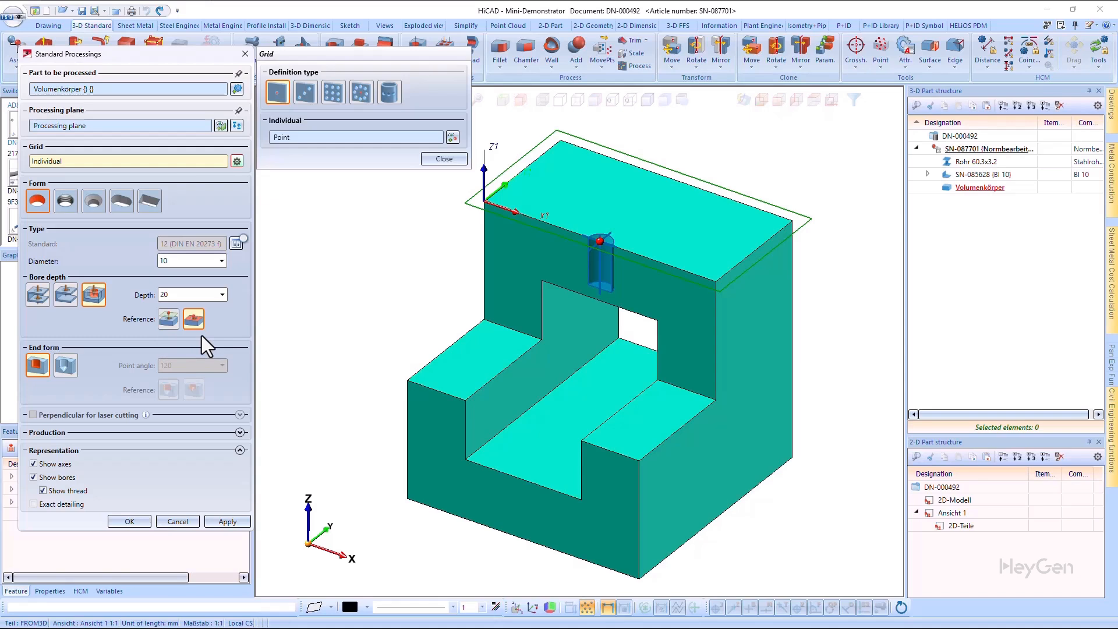
pyautogui.moveTo(260, 357)
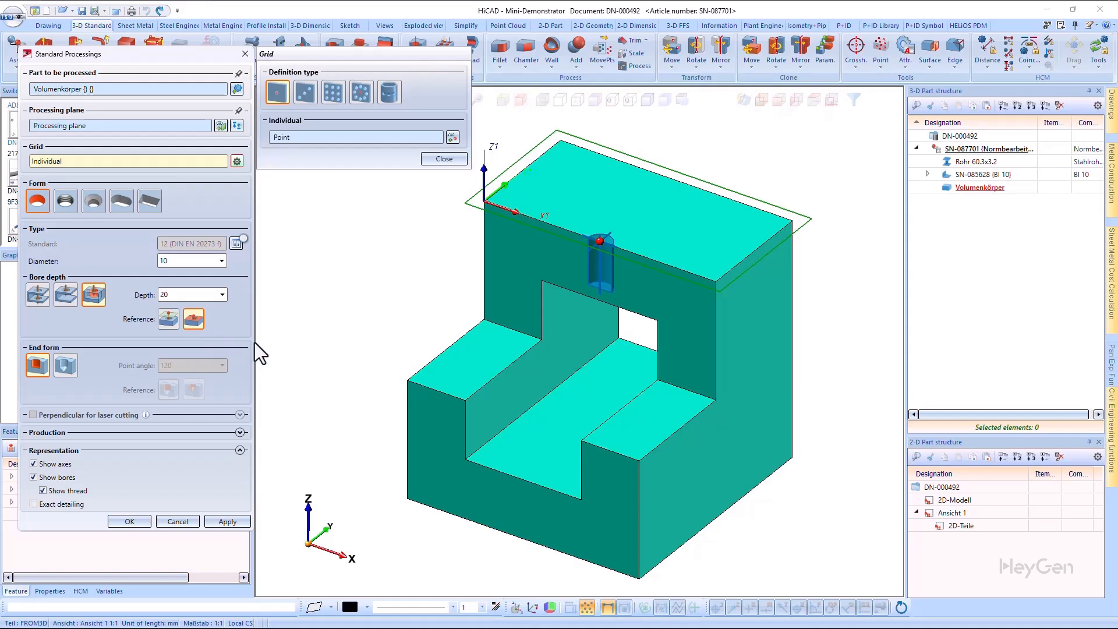
pyautogui.moveTo(71, 417)
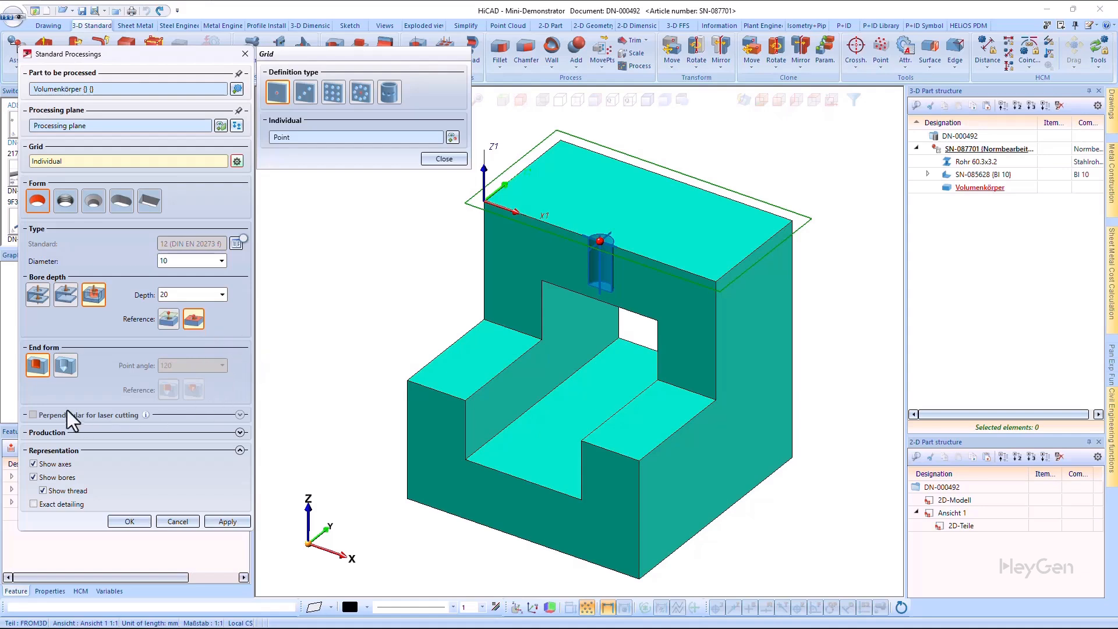
pyautogui.moveTo(68, 389)
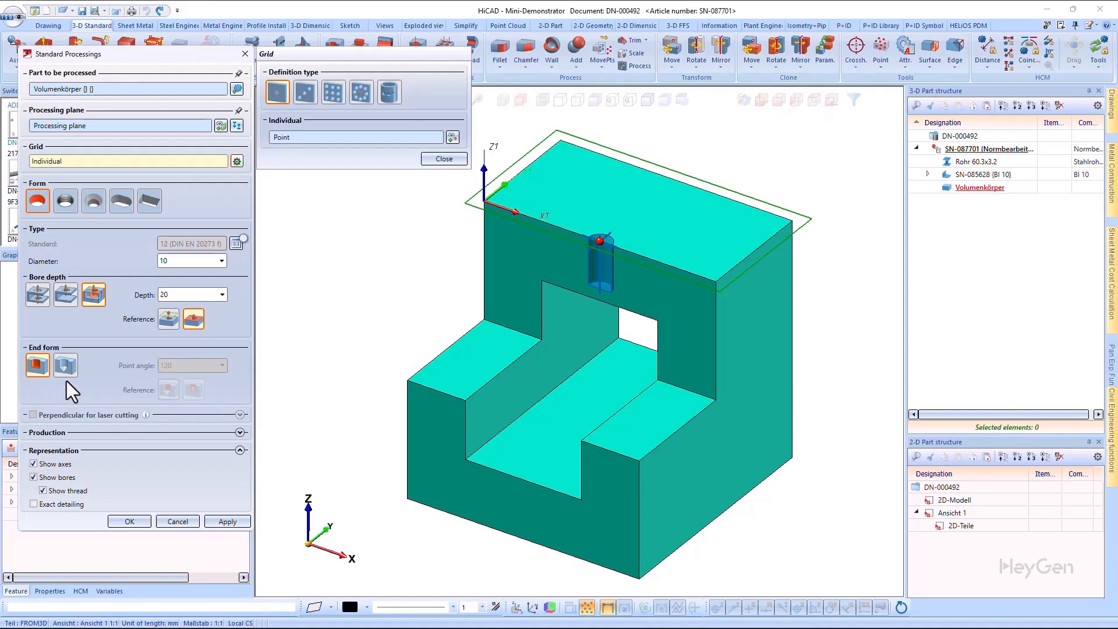
# - Give the 20-deep blind bore a pointed drill end with 120° point angle
pyautogui.click(65, 365)
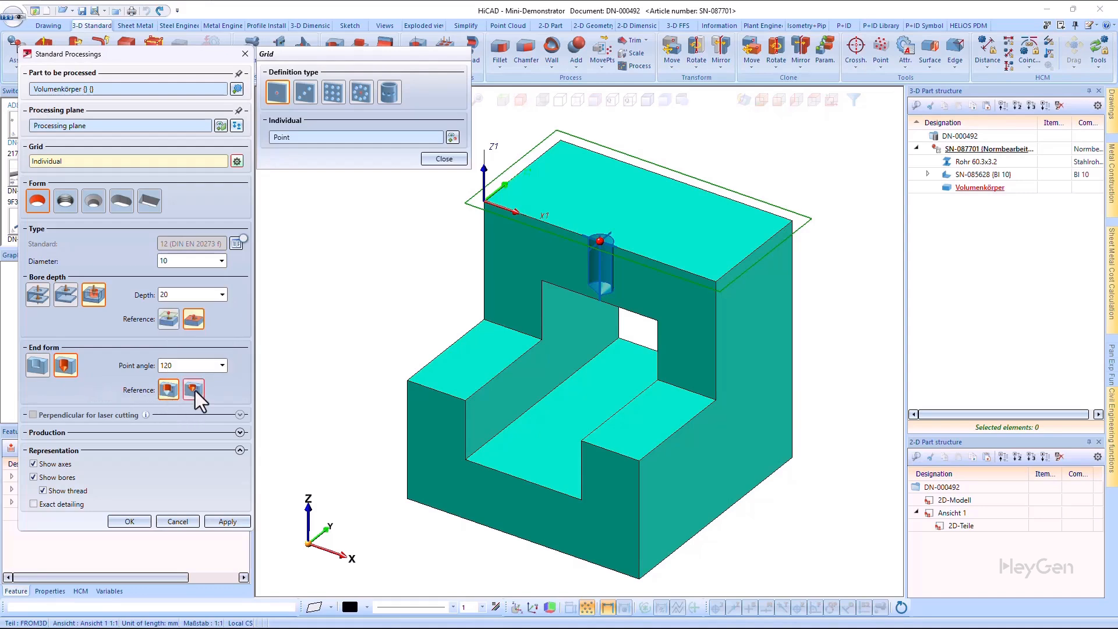
pyautogui.moveTo(195, 389)
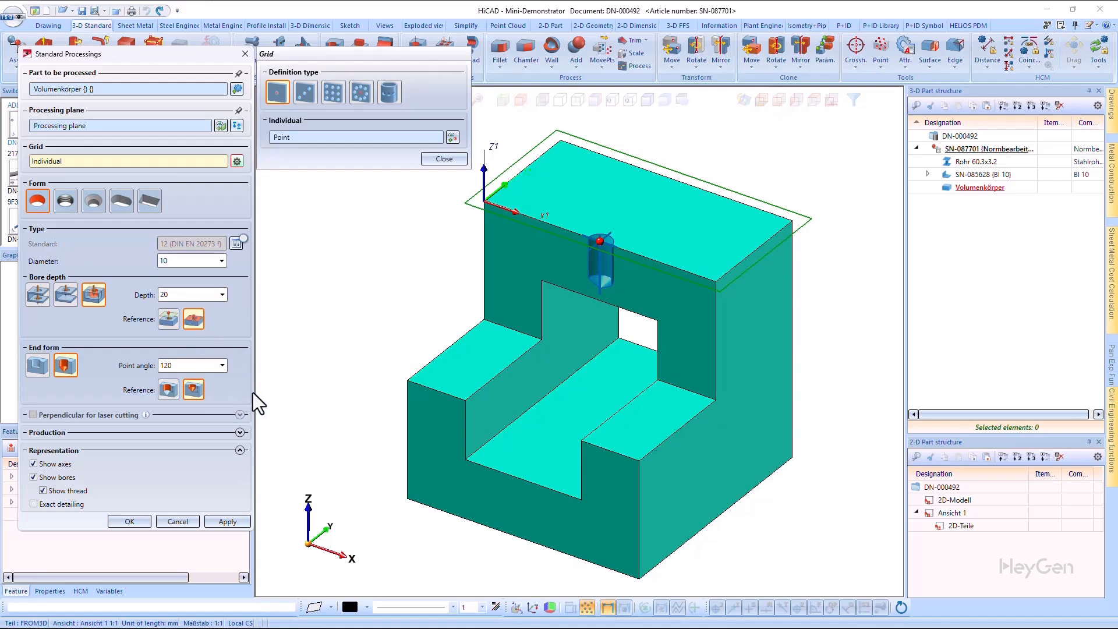
pyautogui.moveTo(192, 428)
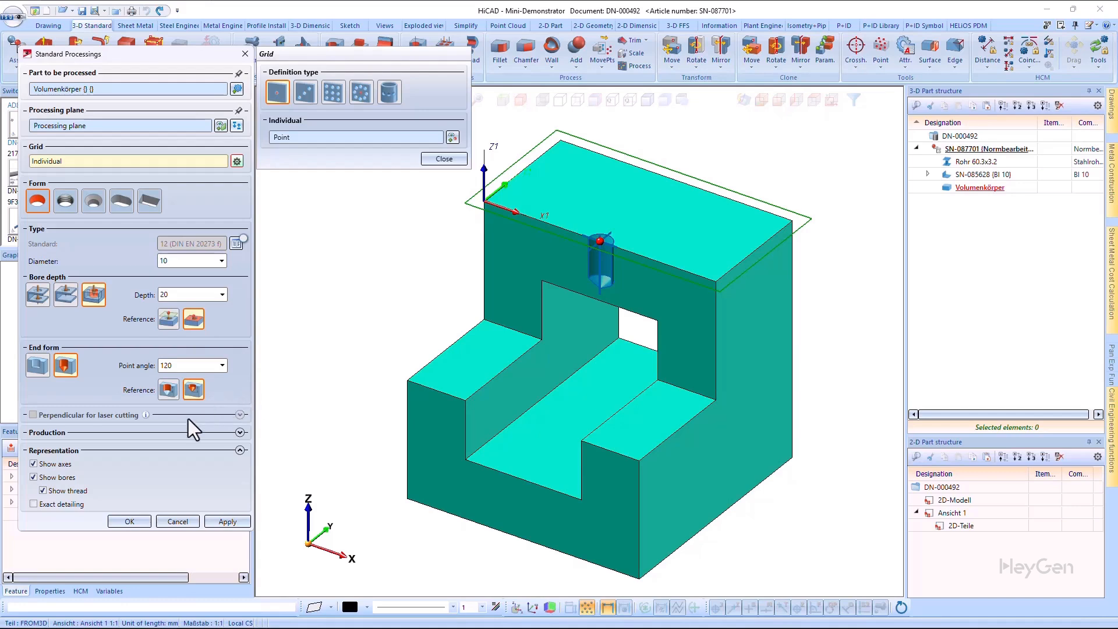
pyautogui.moveTo(56, 434)
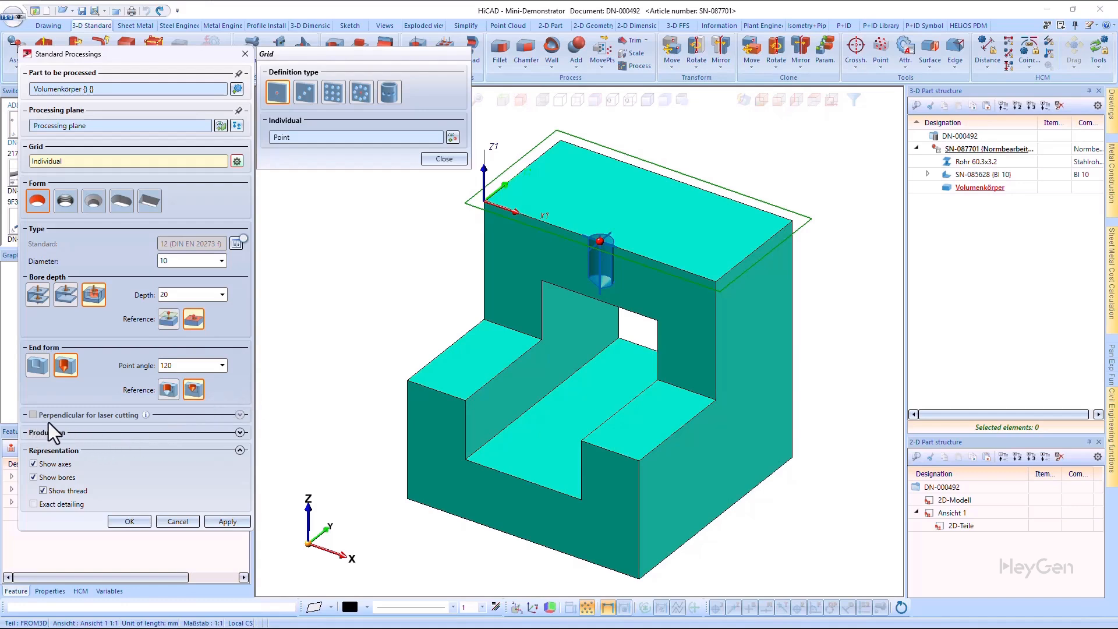
pyautogui.moveTo(225, 434)
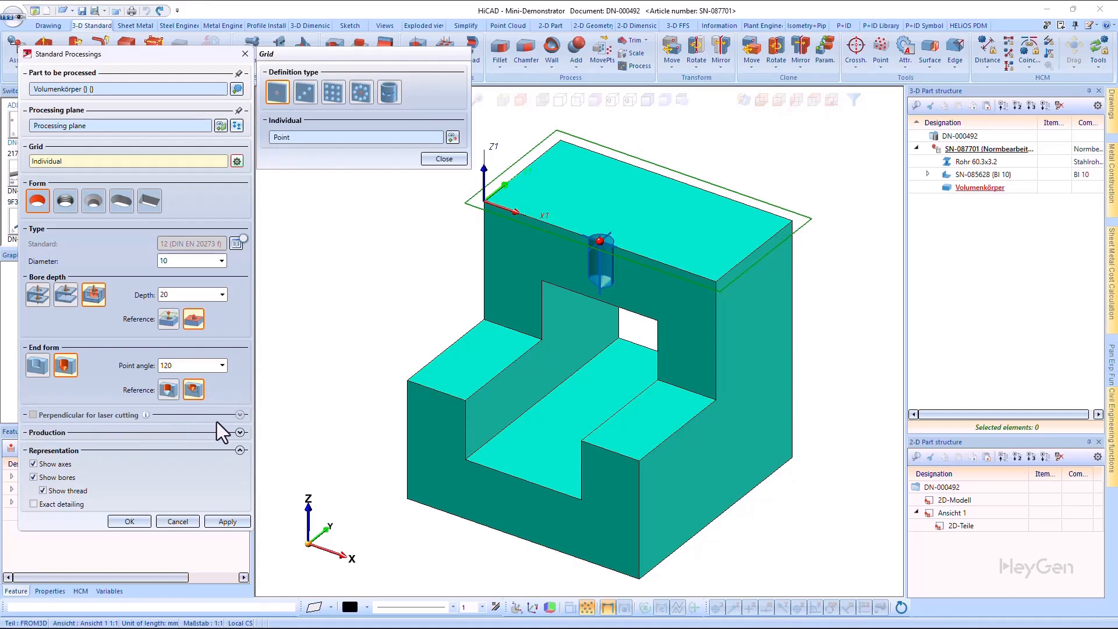
pyautogui.moveTo(256, 427)
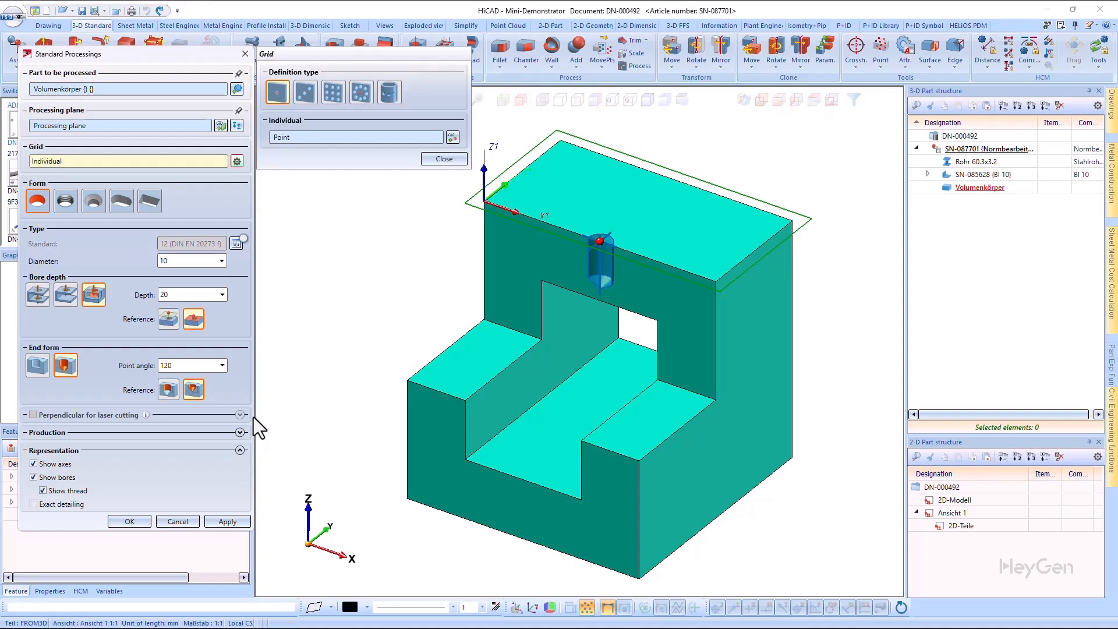
# - Review the bore's Production settings and switch on Exact detailing under Representation
pyautogui.click(240, 433)
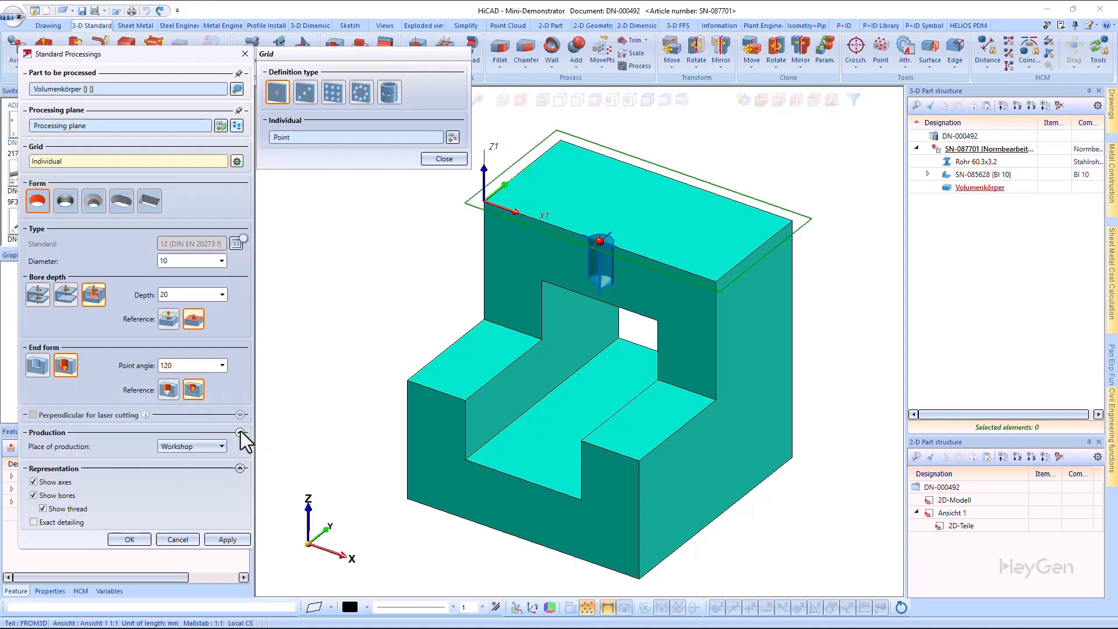
pyautogui.click(222, 447)
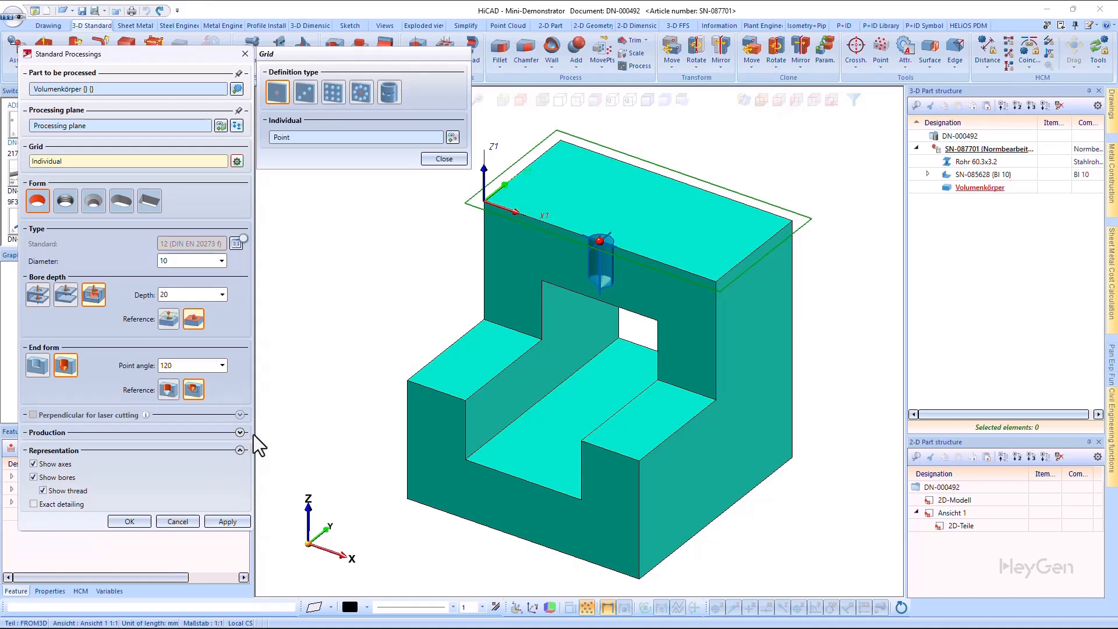
pyautogui.moveTo(258, 457)
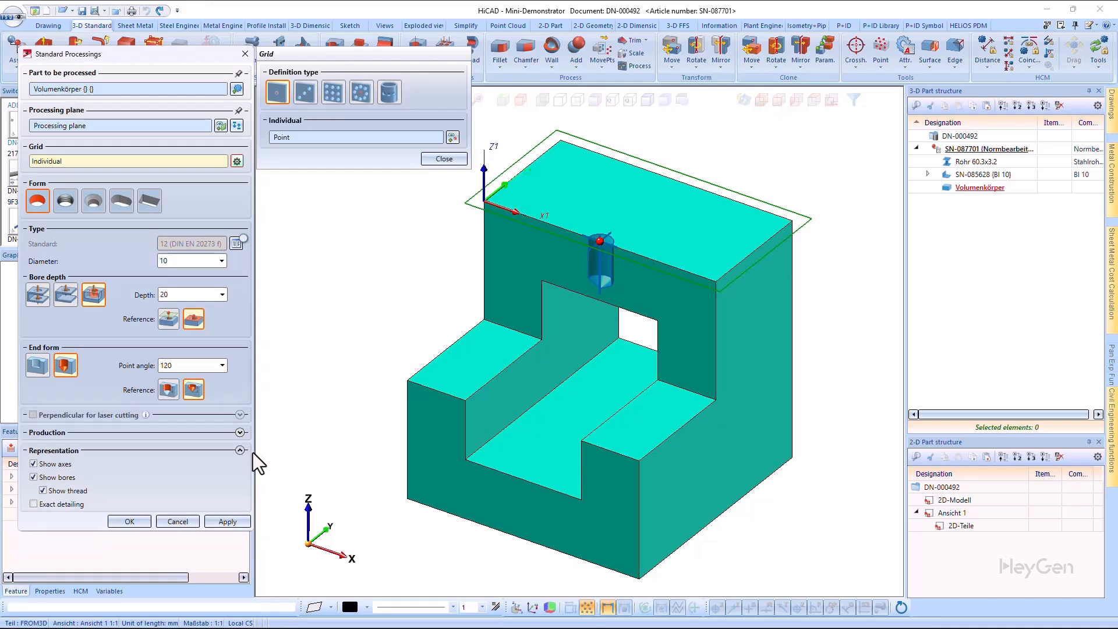
pyautogui.moveTo(71, 467)
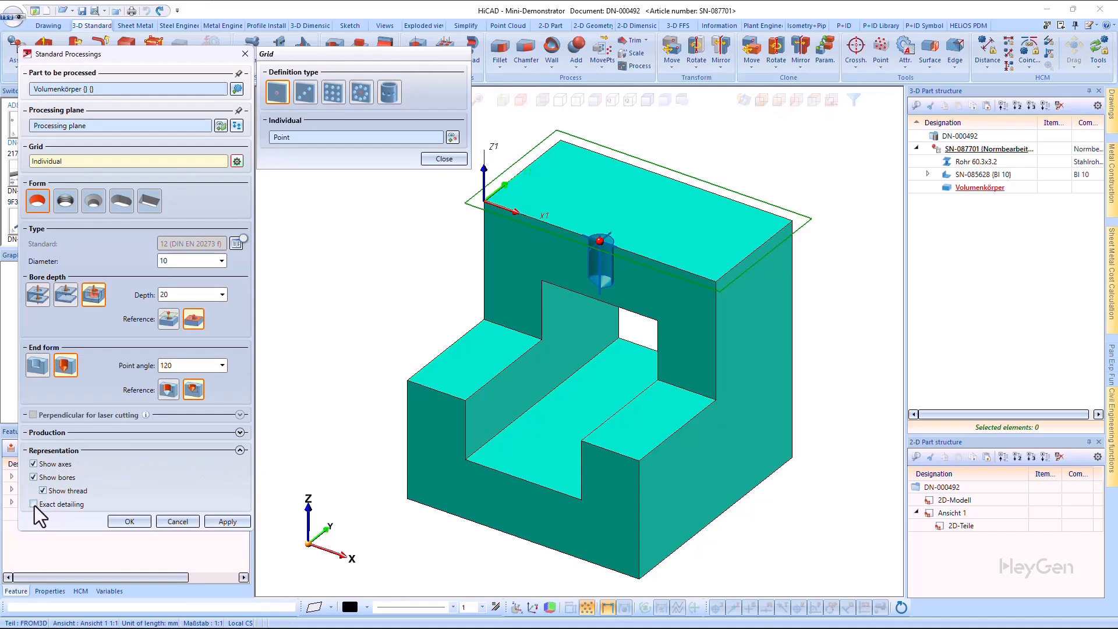
pyautogui.click(34, 504)
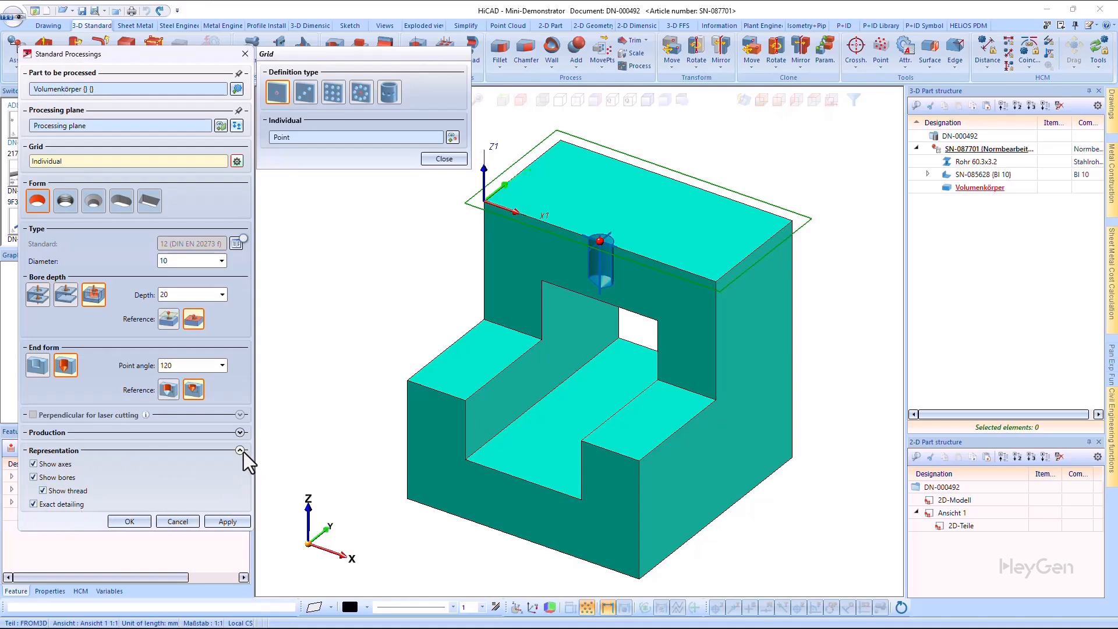
pyautogui.click(240, 450)
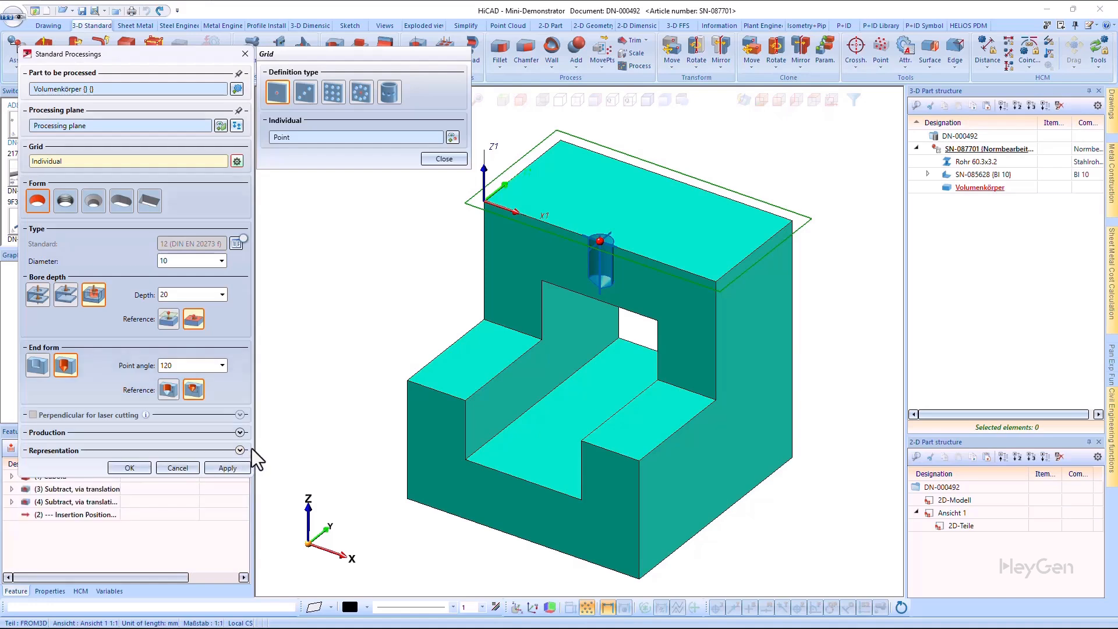
pyautogui.moveTo(290, 428)
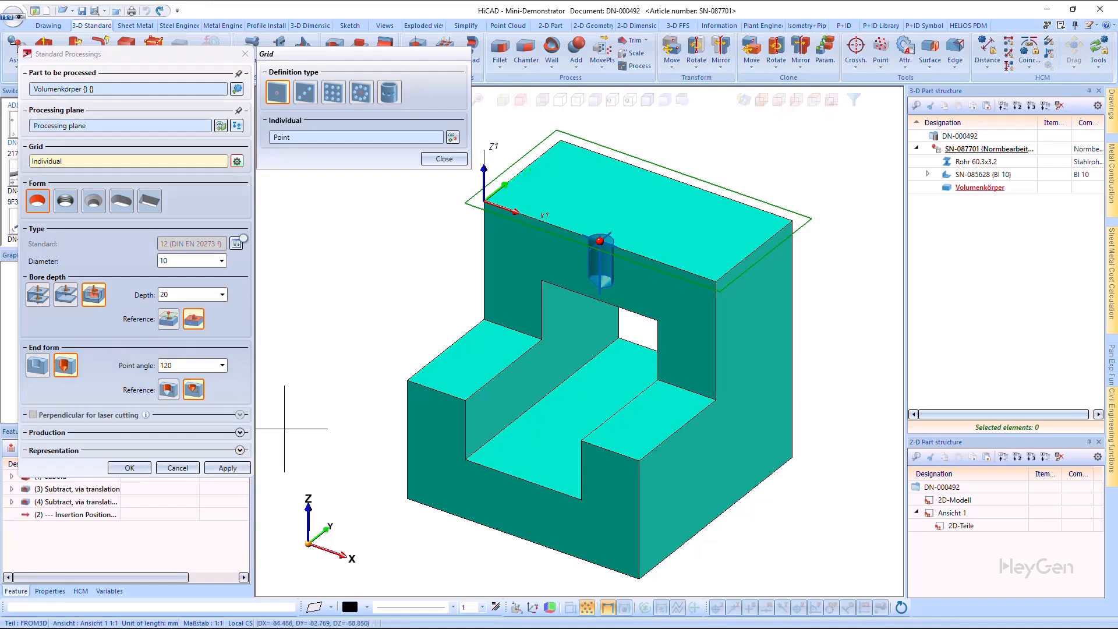
# - Make the bore an M10 (DIN 13) threaded hole, then switch to individual dimensions outer 12, inner 10, pitch 2
pyautogui.click(65, 201)
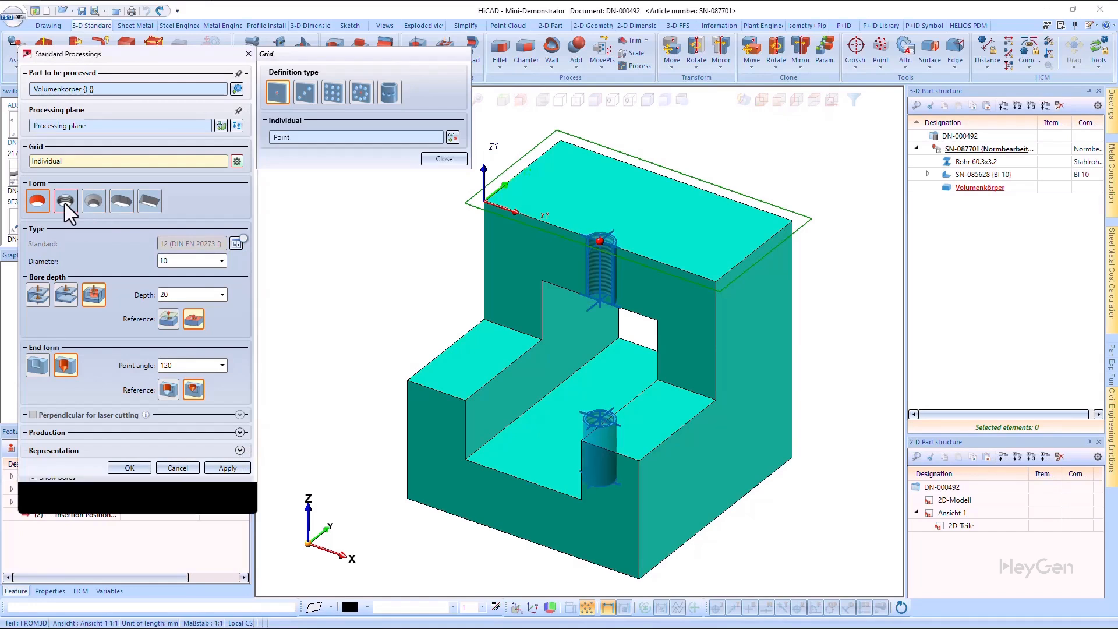
pyautogui.click(65, 201)
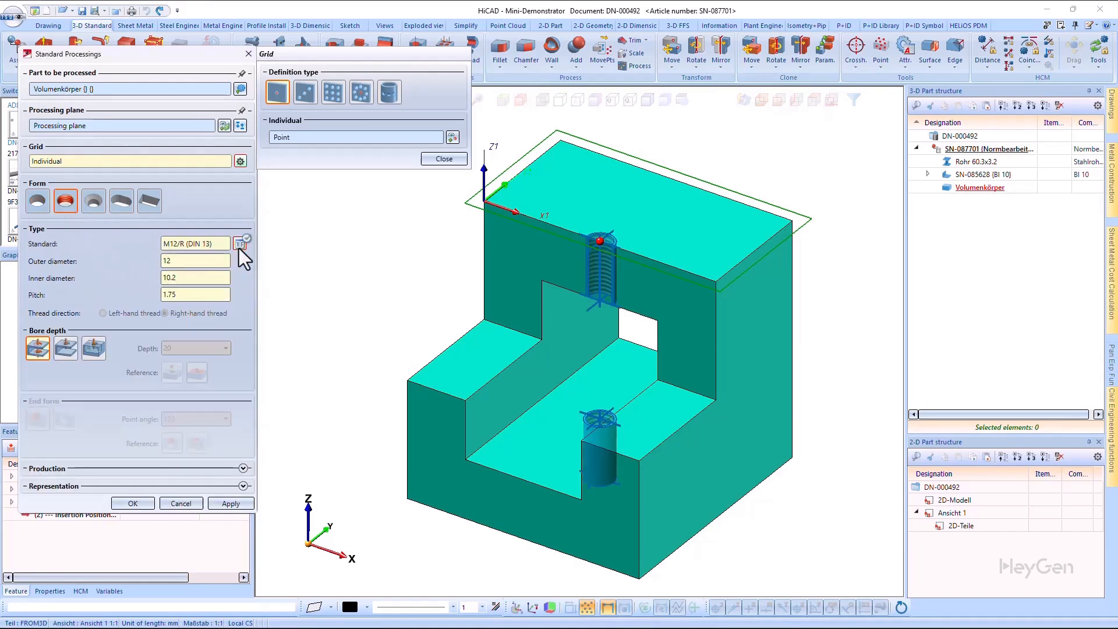
pyautogui.click(243, 243)
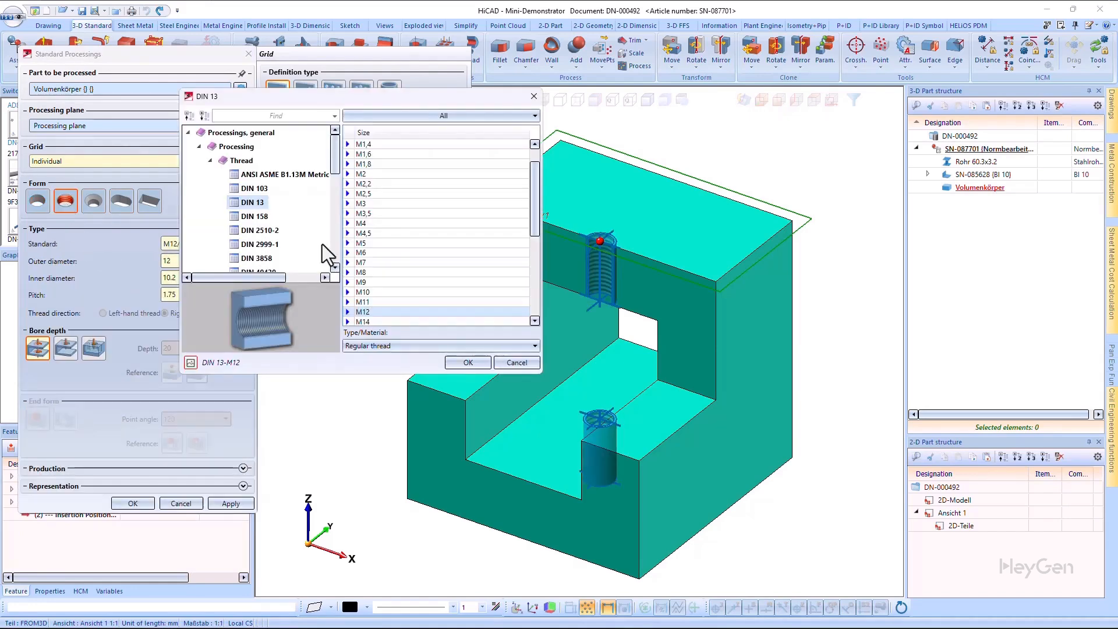
pyautogui.click(467, 362)
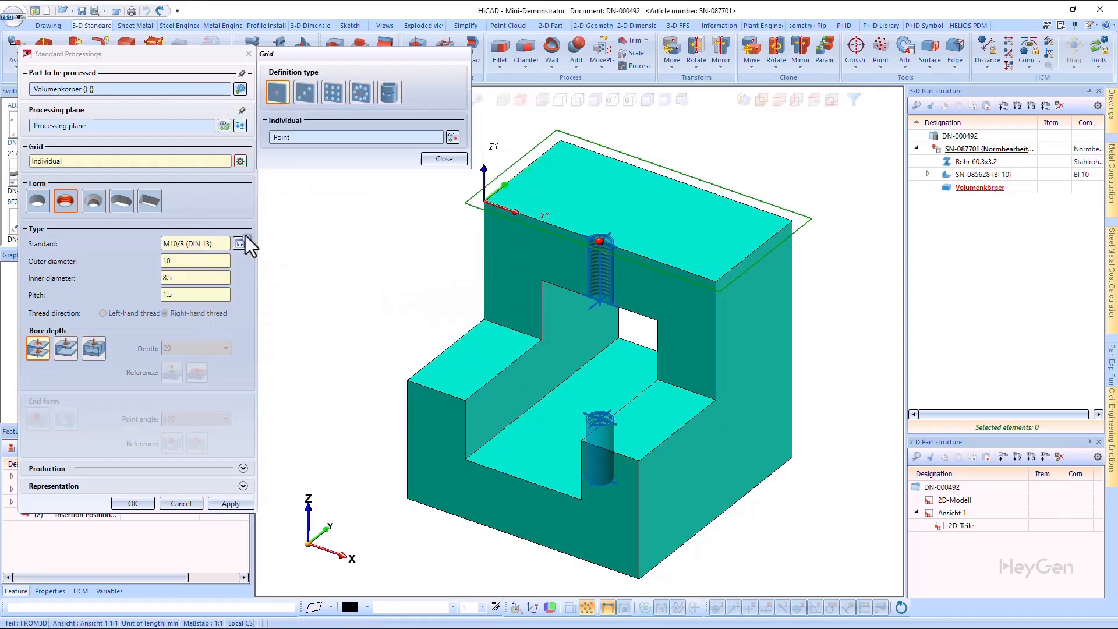
pyautogui.click(240, 243)
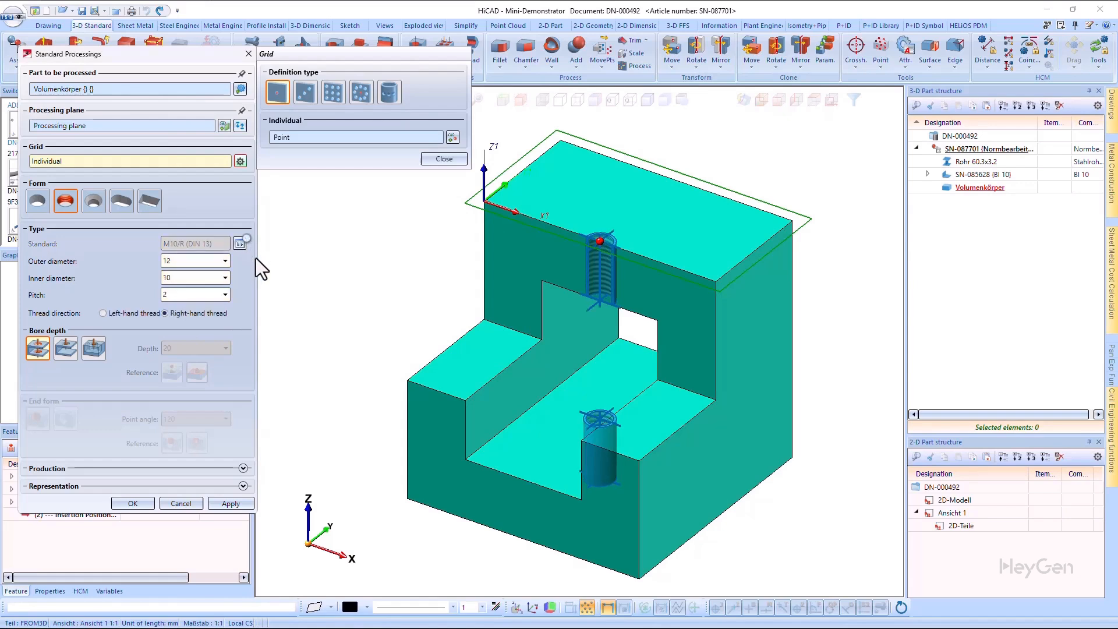
pyautogui.moveTo(236, 305)
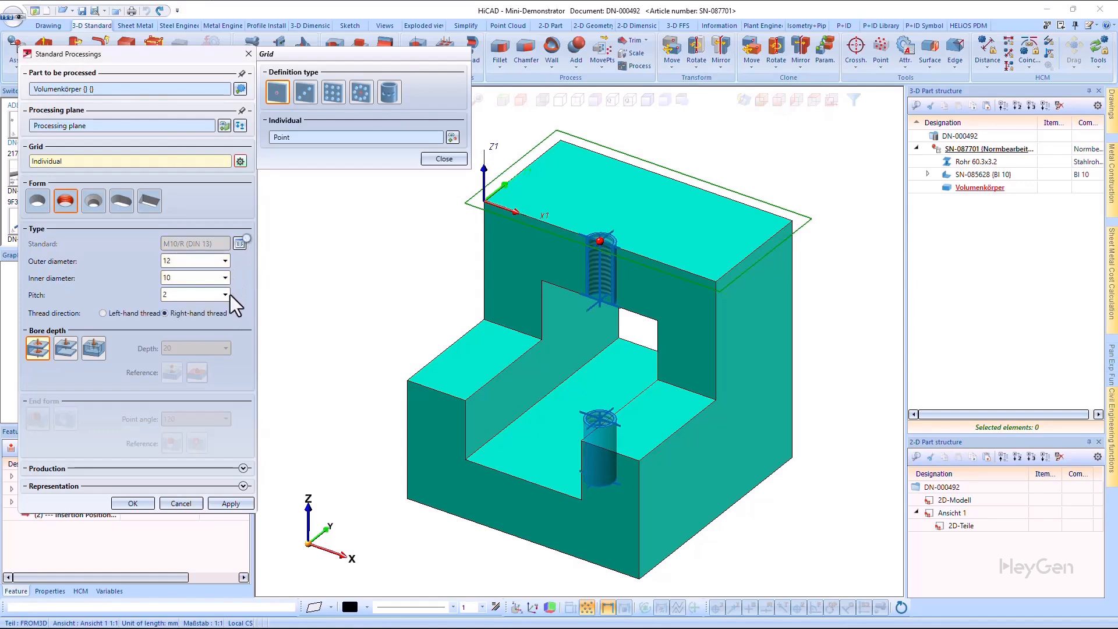
pyautogui.moveTo(255, 336)
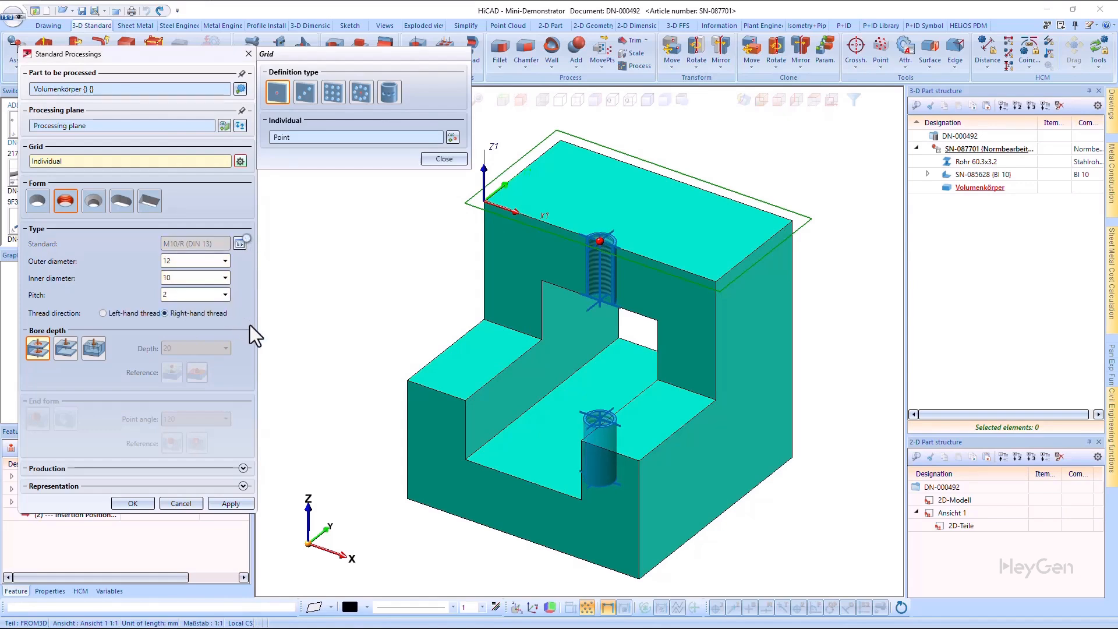
pyautogui.moveTo(264, 337)
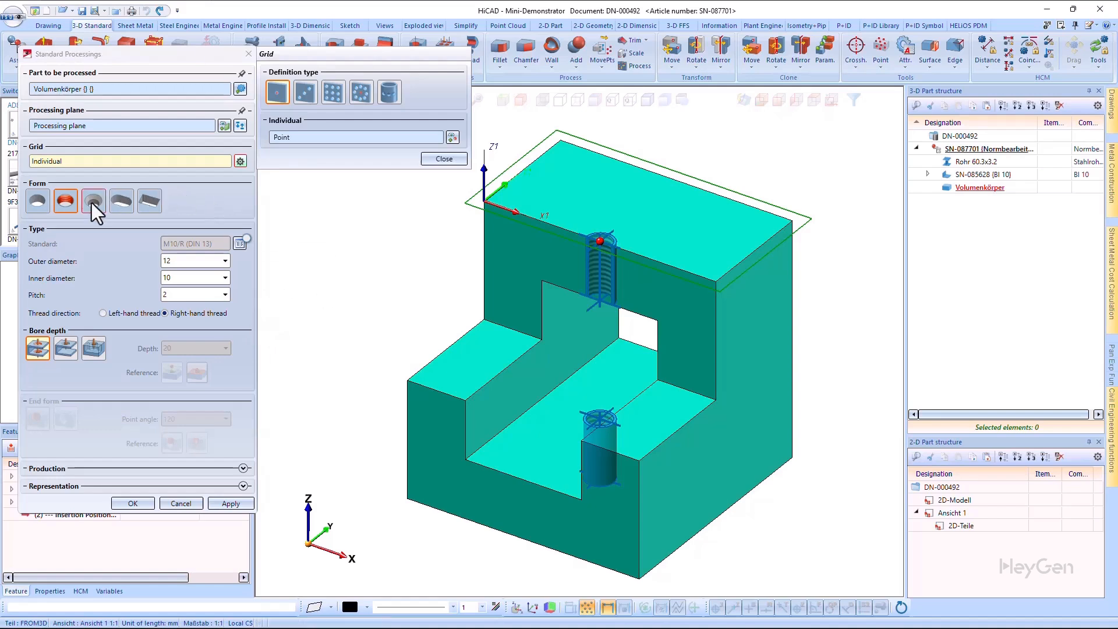
# - Switch the bore to a countersink with non-standard Cone - Ø/Angle form, 20 mm diameter, 90°
pyautogui.click(94, 201)
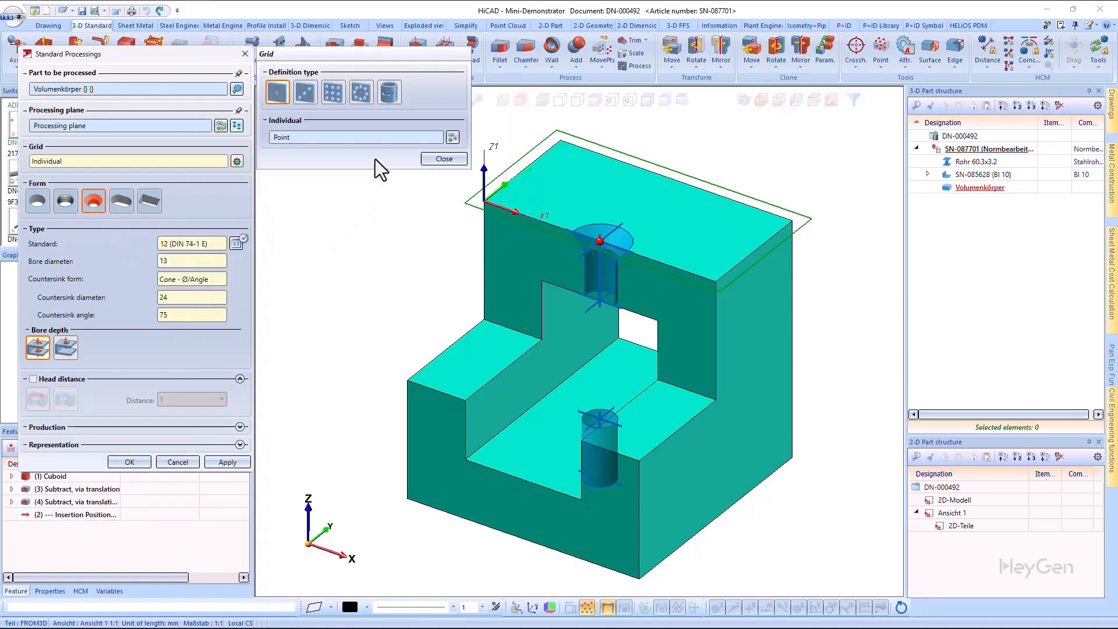
pyautogui.moveTo(258, 256)
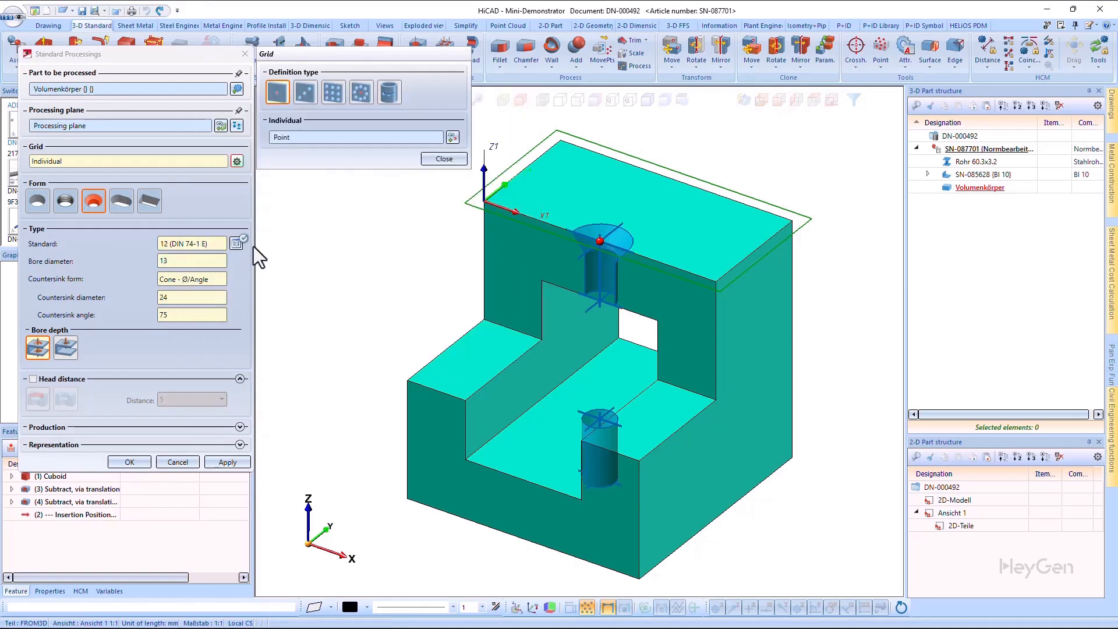
pyautogui.click(241, 239)
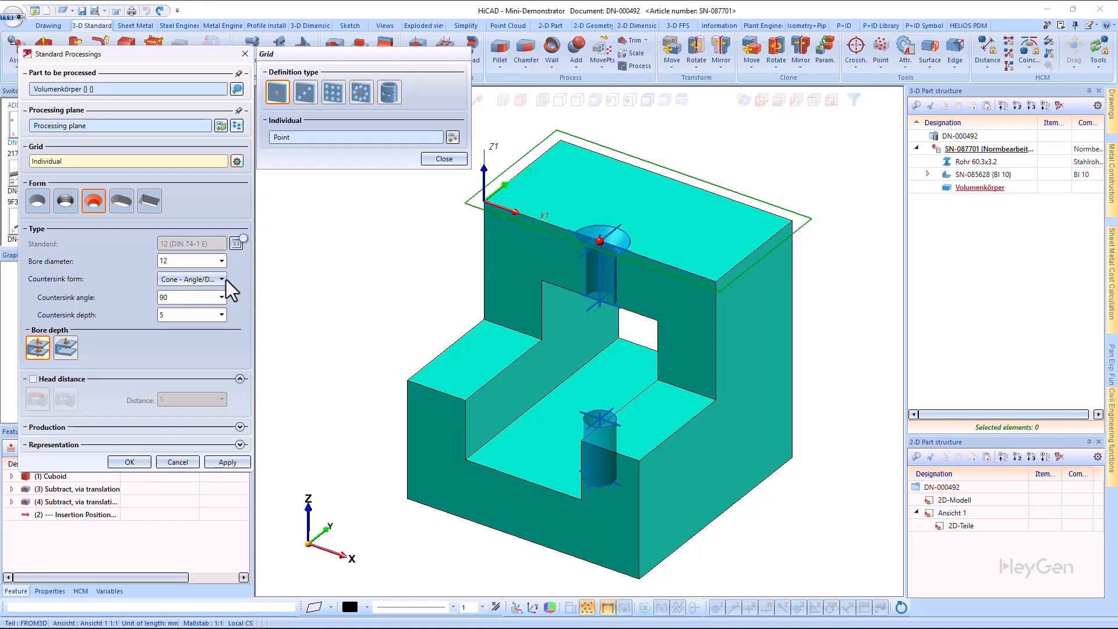
pyautogui.click(222, 278)
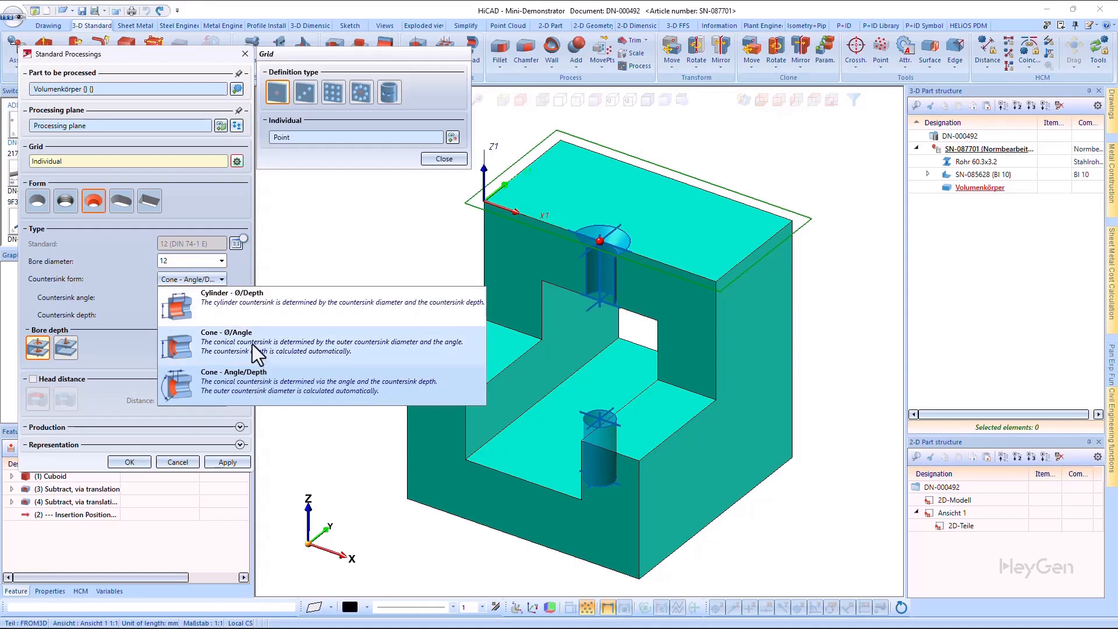
pyautogui.click(232, 297)
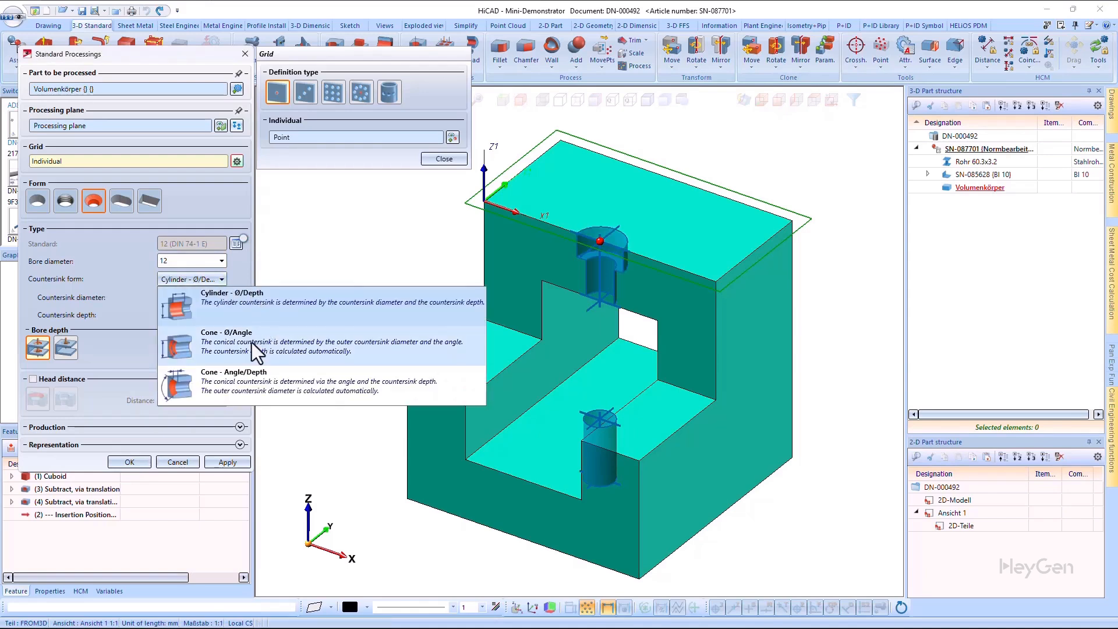
pyautogui.click(226, 341)
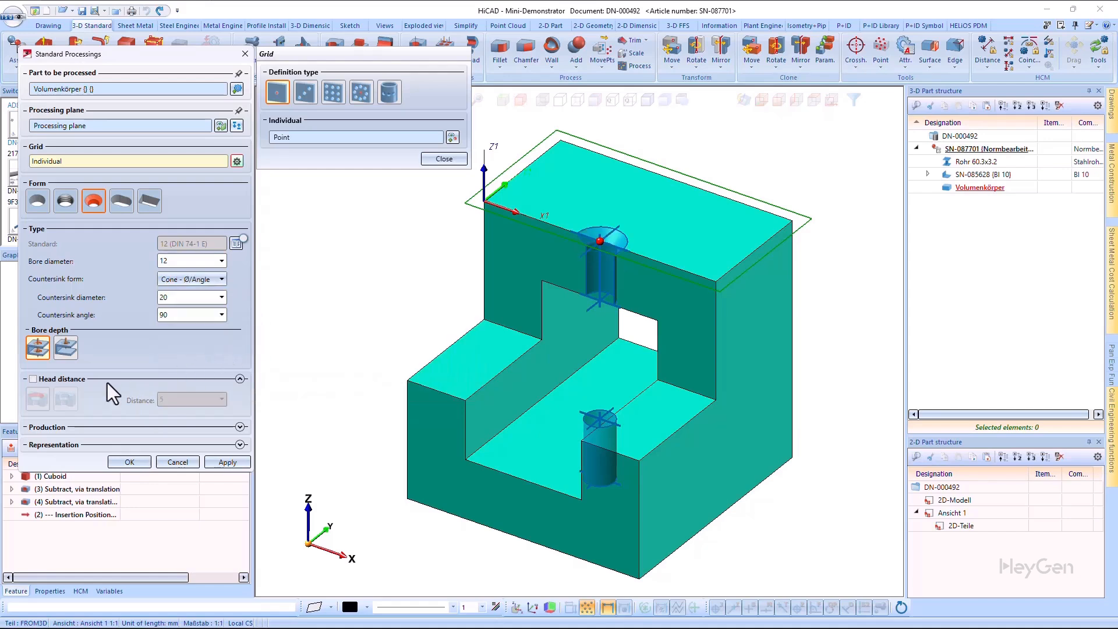
# - Enable a cylindrical head distance of 5 mm on the countersink
pyautogui.click(33, 379)
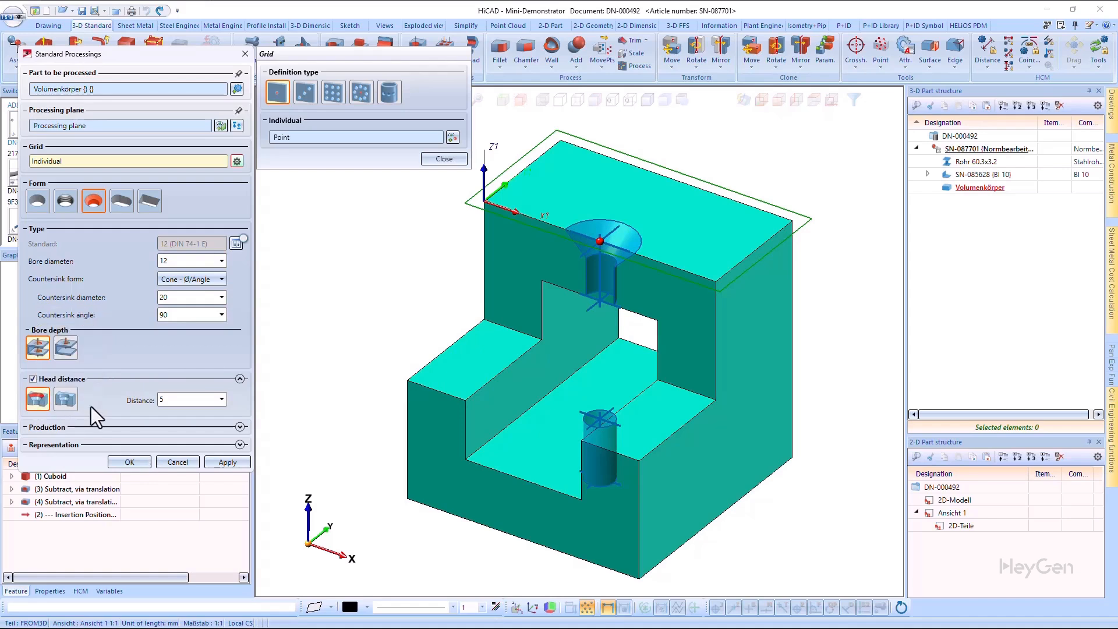
pyautogui.click(66, 399)
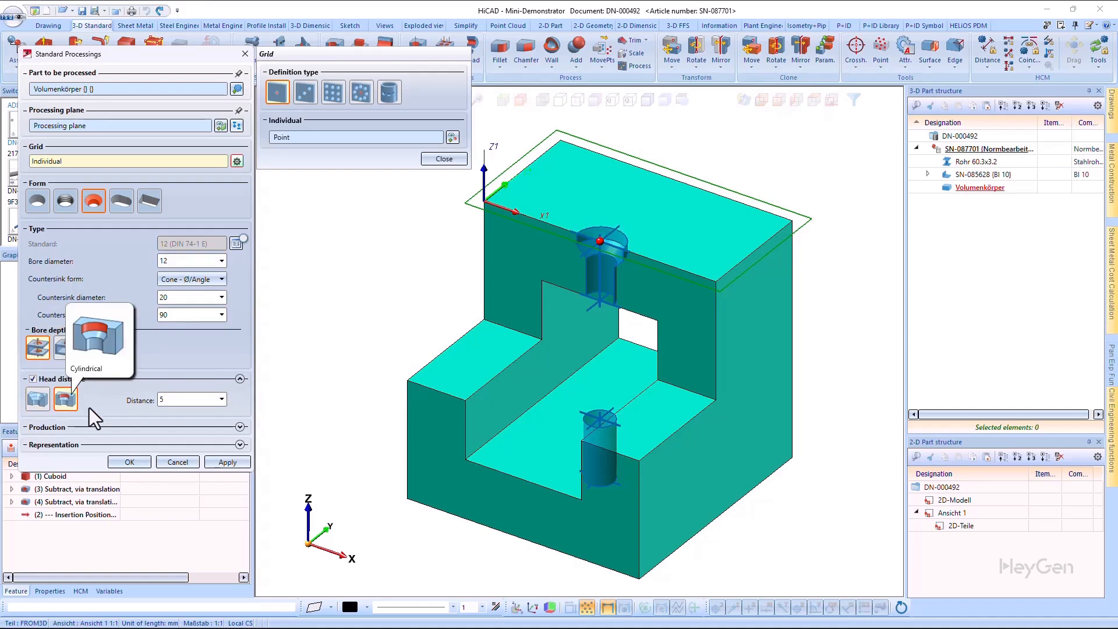
pyautogui.moveTo(260, 407)
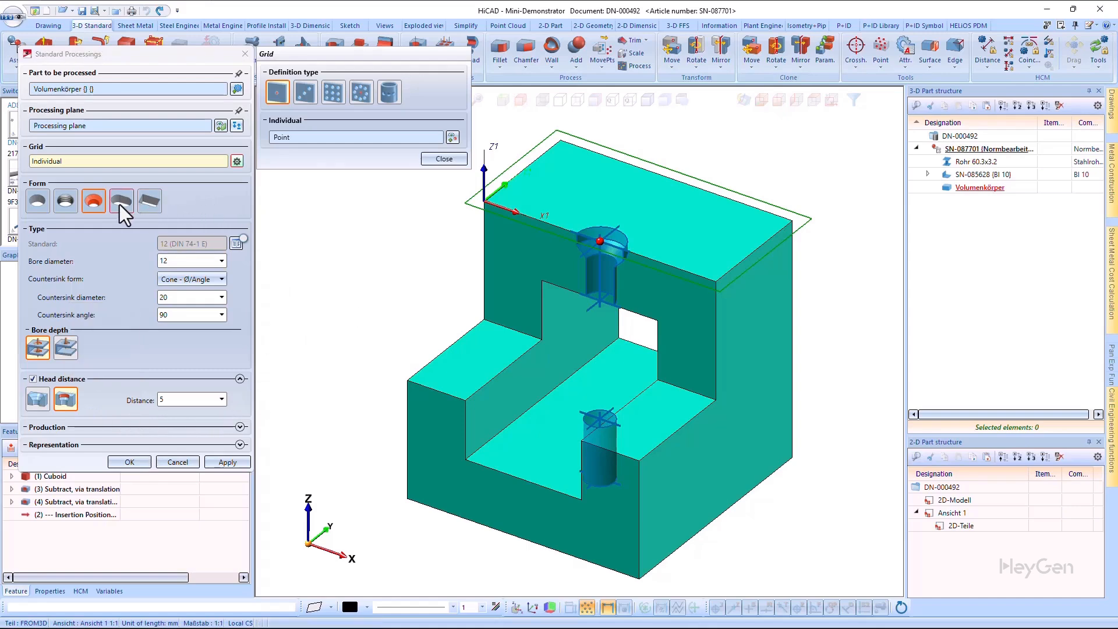
# - Make the processing a slot, Ø10, width 15, blind 20 deep with a 120° pointed end
pyautogui.click(121, 201)
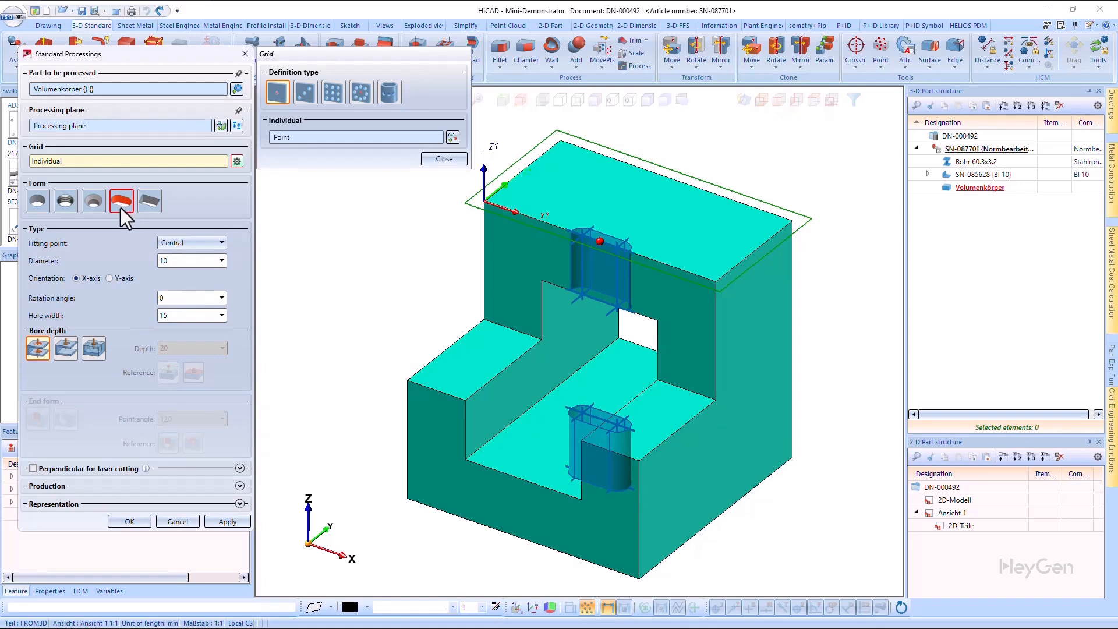
pyautogui.click(93, 348)
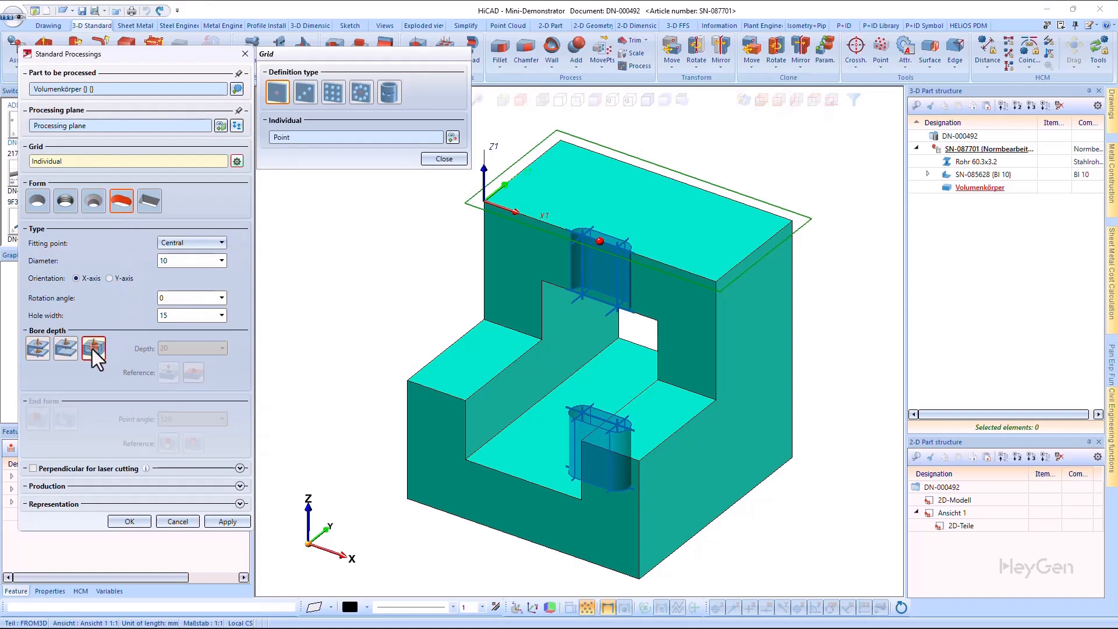
pyautogui.click(93, 348)
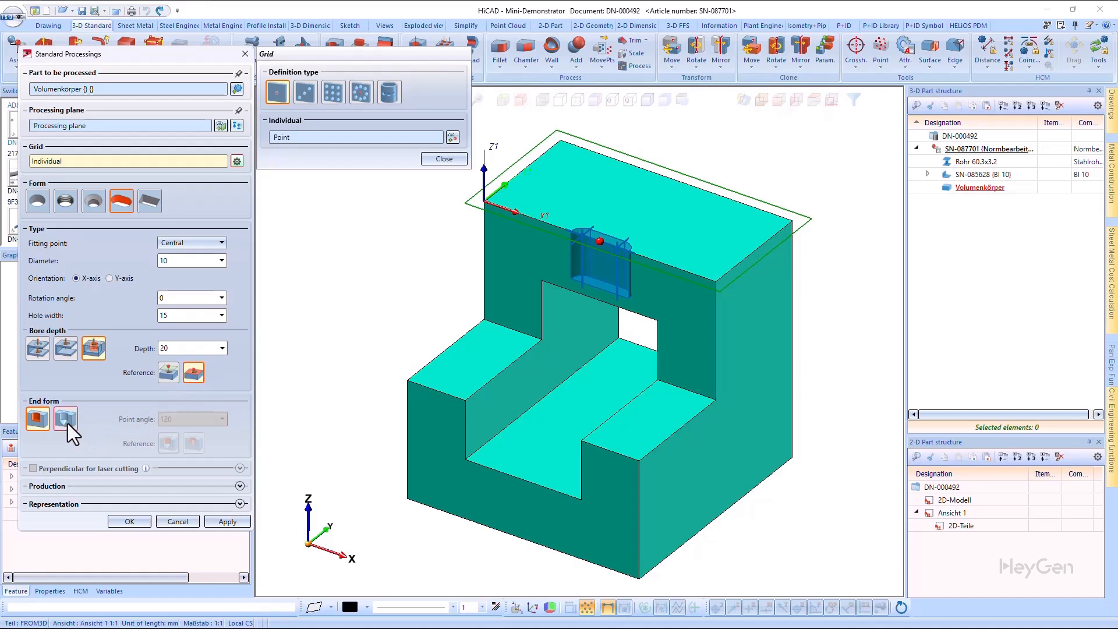
pyautogui.click(37, 419)
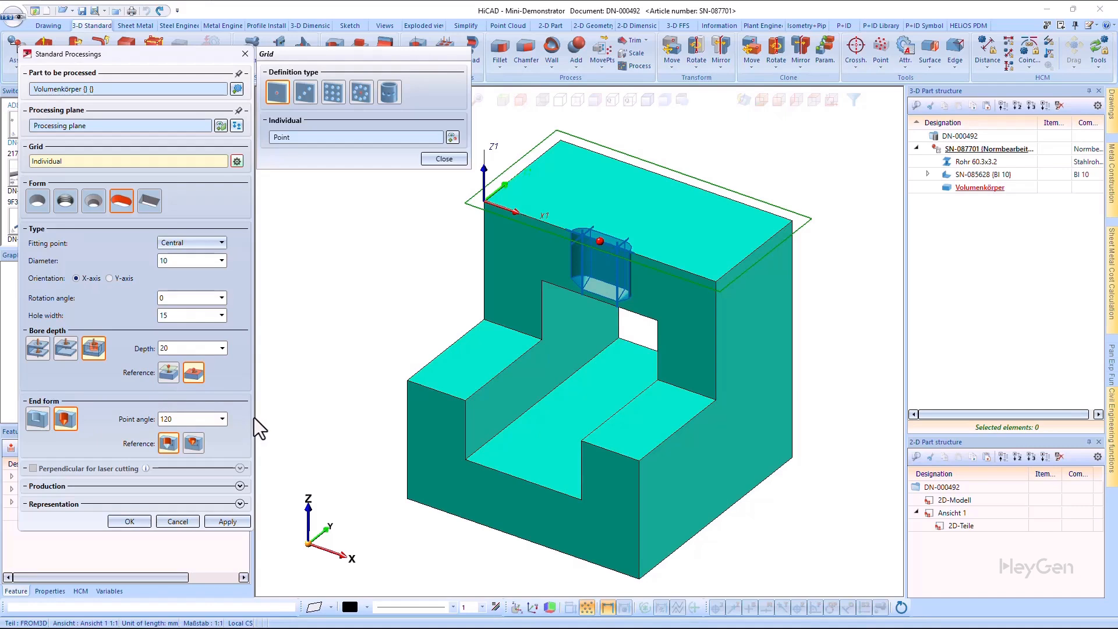
pyautogui.moveTo(85, 488)
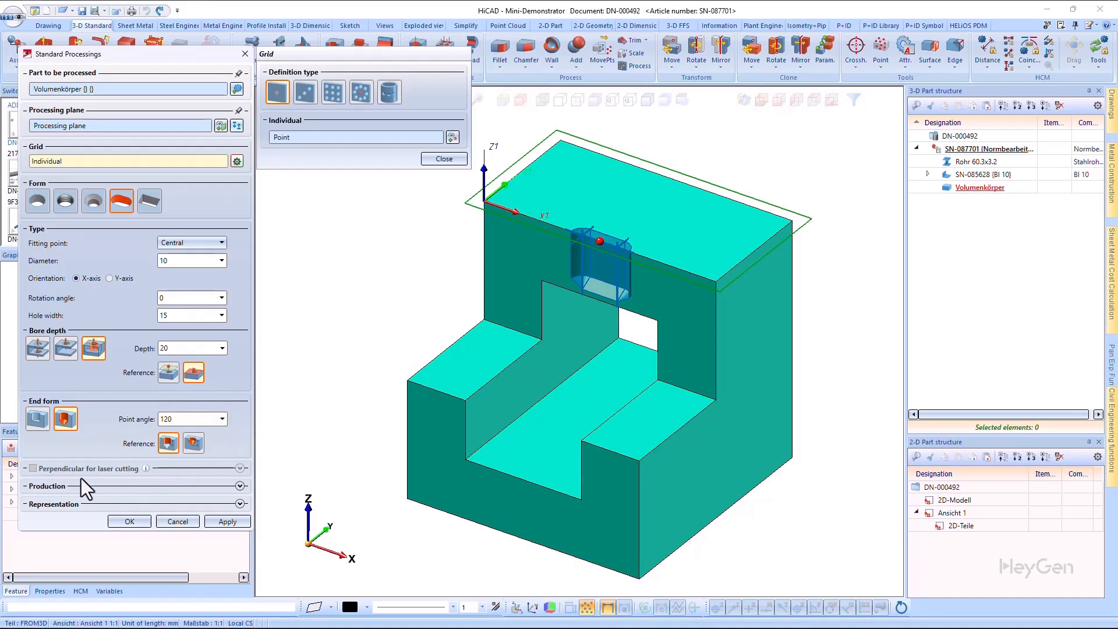
pyautogui.moveTo(259, 485)
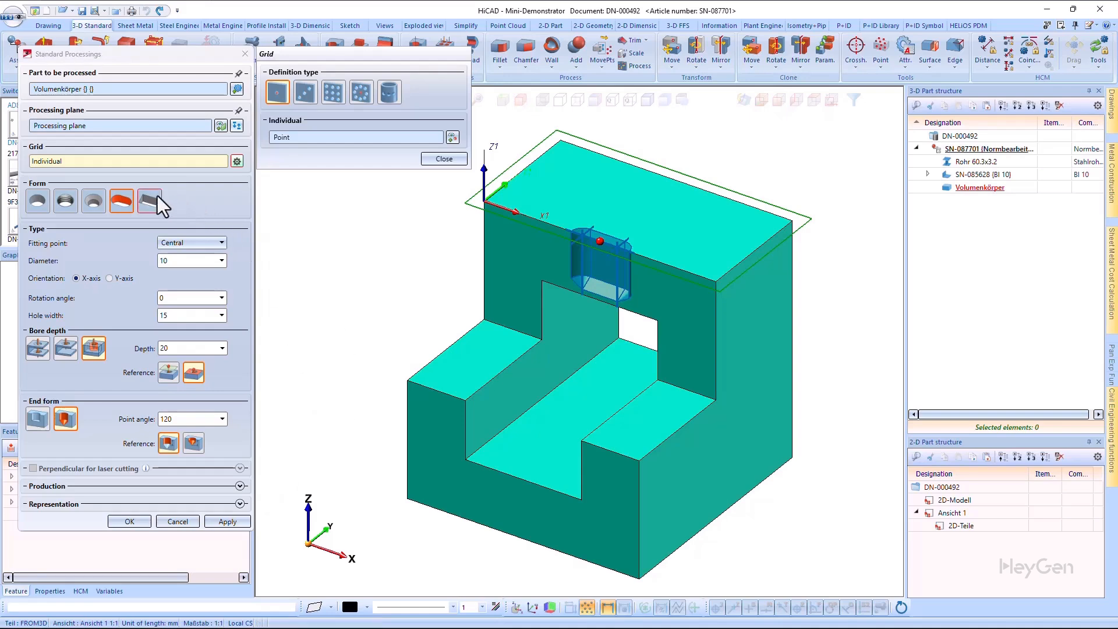
# - Switch the processing to a 20 × 10 rectangular through hole with fillet radius 2
pyautogui.click(149, 200)
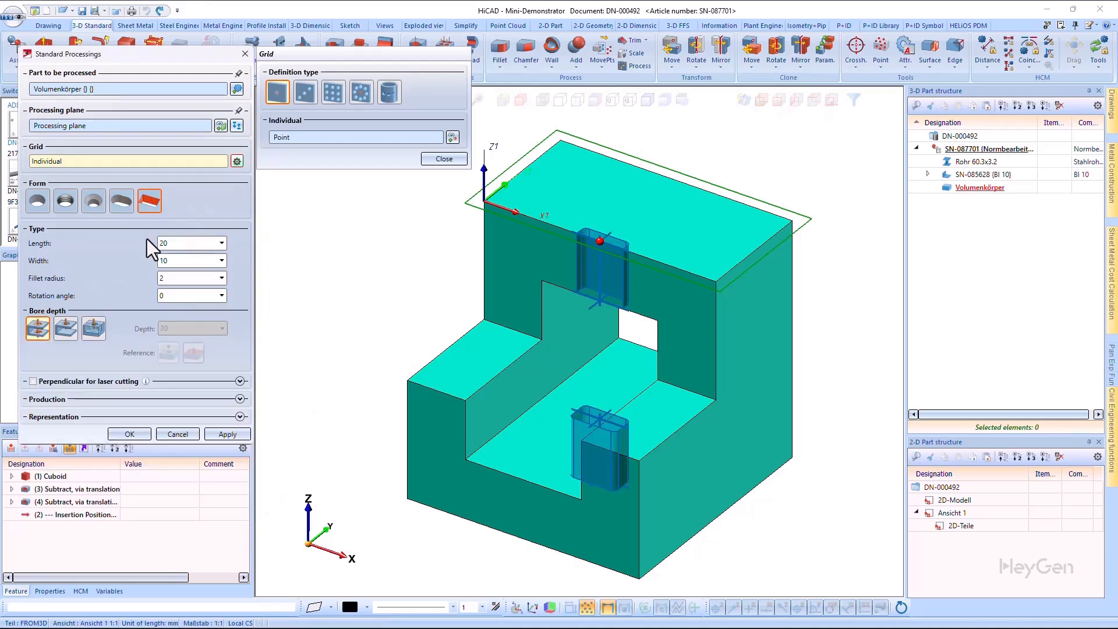
pyautogui.moveTo(260, 365)
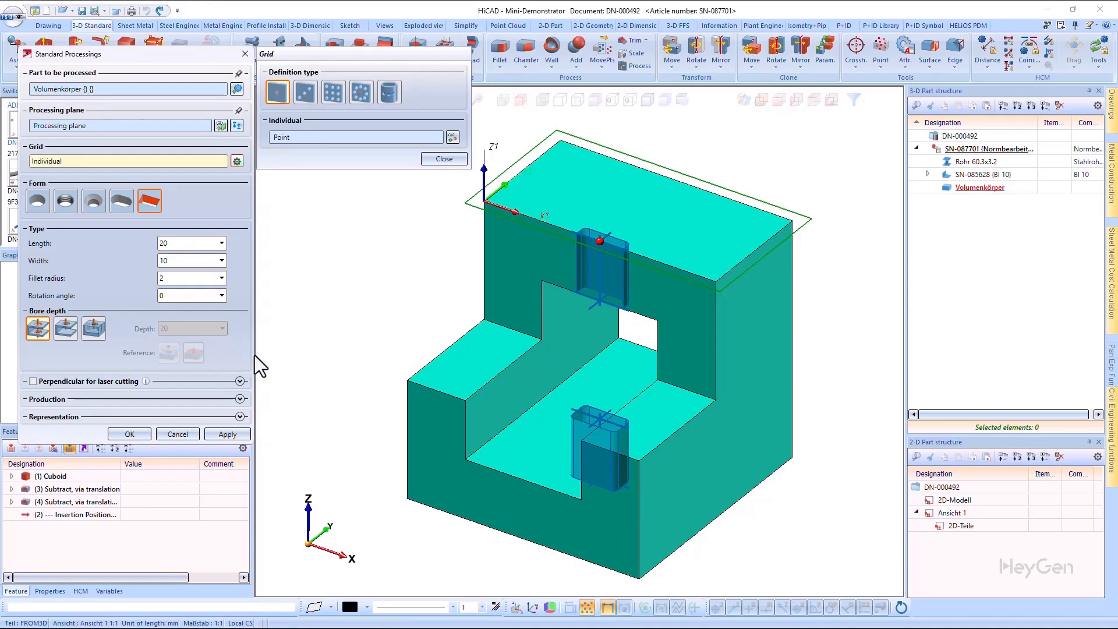
pyautogui.moveTo(37, 403)
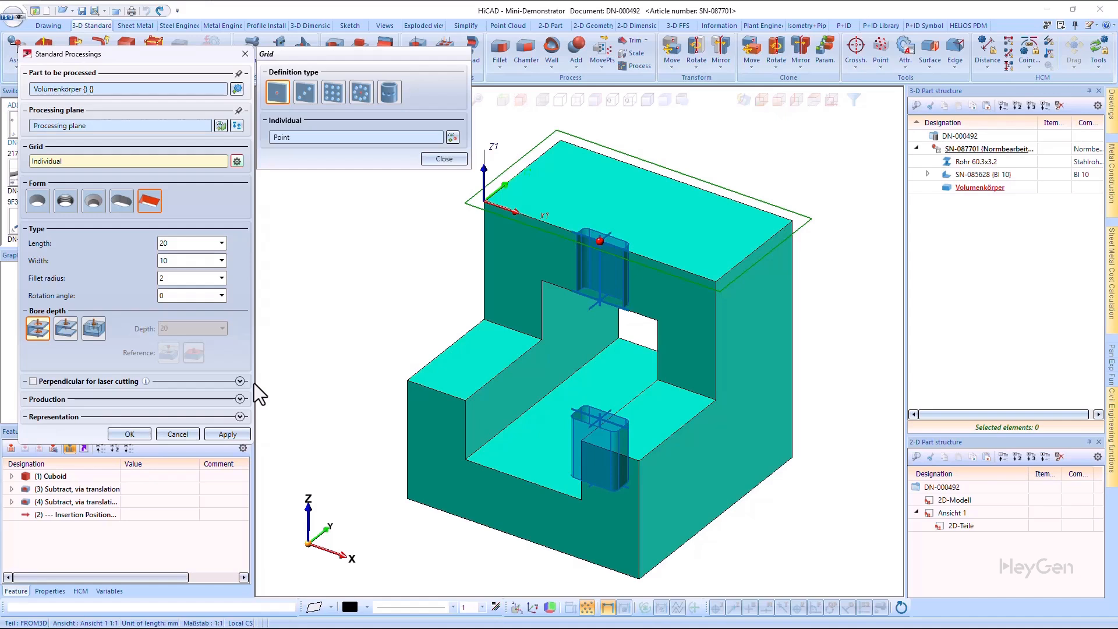
# - Cut a plain 10 mm through bore into the block's top face and confirm it
pyautogui.click(37, 201)
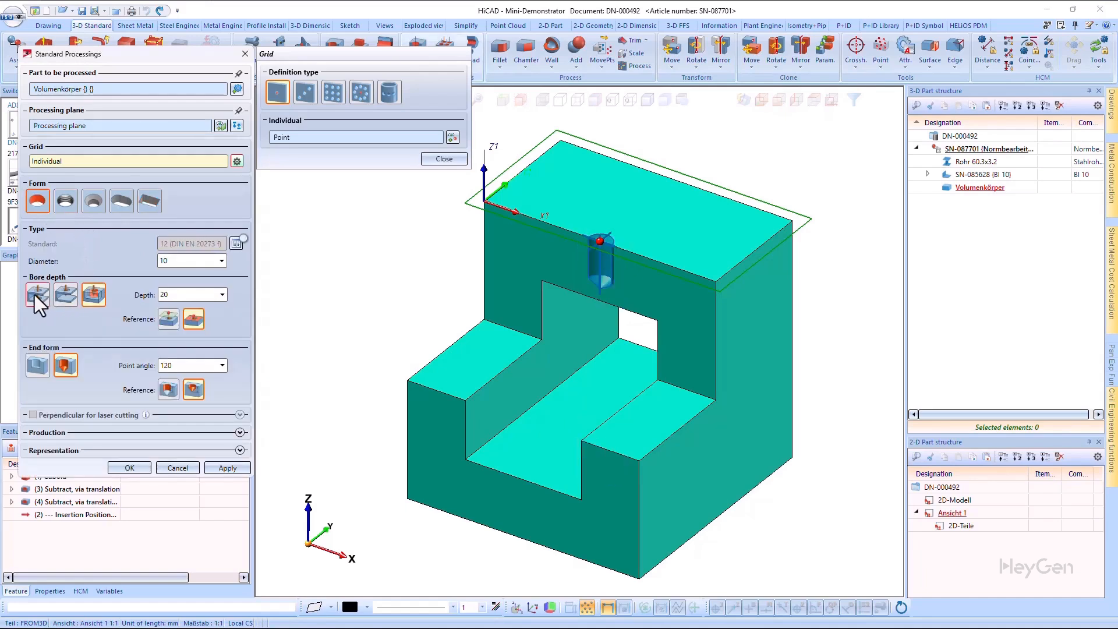
pyautogui.click(38, 295)
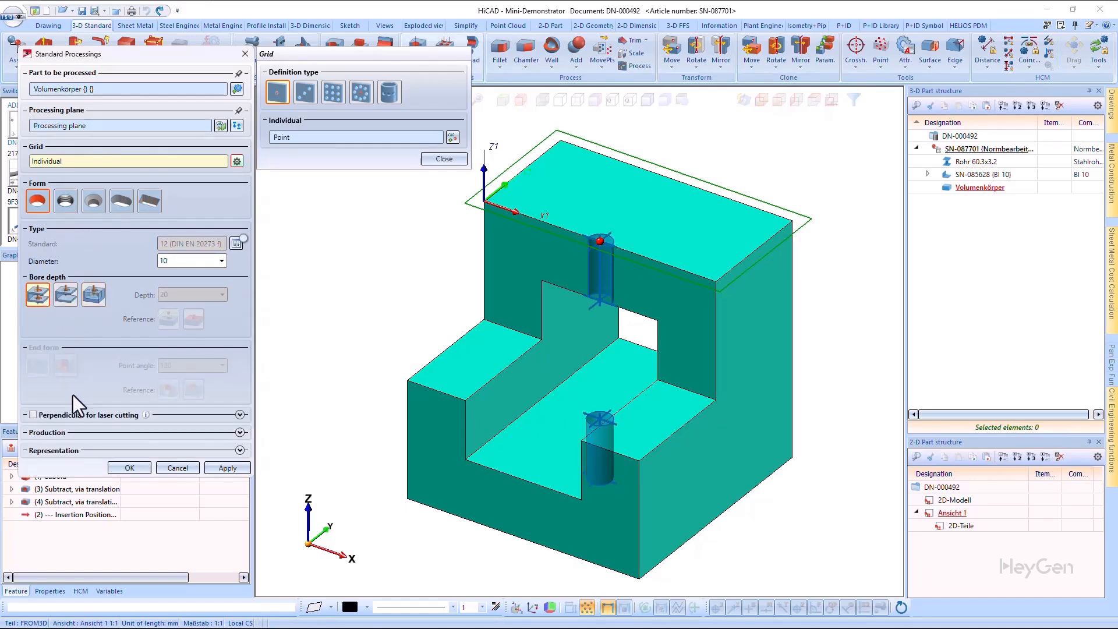
pyautogui.click(129, 468)
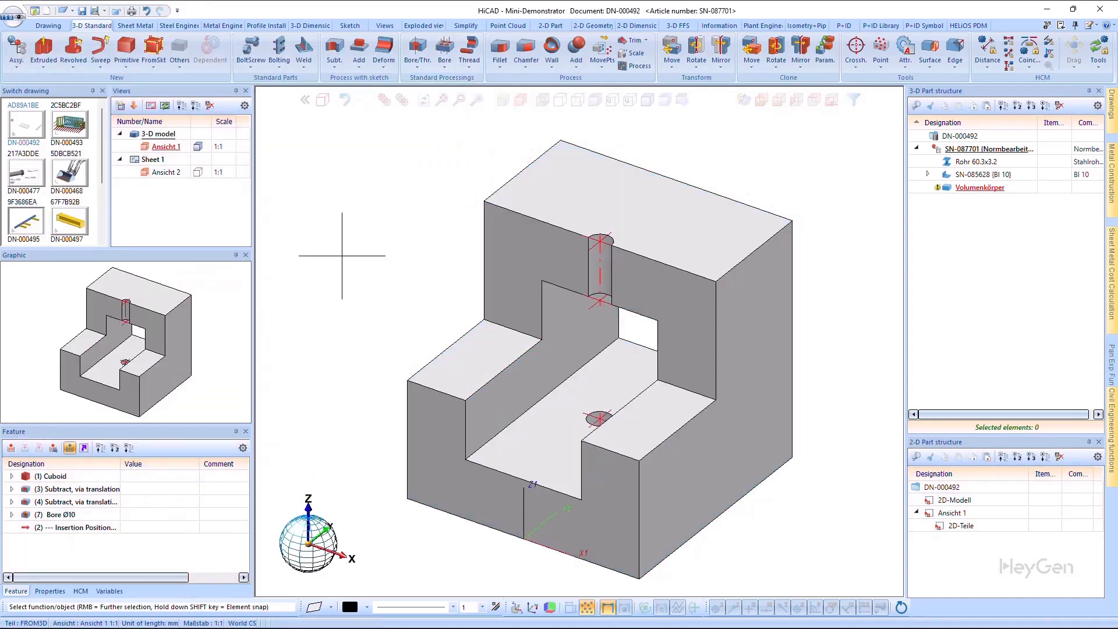
pyautogui.moveTo(564, 413)
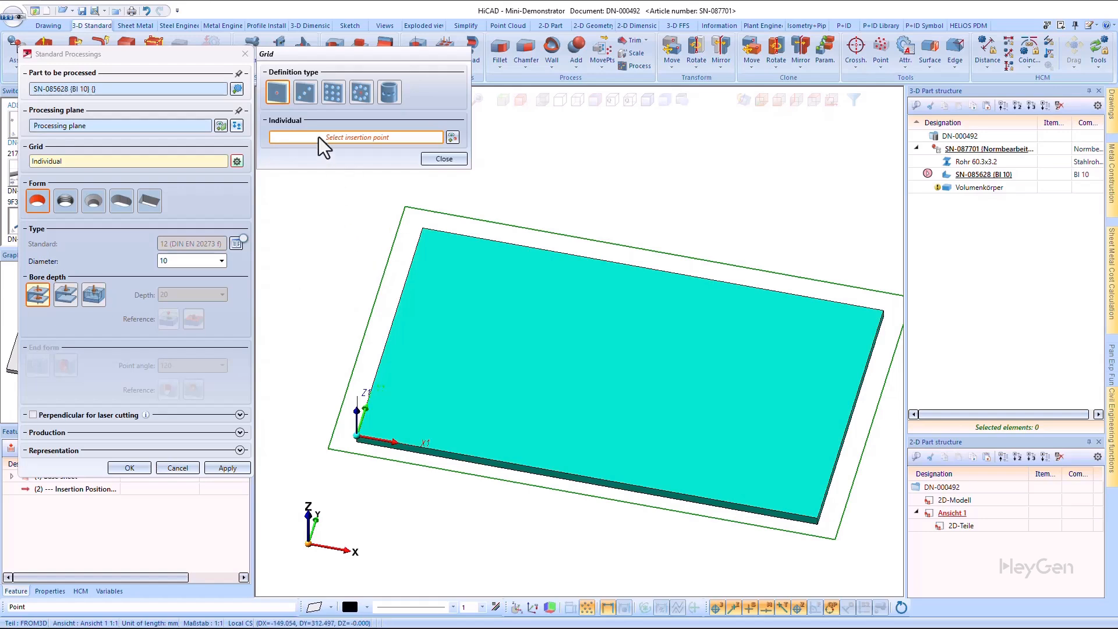
# - Lay out a linear row of plate bores from the plate centre, spaced by neighbour distance 50
pyautogui.click(304, 92)
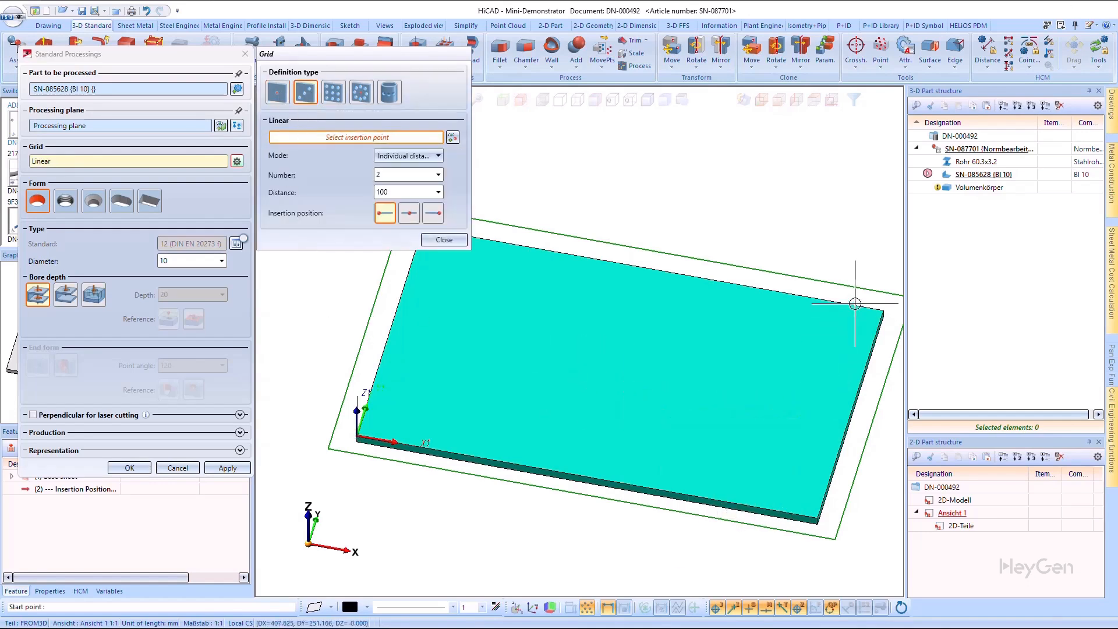
pyautogui.click(854, 303)
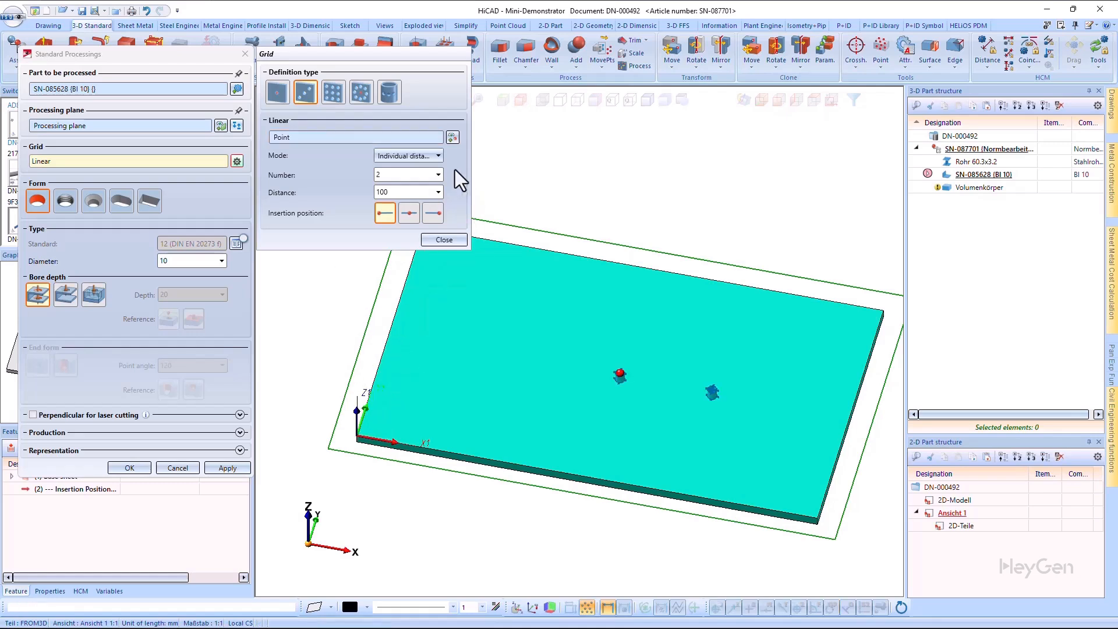
pyautogui.click(436, 155)
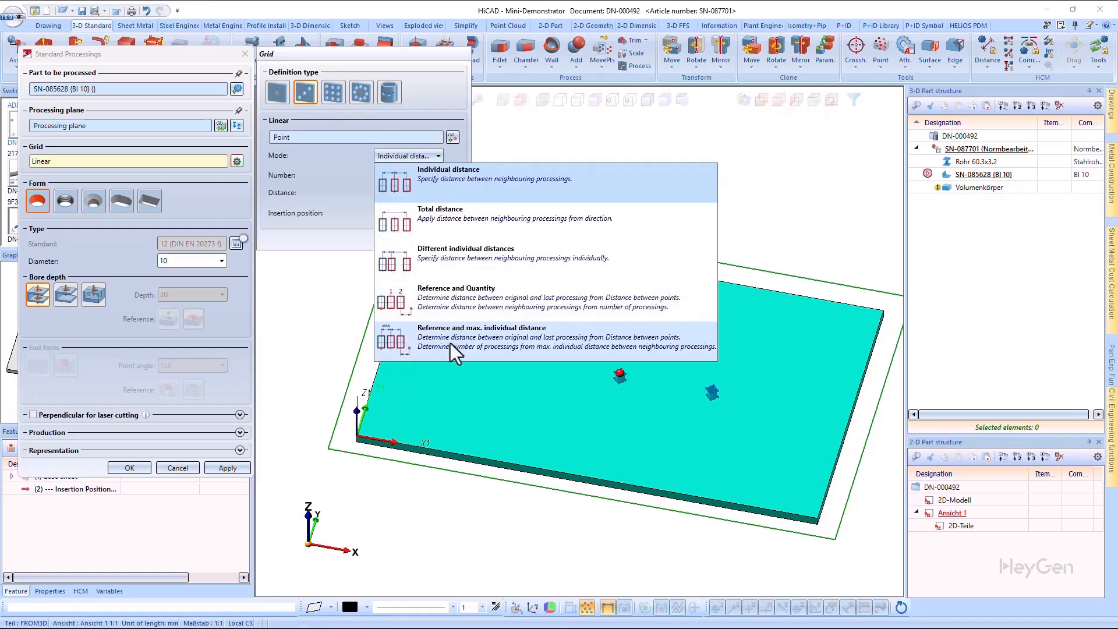
pyautogui.click(448, 173)
pyautogui.write('4')
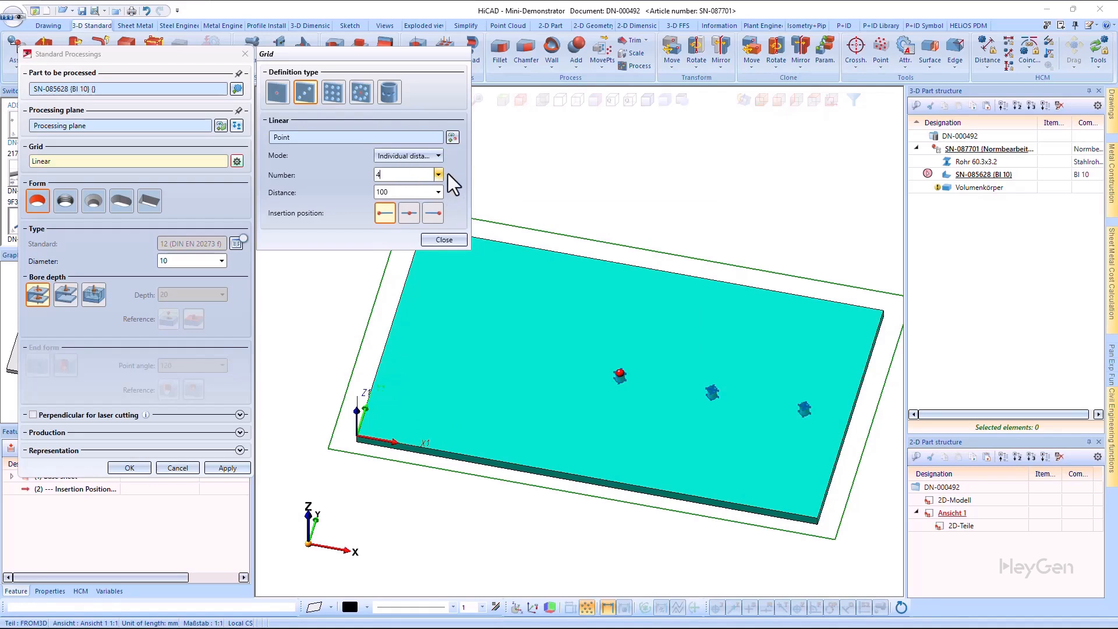
# - Centre the row on the start point, then switch to a 6 × 4 rectangular grid
pyautogui.click(409, 212)
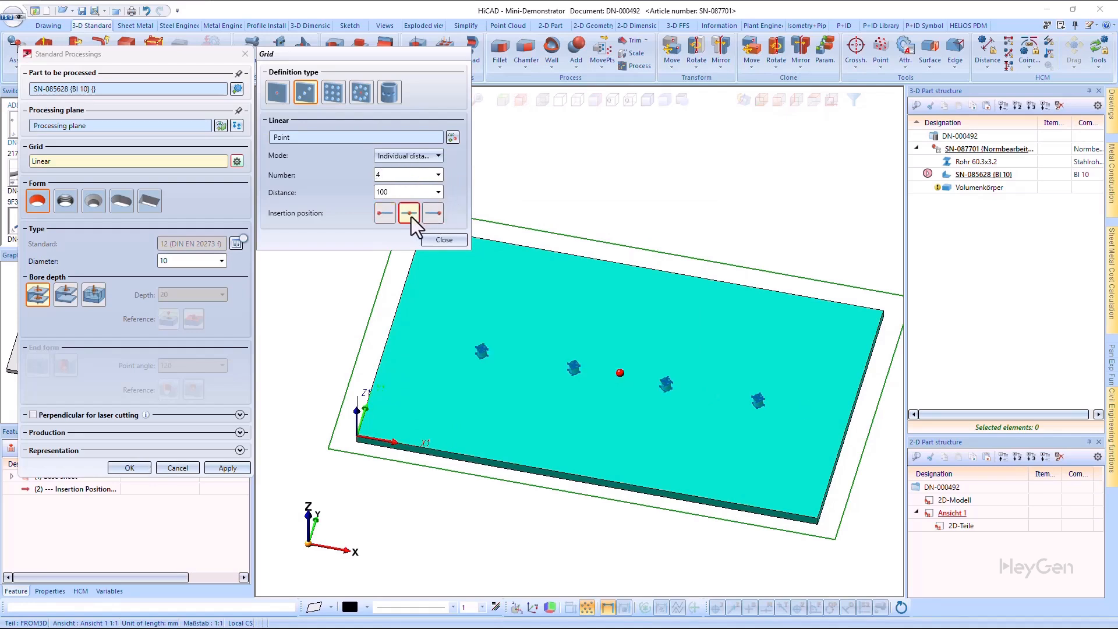
pyautogui.click(432, 212)
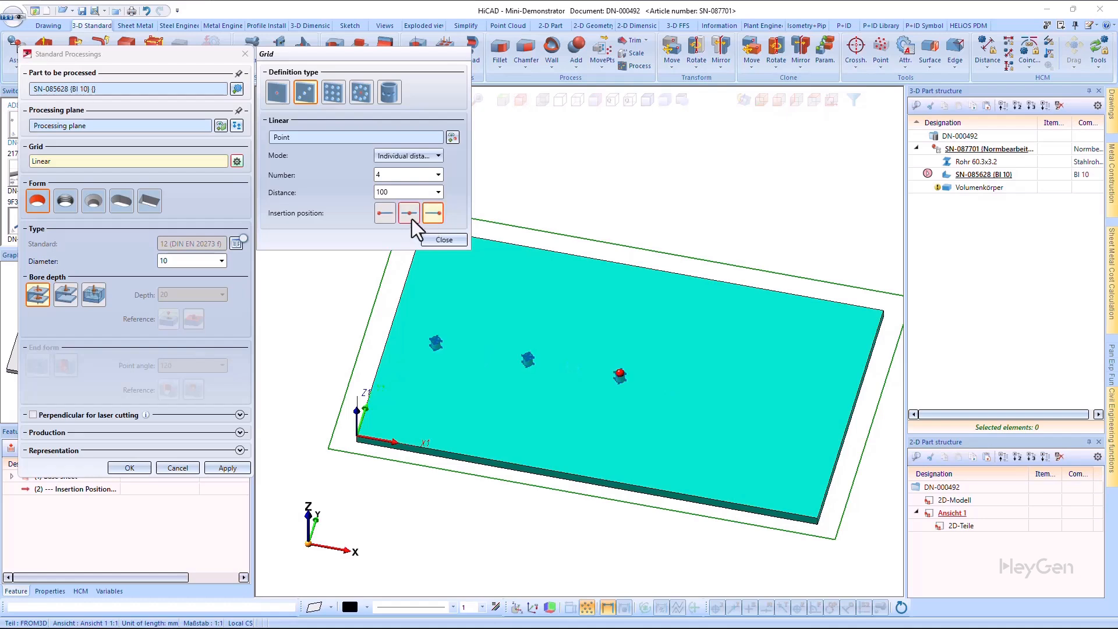
pyautogui.click(409, 212)
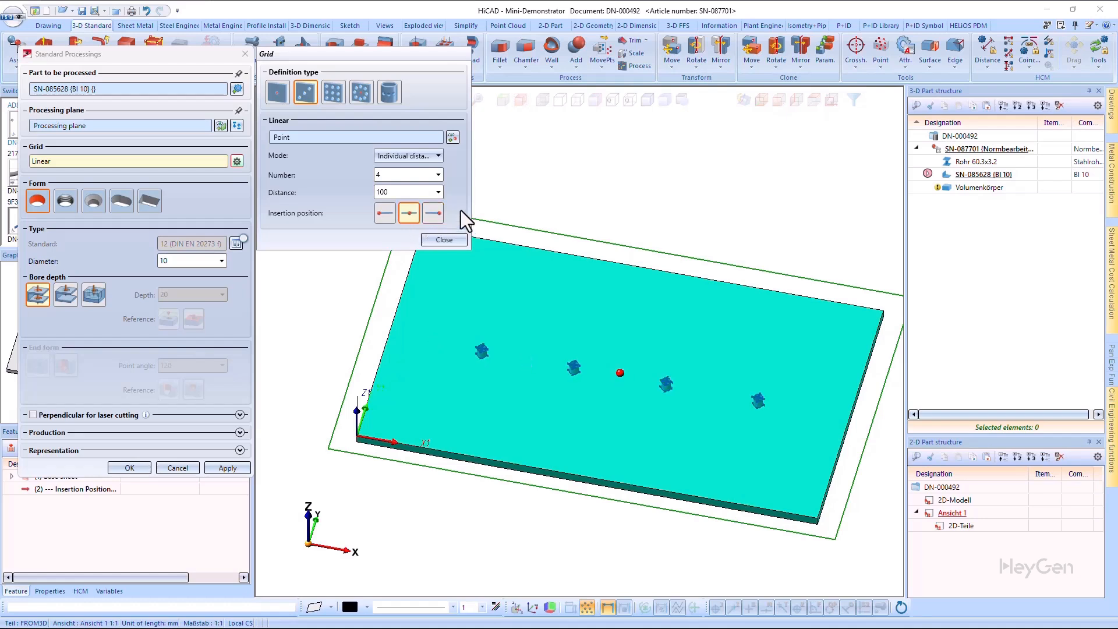
pyautogui.click(332, 92)
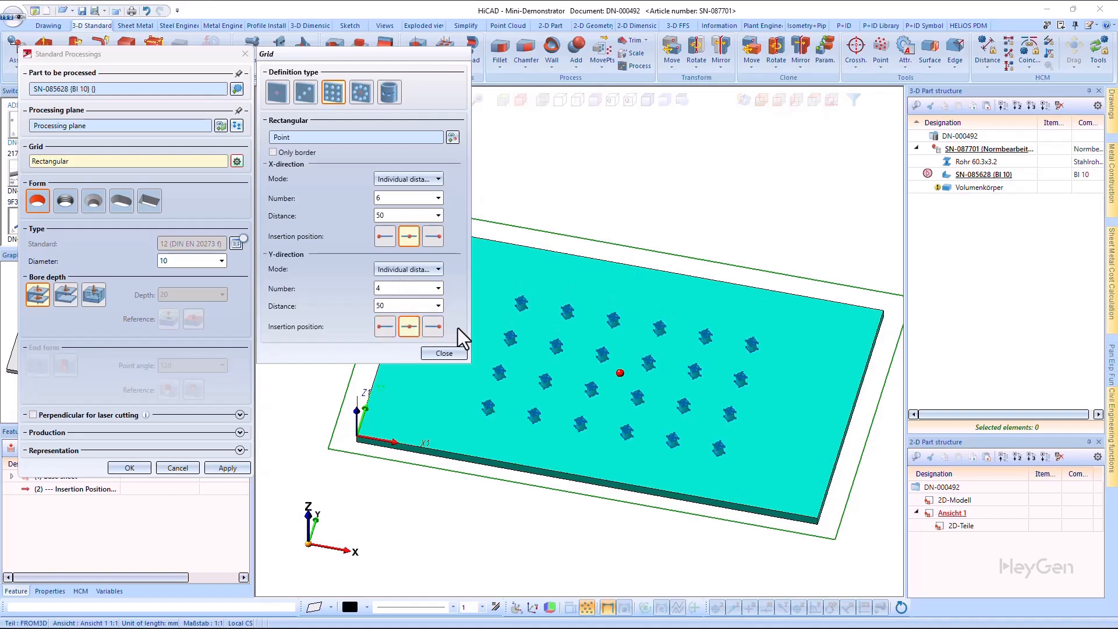
pyautogui.moveTo(292, 161)
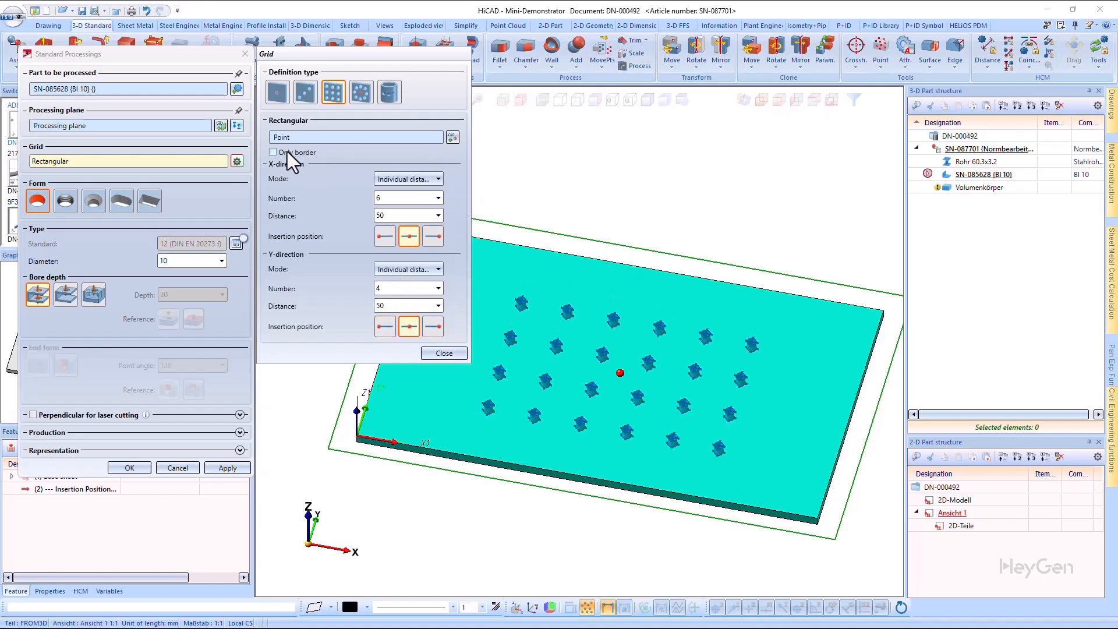
# - Keep only the border holes of the grid, then move to the rotatory grid
pyautogui.click(273, 152)
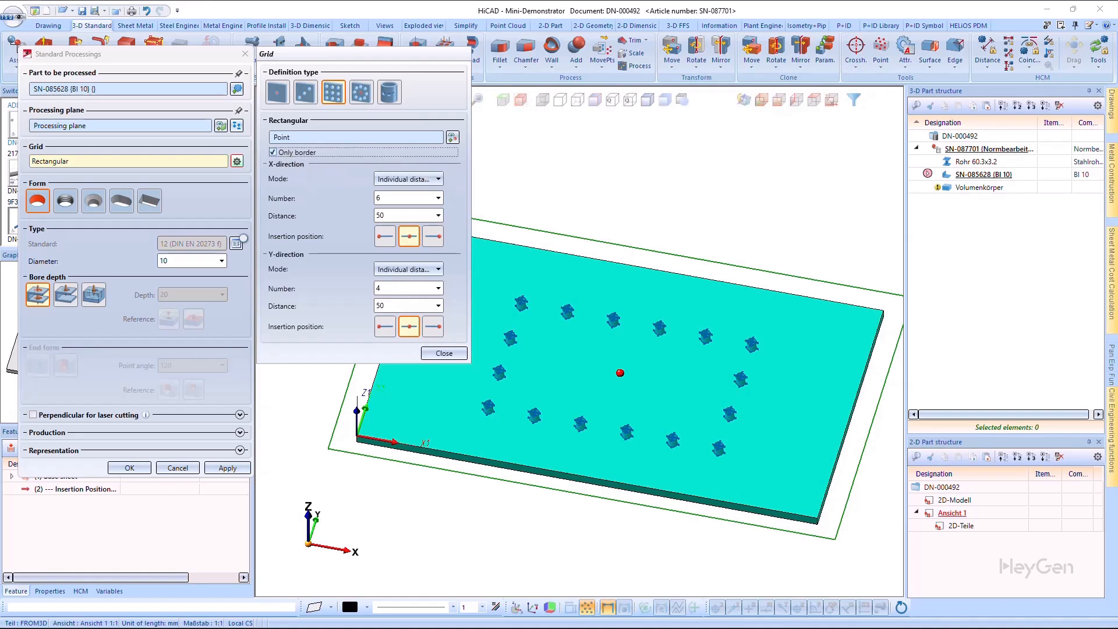
pyautogui.moveTo(663, 446)
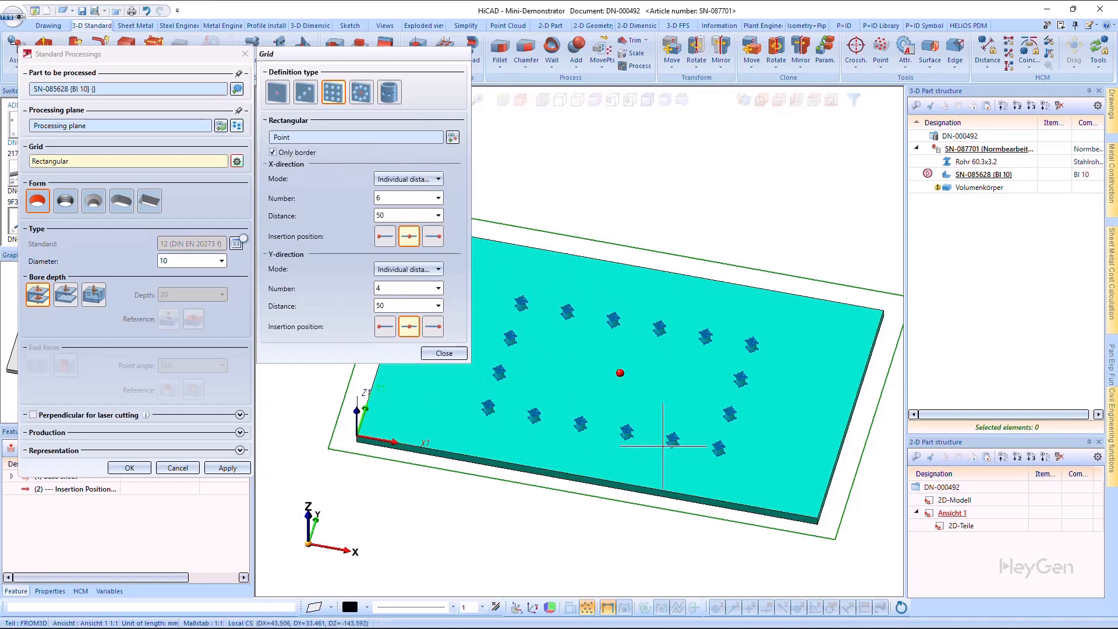
pyautogui.click(360, 91)
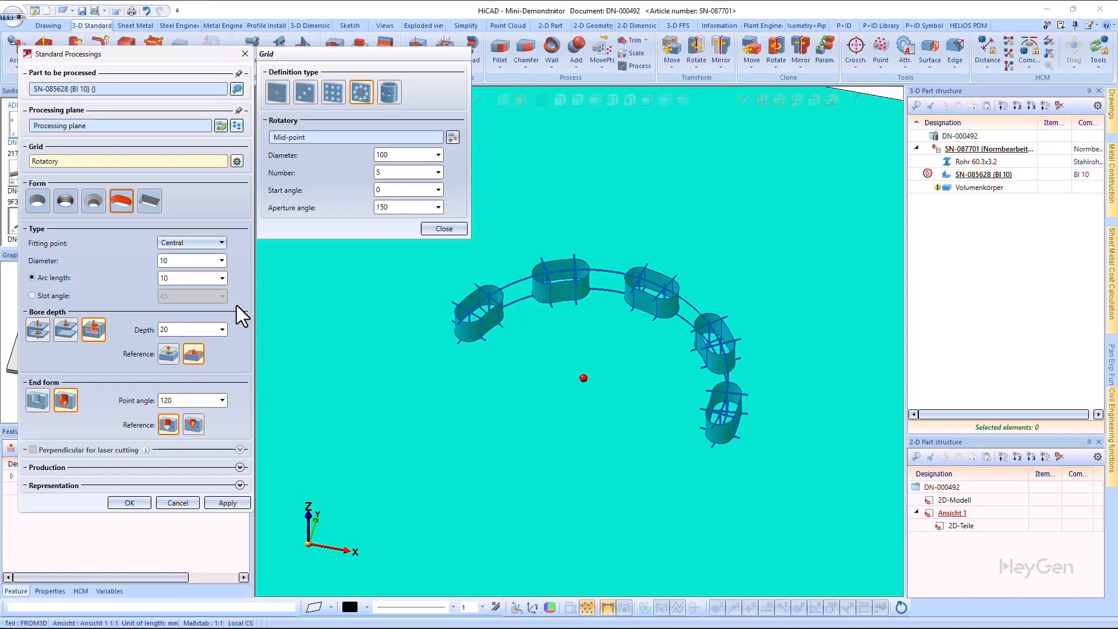
# - Choose the radial grid of 3 bores over 360° for the pipe Rohr 60.3x3.2
pyautogui.click(390, 91)
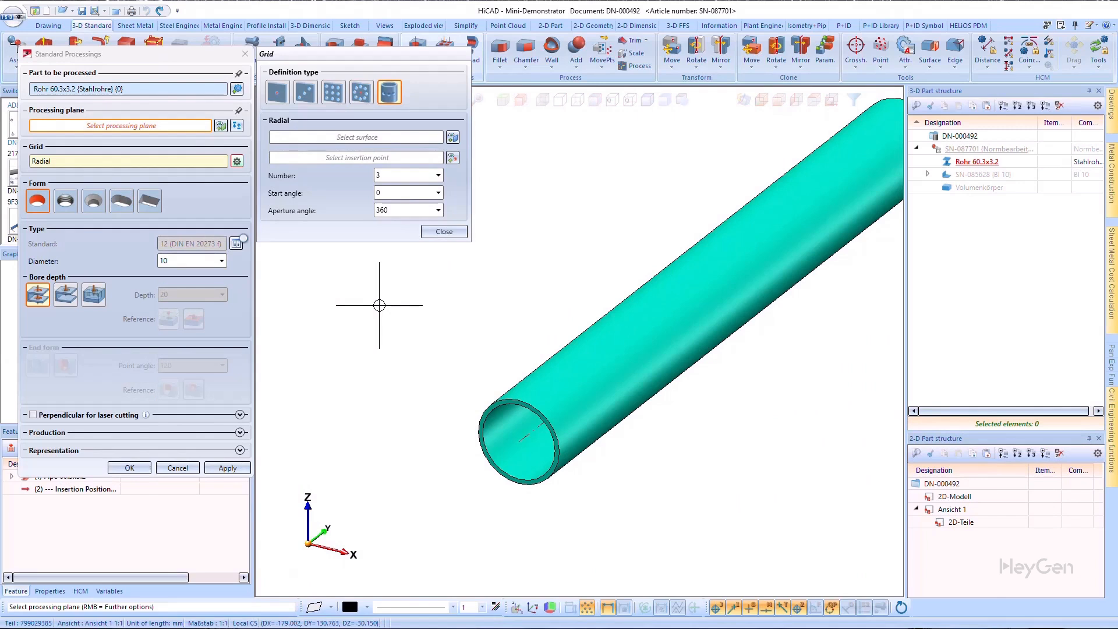
pyautogui.moveTo(521, 376)
pyautogui.write('150')
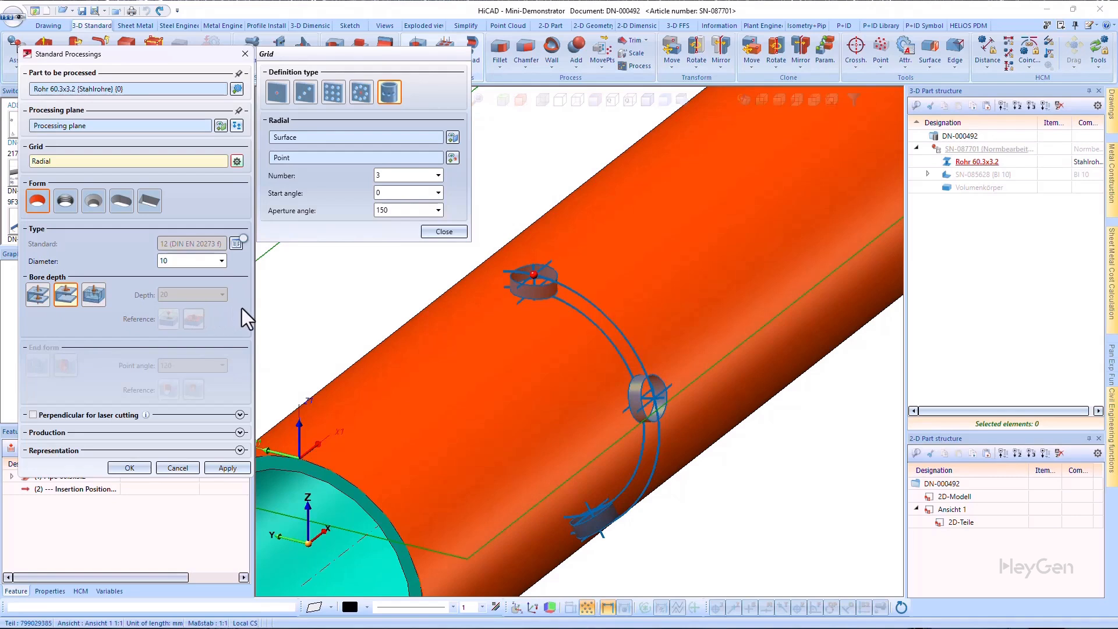
pyautogui.moveTo(238, 341)
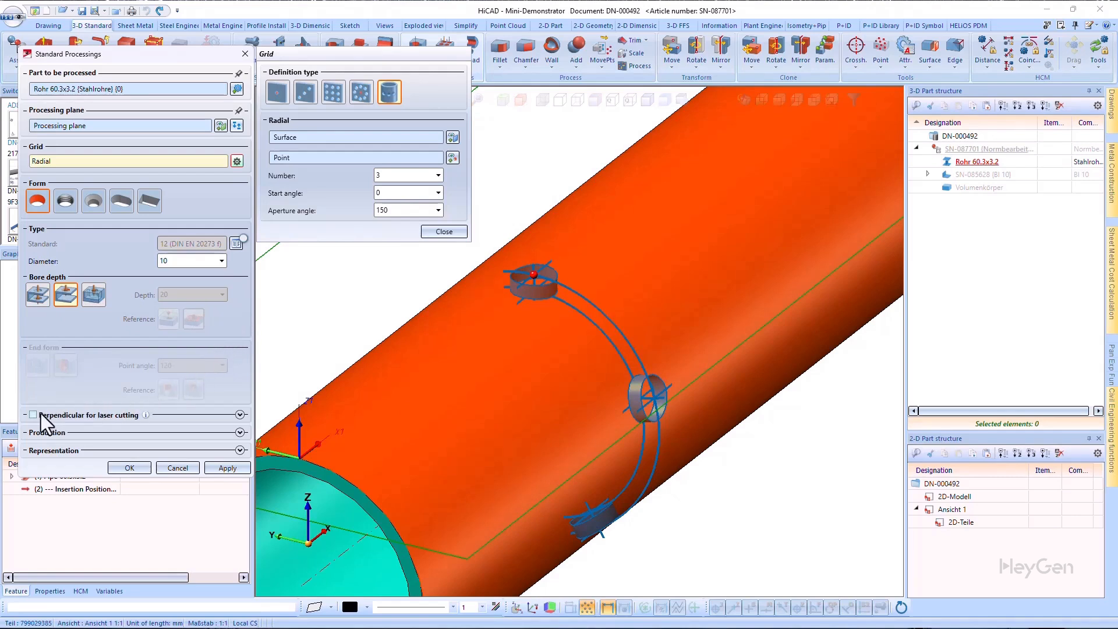
pyautogui.moveTo(232, 431)
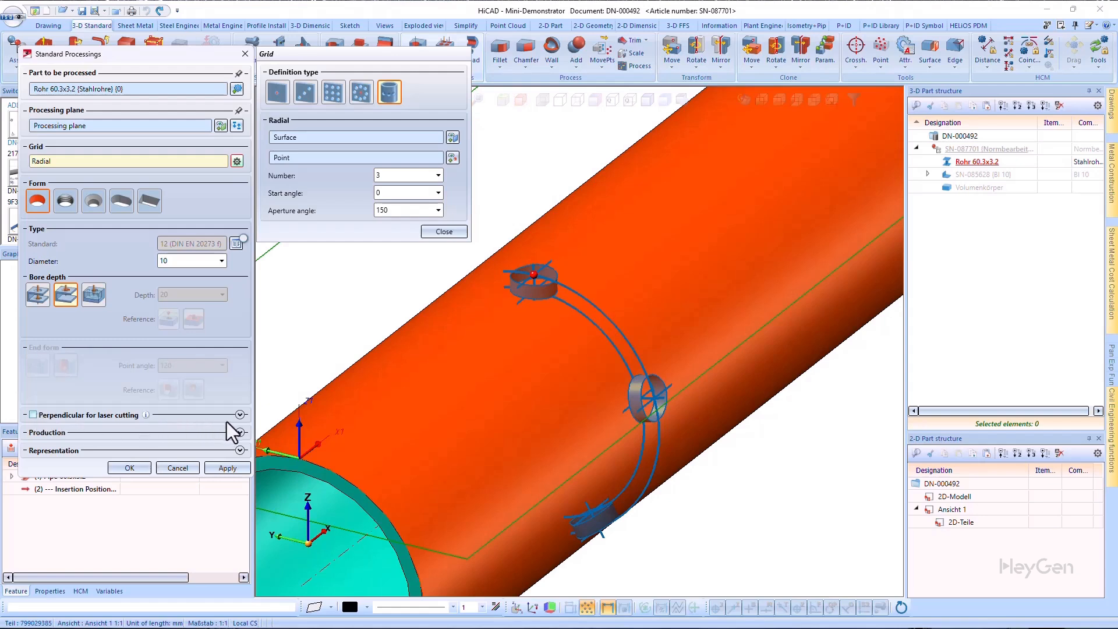
# - Make the three radial pipe bores perpendicular for laser cutting with clearance 1
pyautogui.click(33, 415)
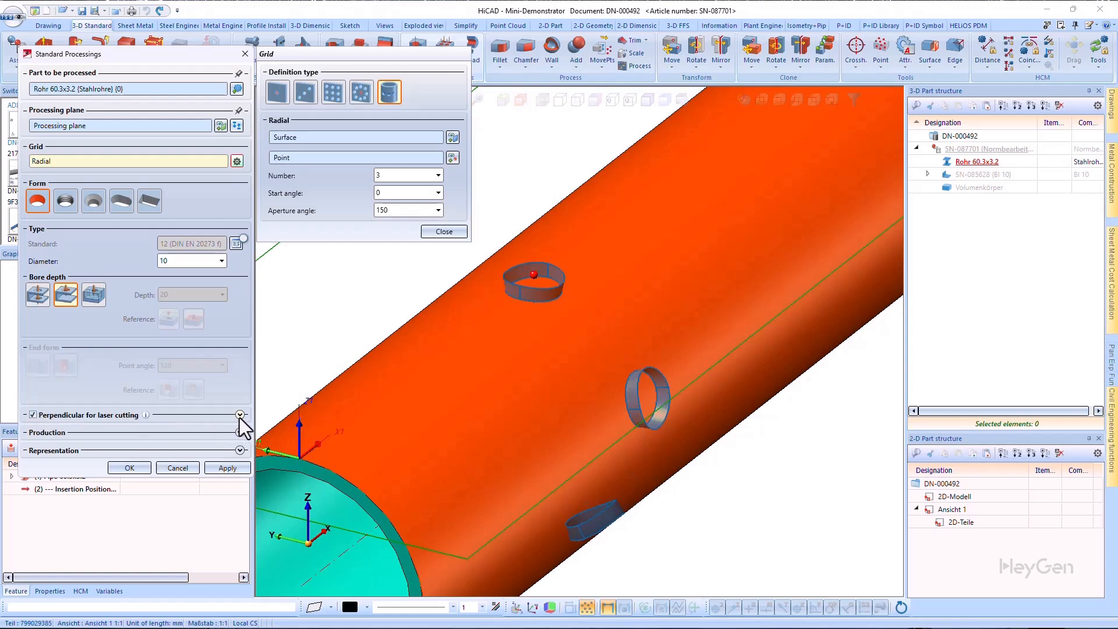
pyautogui.click(240, 415)
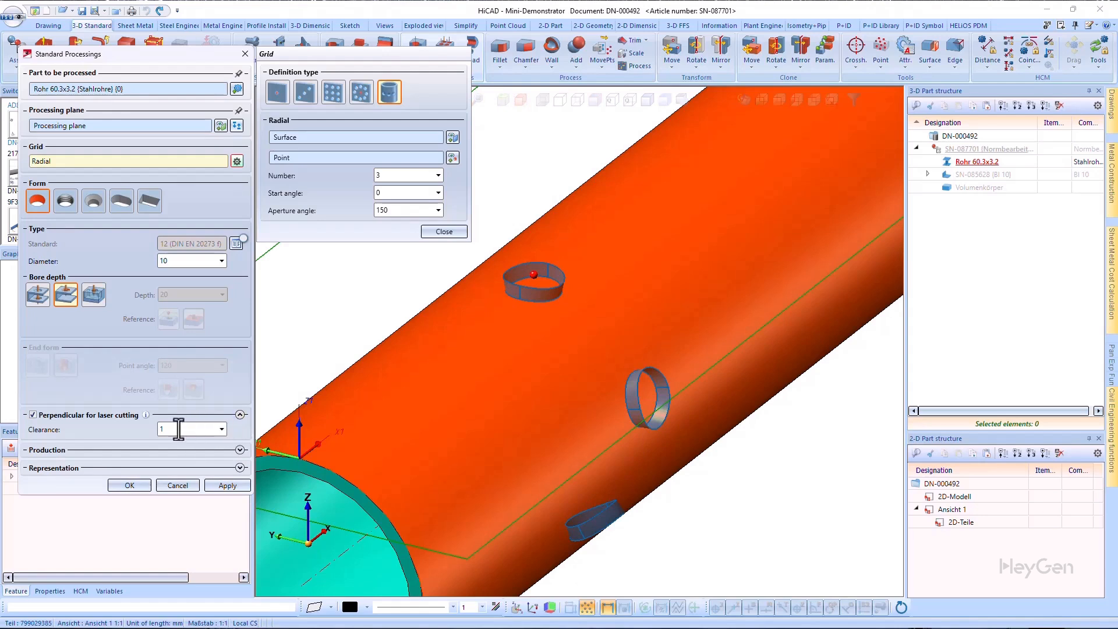
pyautogui.moveTo(192, 429)
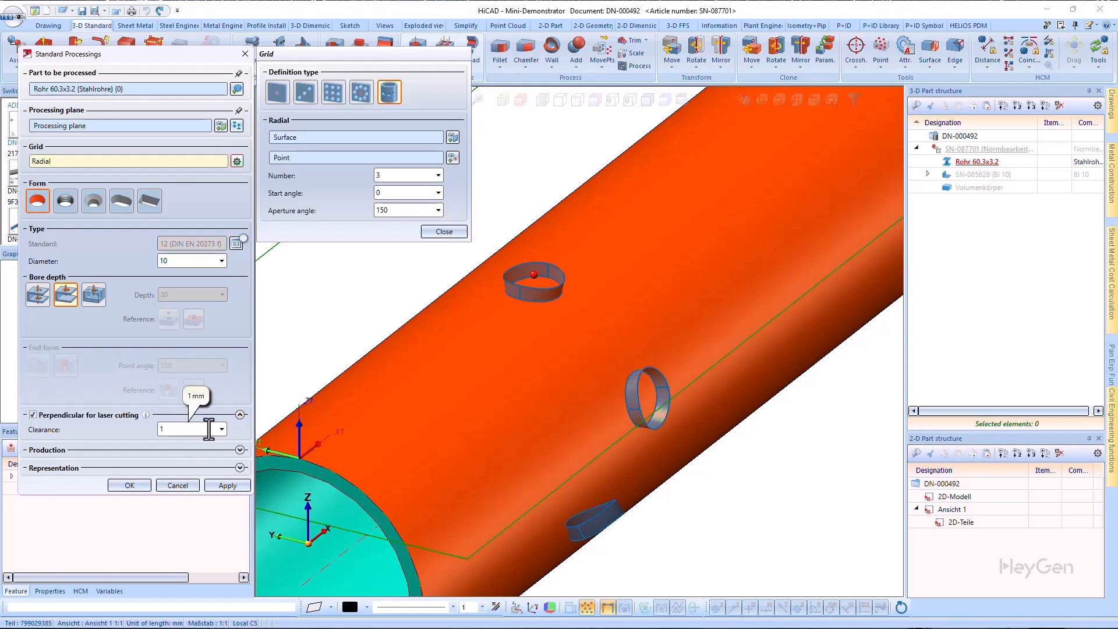
pyautogui.moveTo(250, 392)
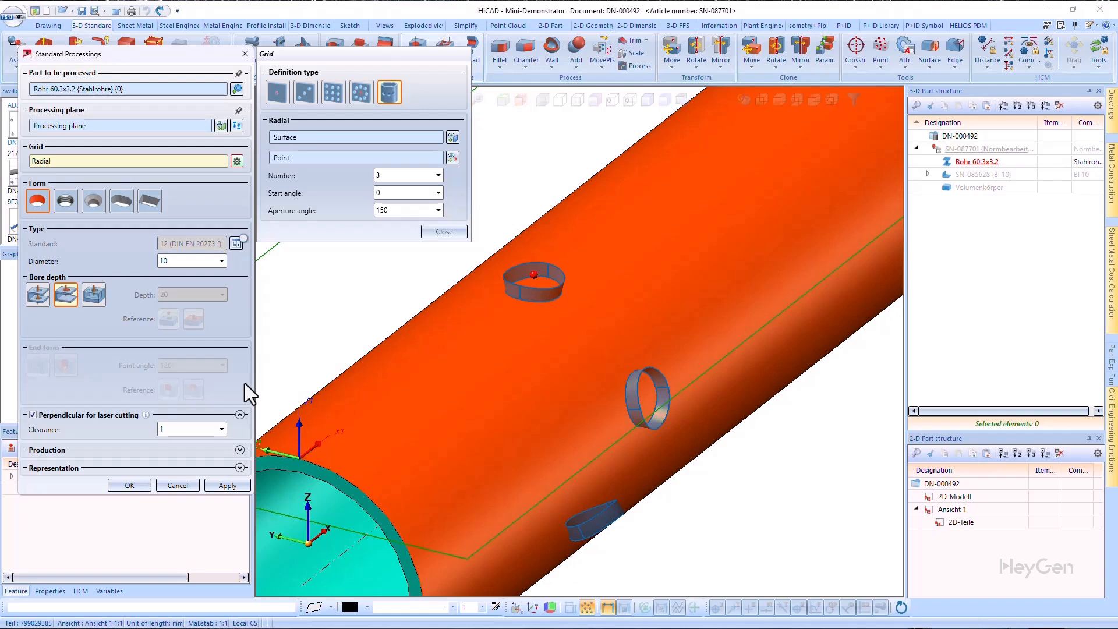
pyautogui.moveTo(205, 433)
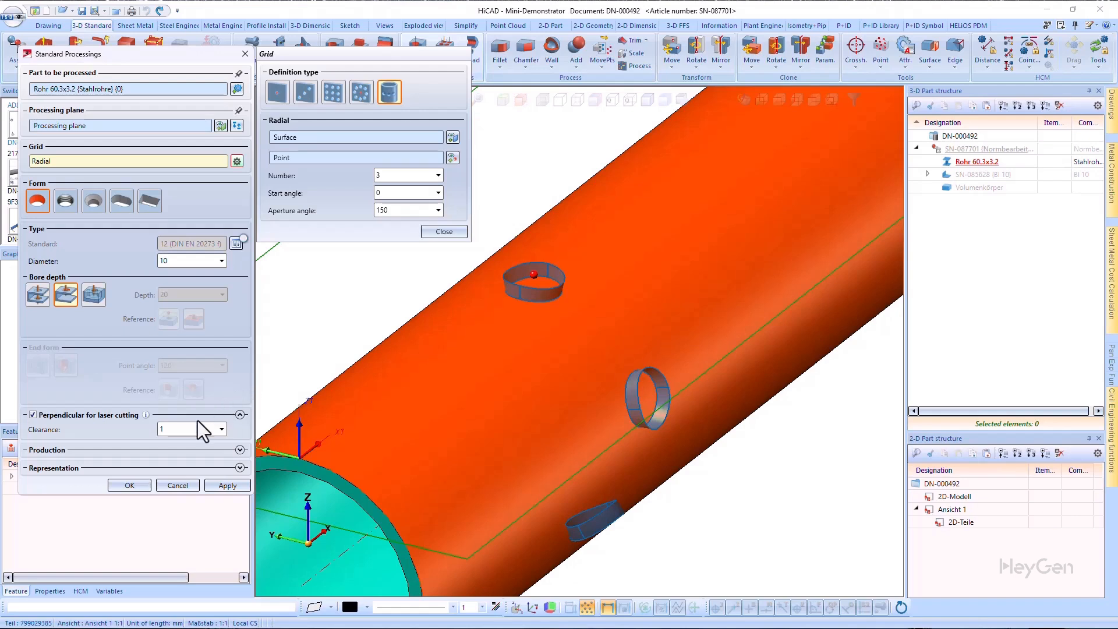